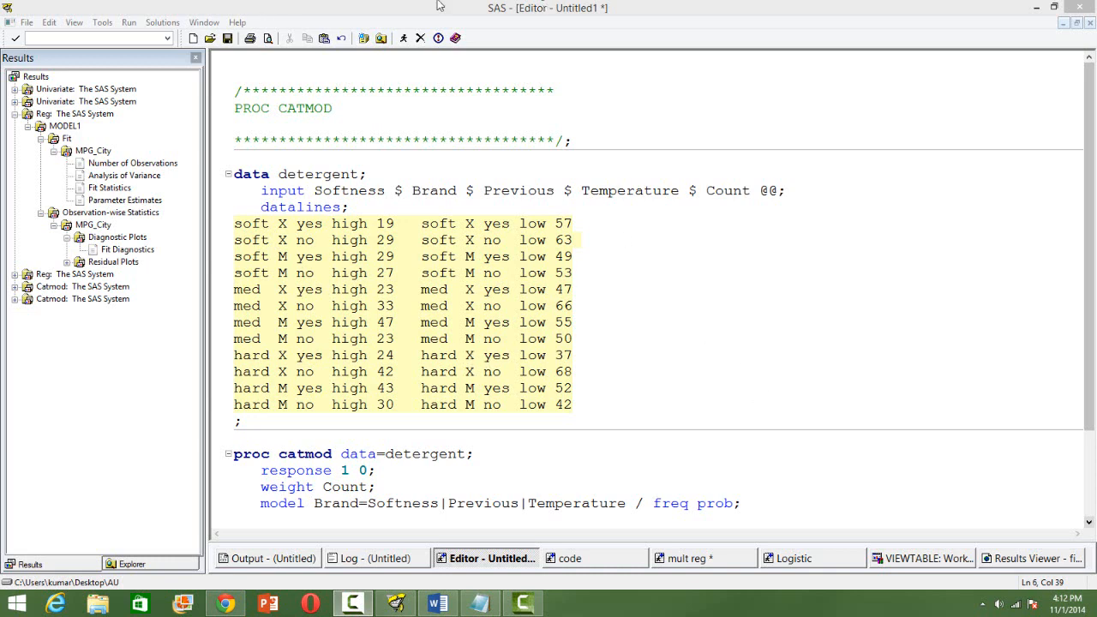
Switch from the detergent CATMOD program to the PROC CATMOD documentation in Chrome
click(223, 603)
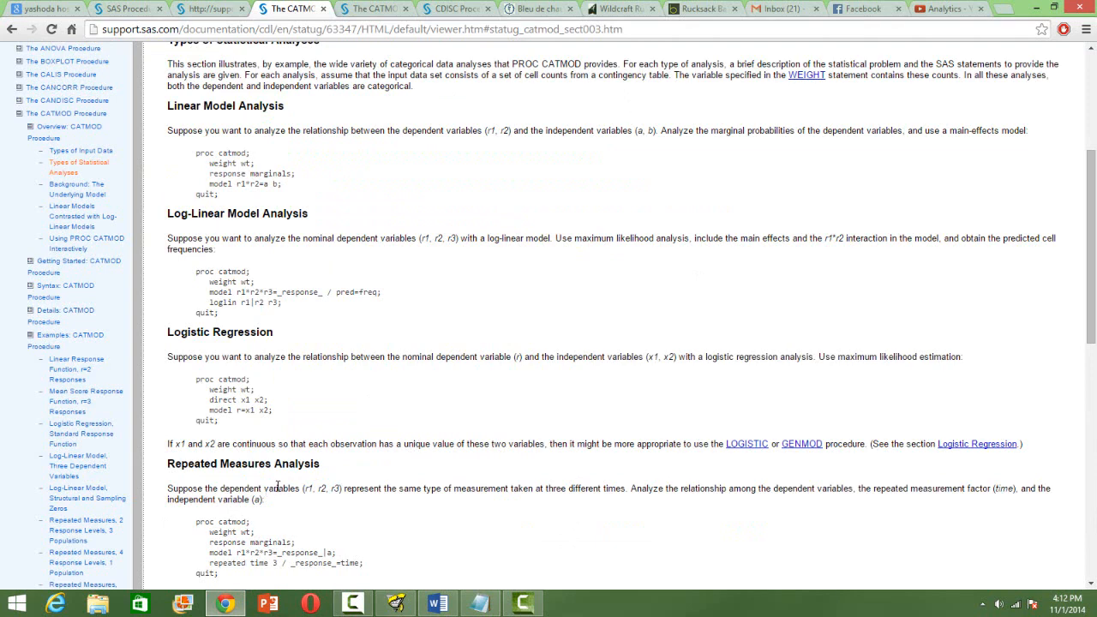
scroll(up, 3)
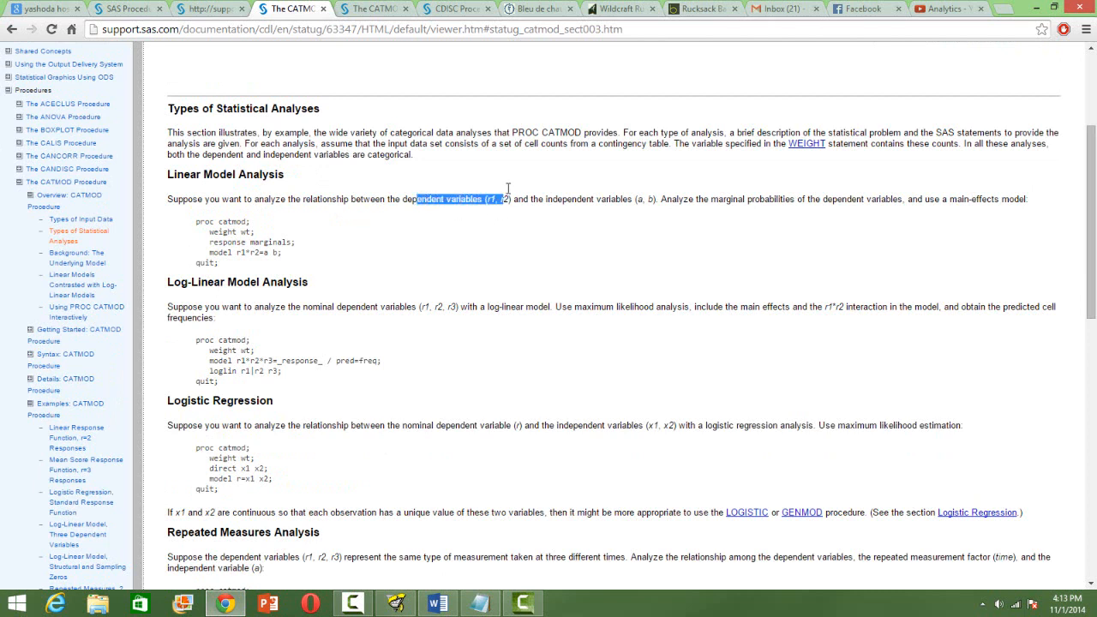
drag(506, 199, 698, 199)
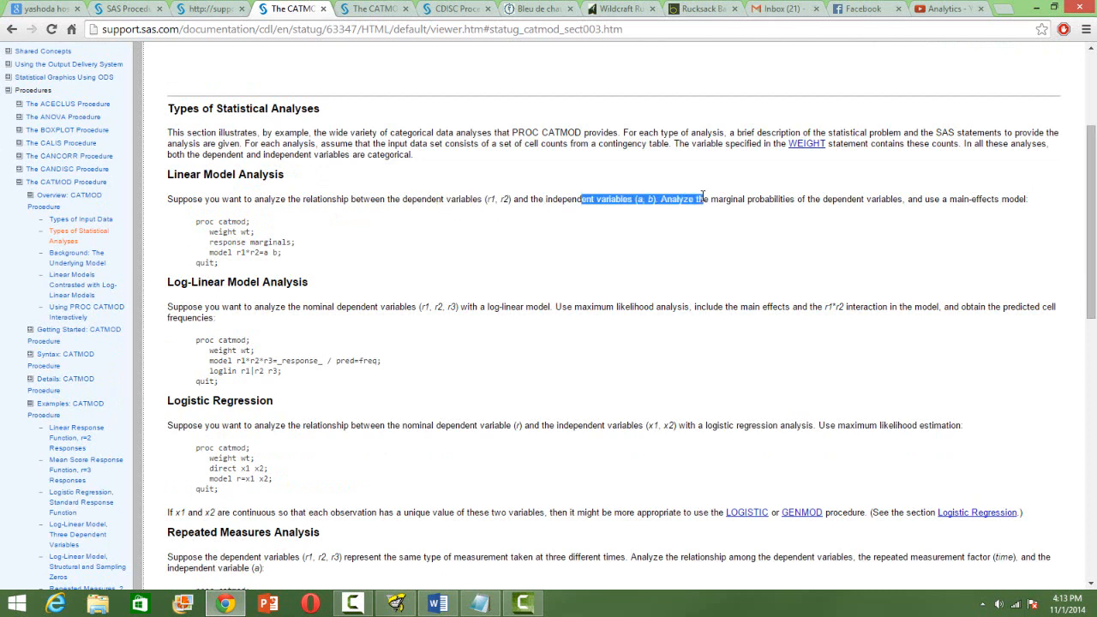
mouse_move(607, 289)
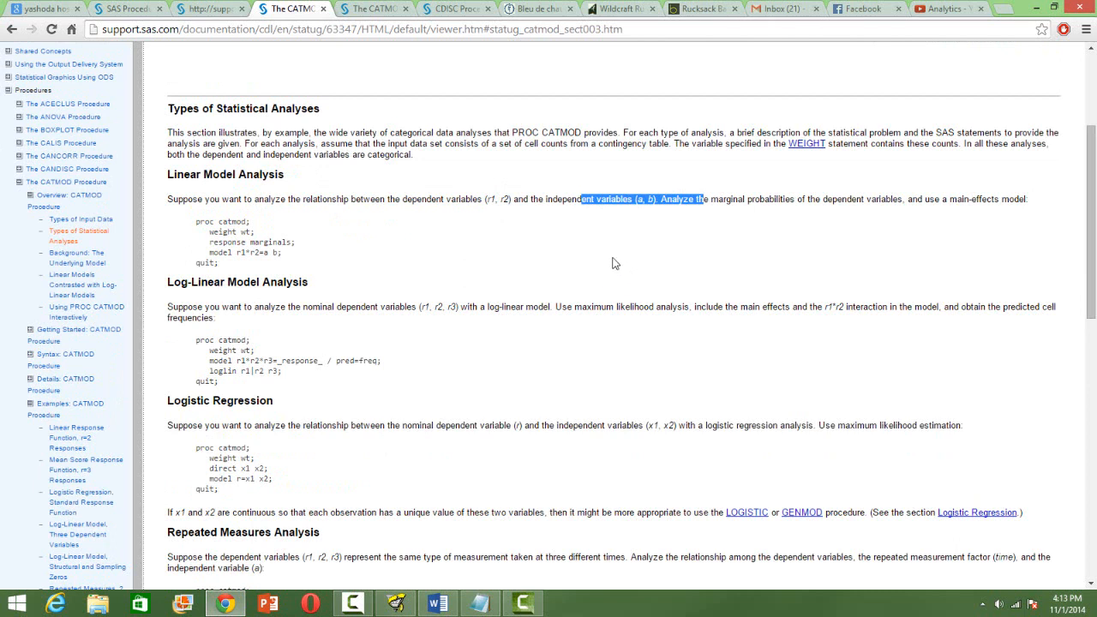
mouse_move(341, 293)
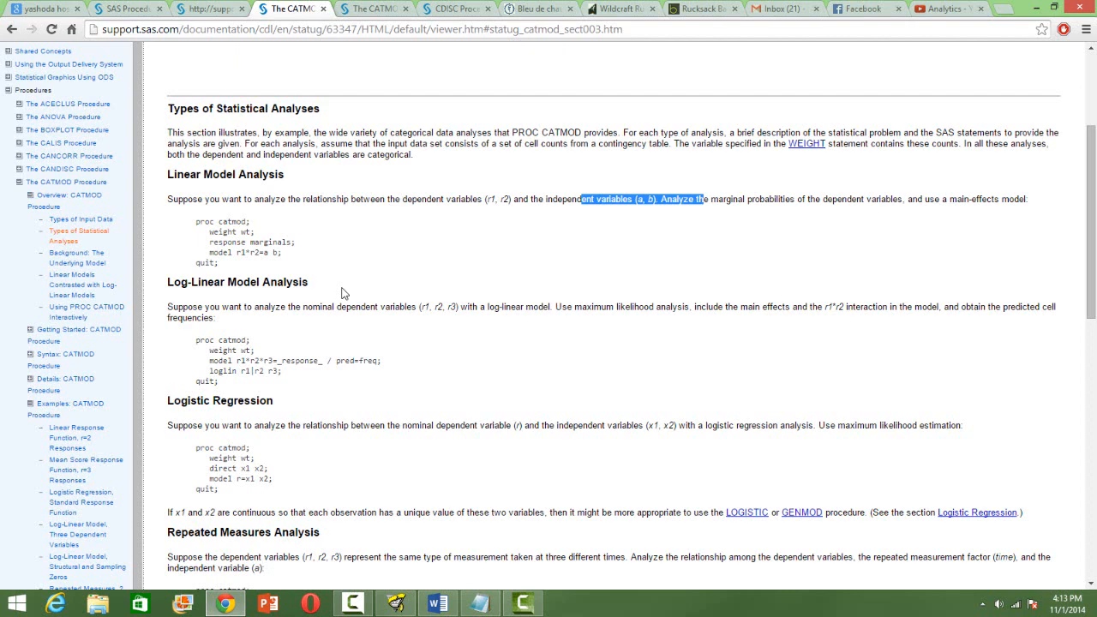
scroll(down, 3)
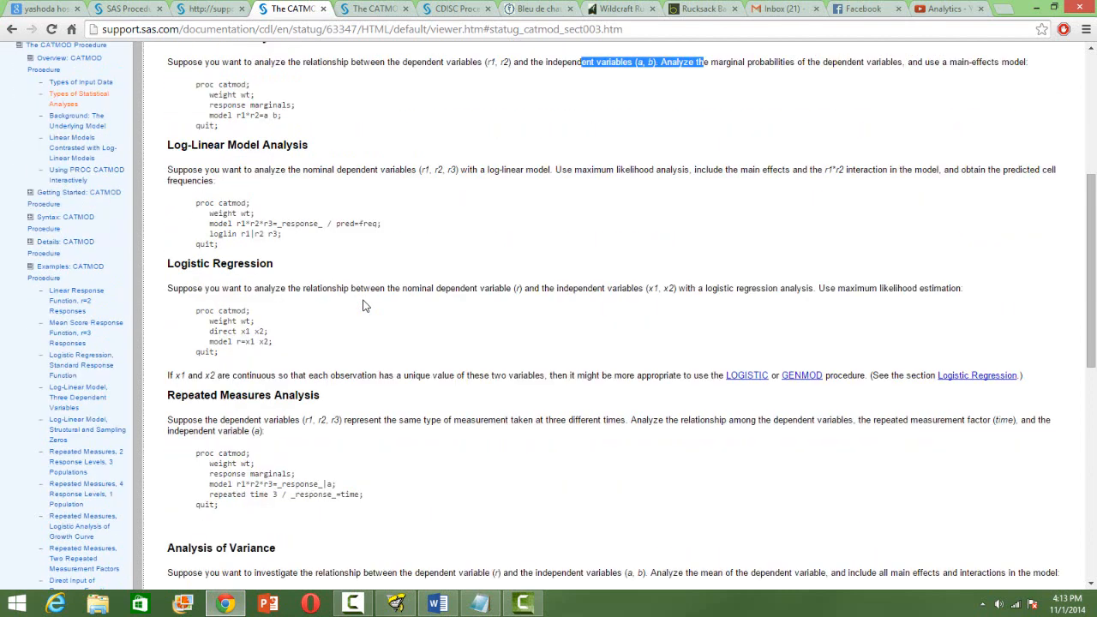
mouse_move(296, 158)
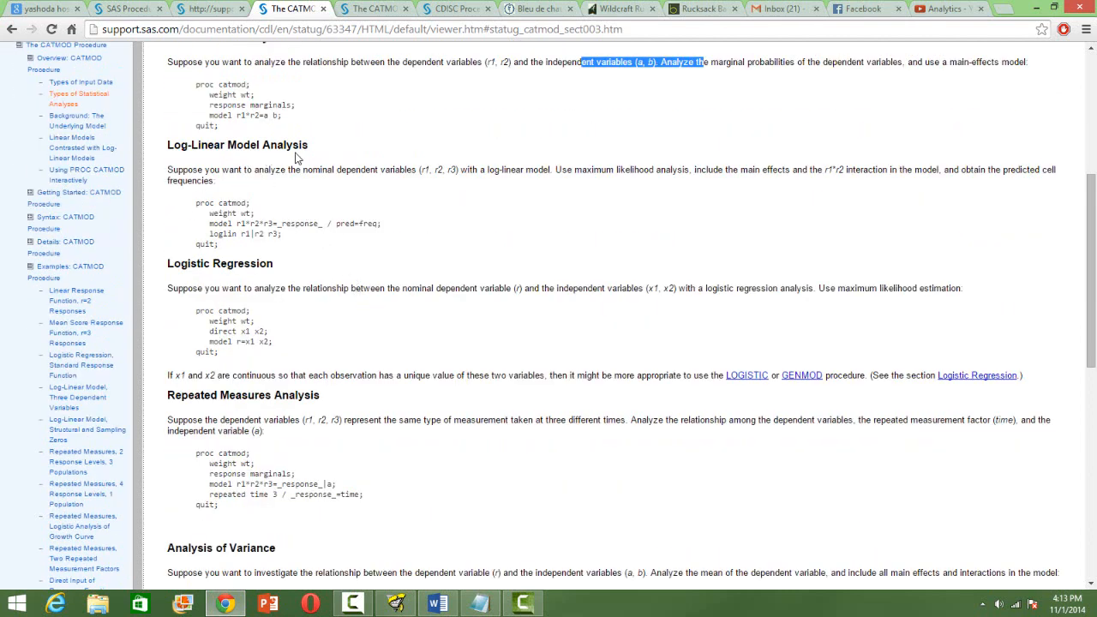
mouse_move(378, 271)
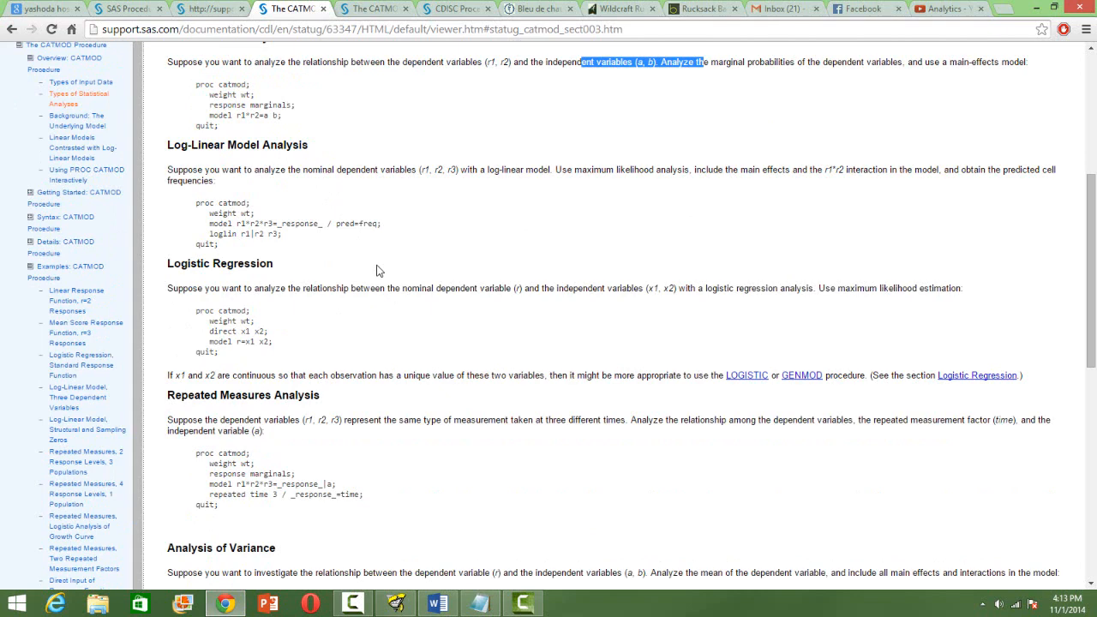
scroll(down, 3)
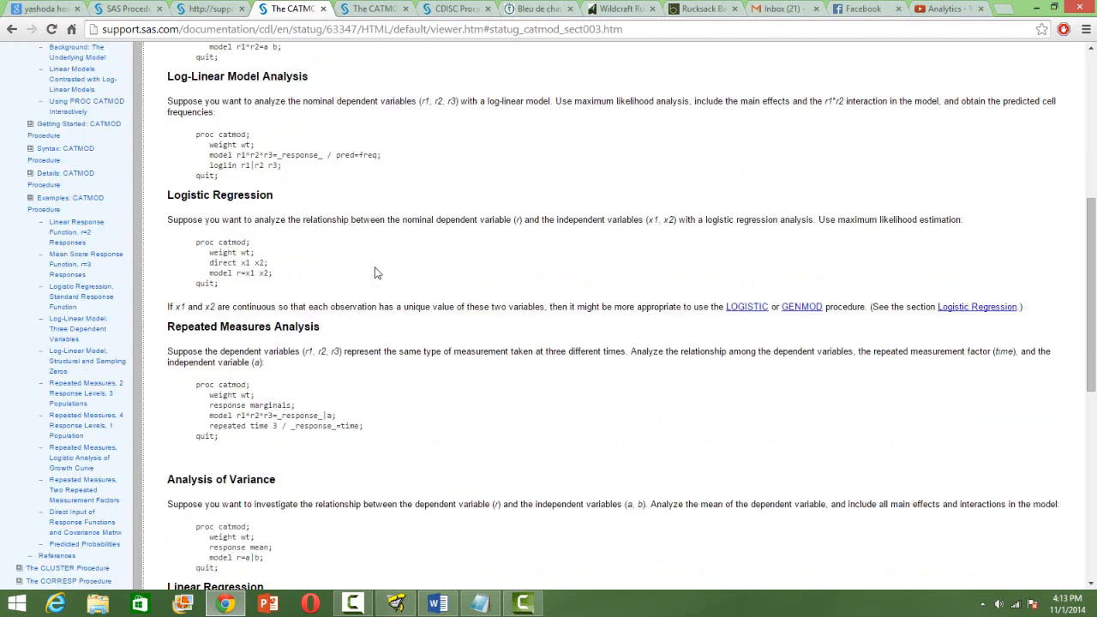
mouse_move(342, 294)
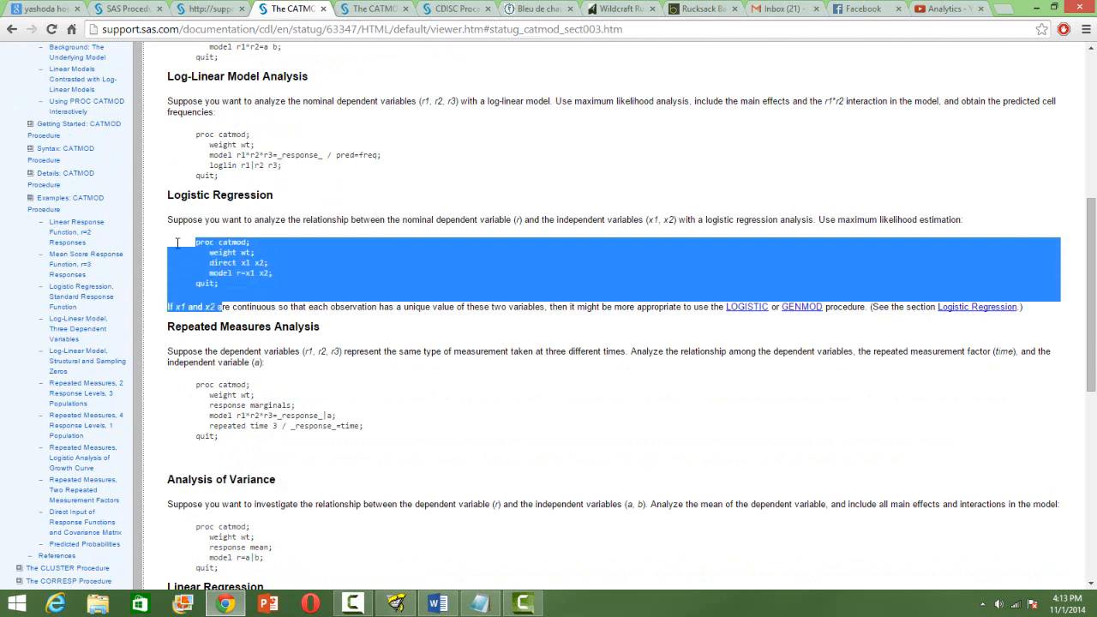
scroll(down, 3)
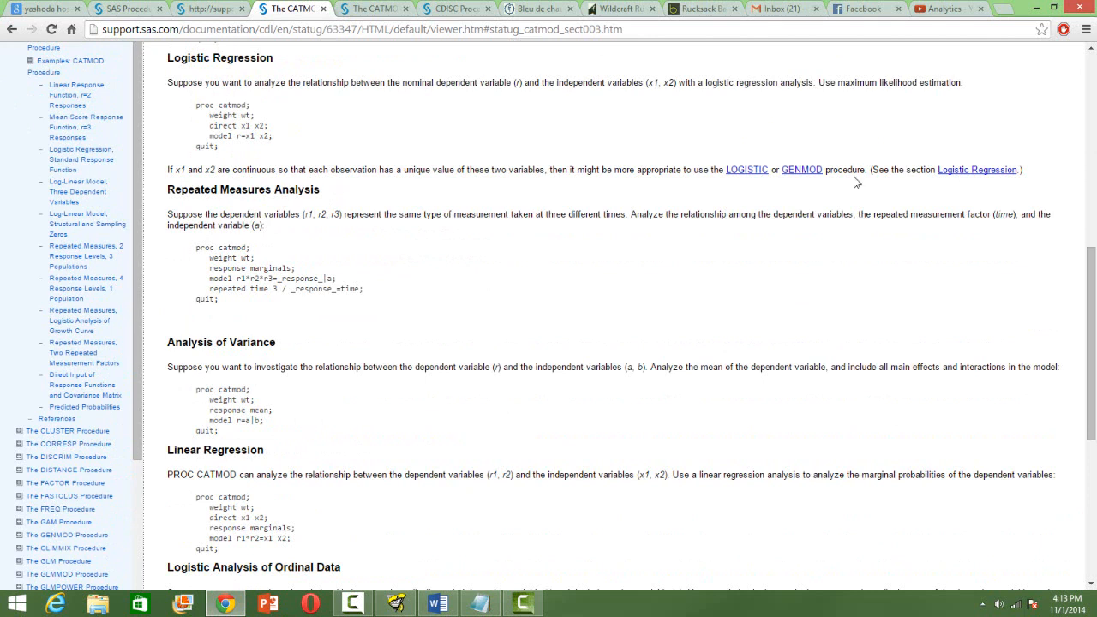
mouse_move(236, 366)
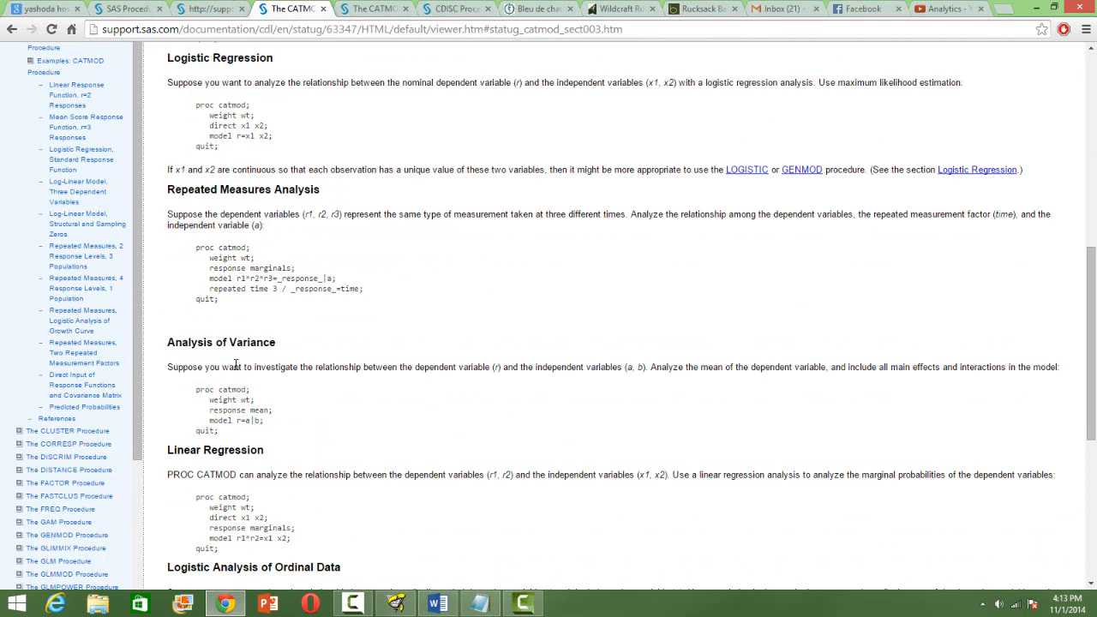
mouse_move(383, 226)
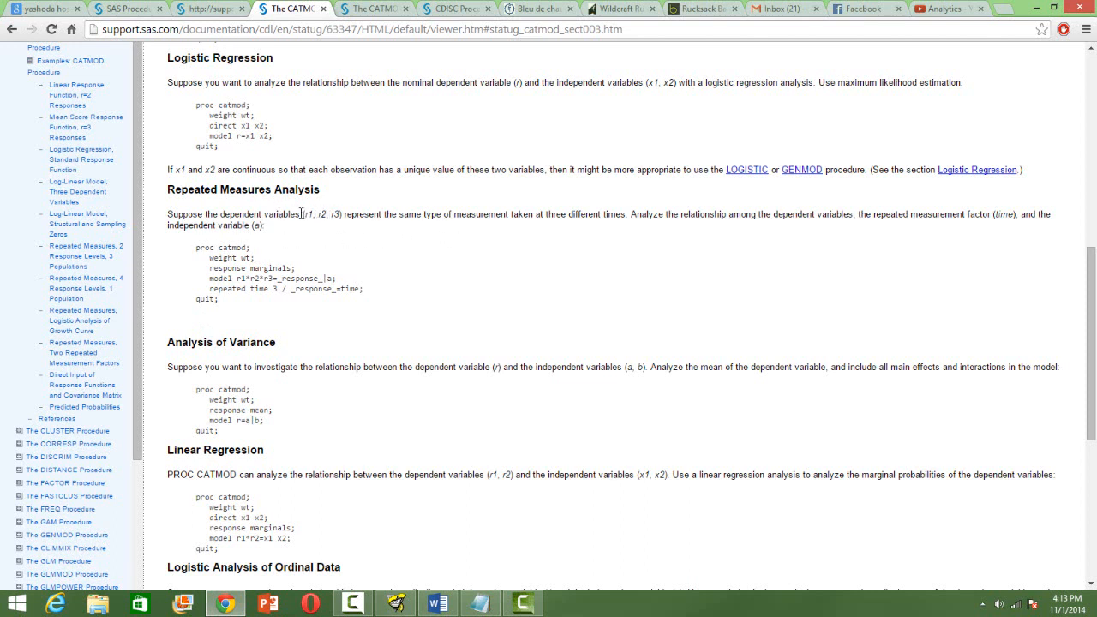
mouse_move(385, 232)
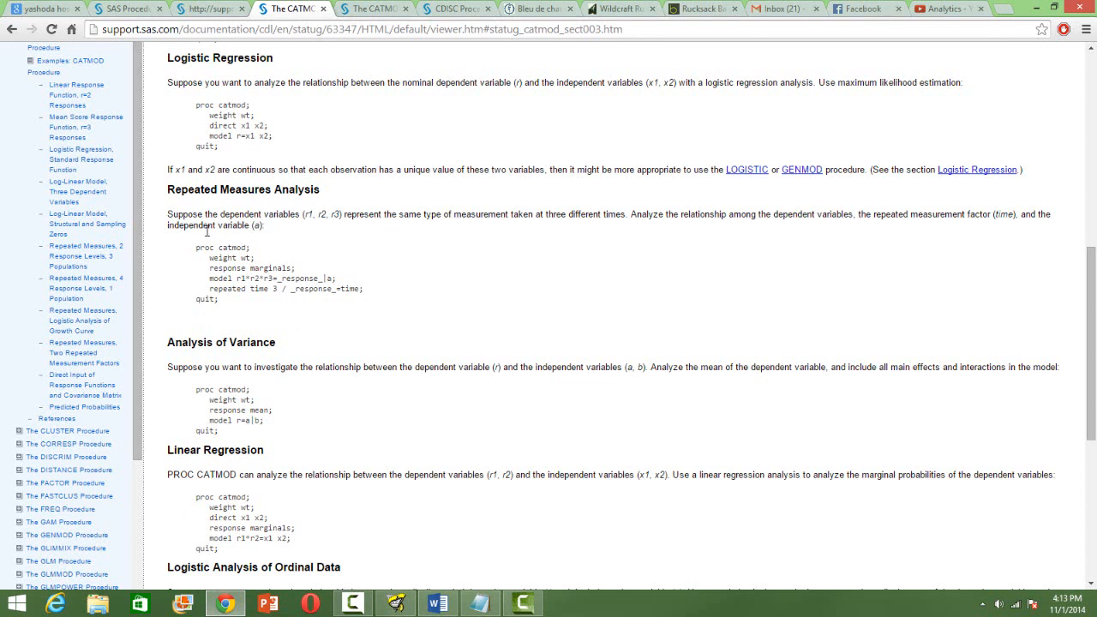
scroll(down, 3)
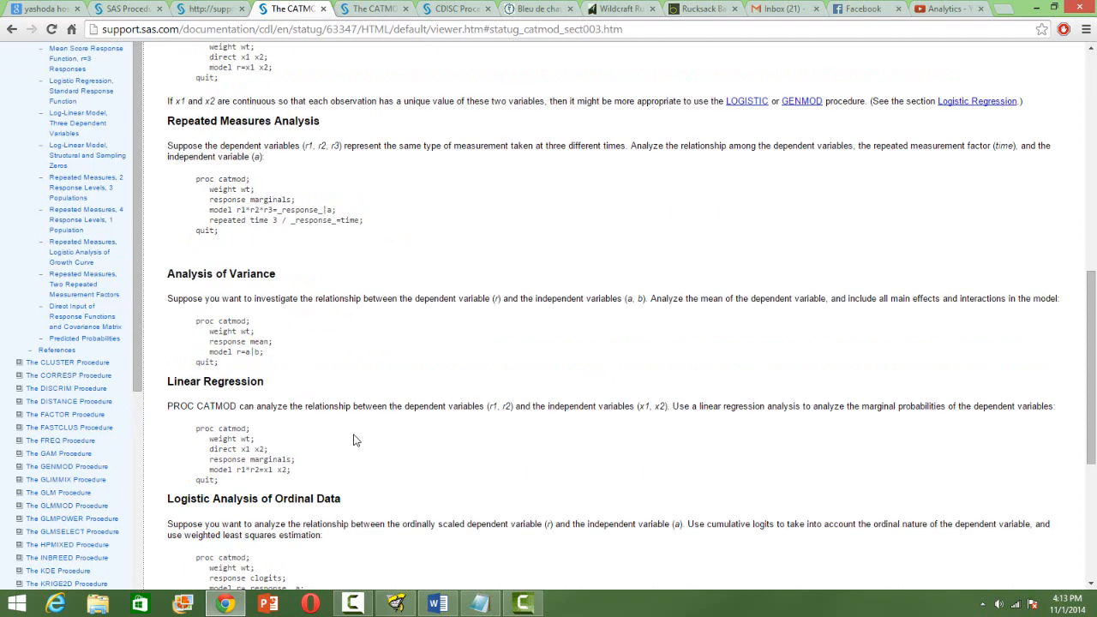
mouse_move(284, 351)
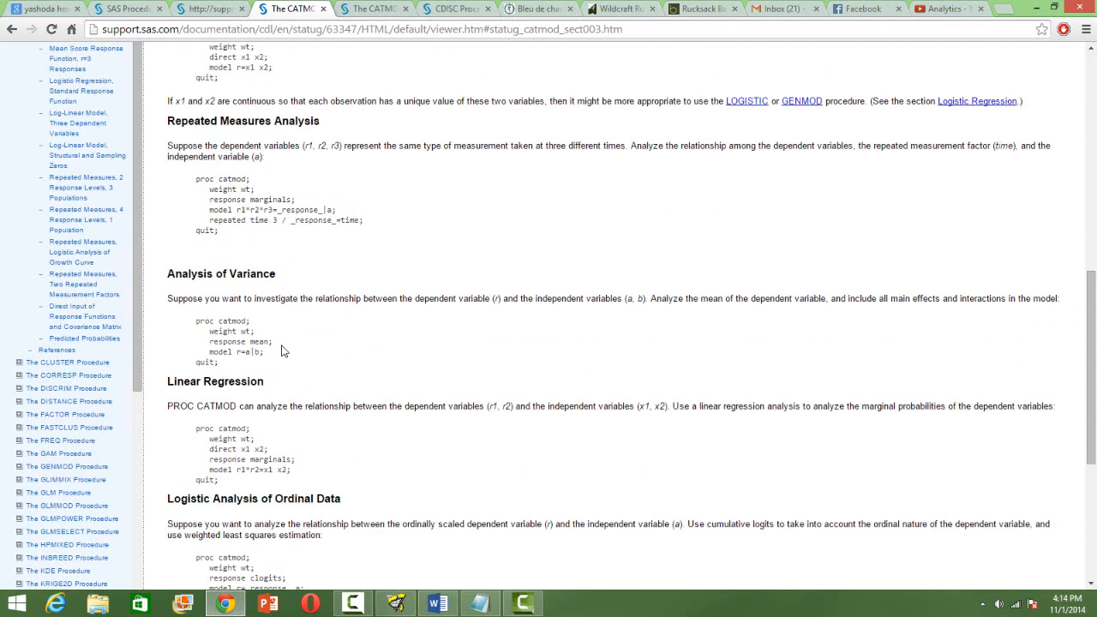
scroll(down, 3)
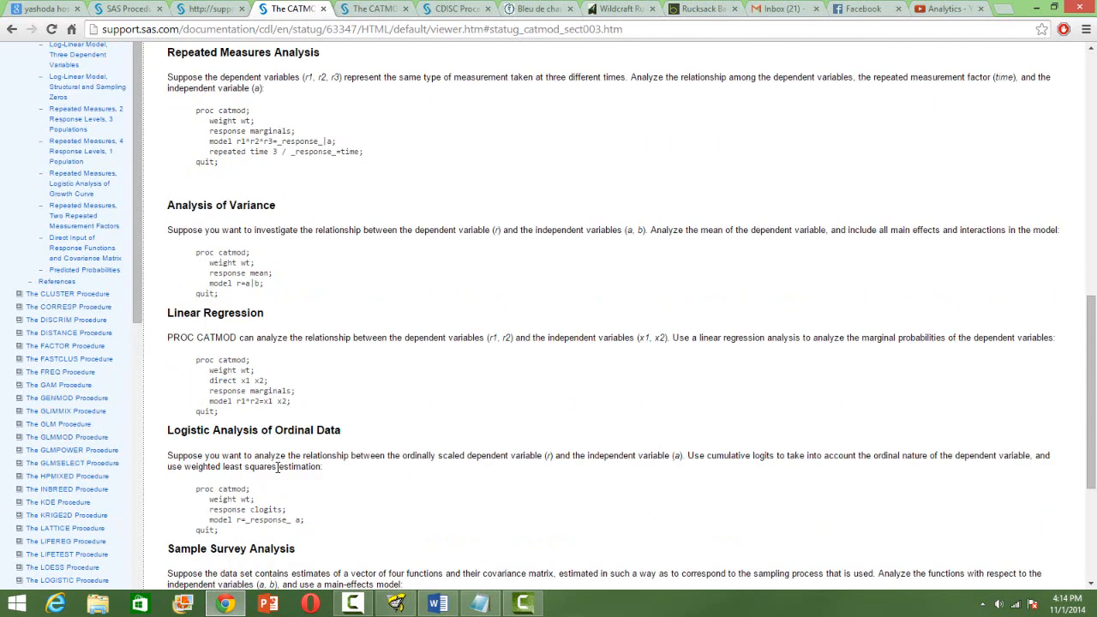
scroll(down, 3)
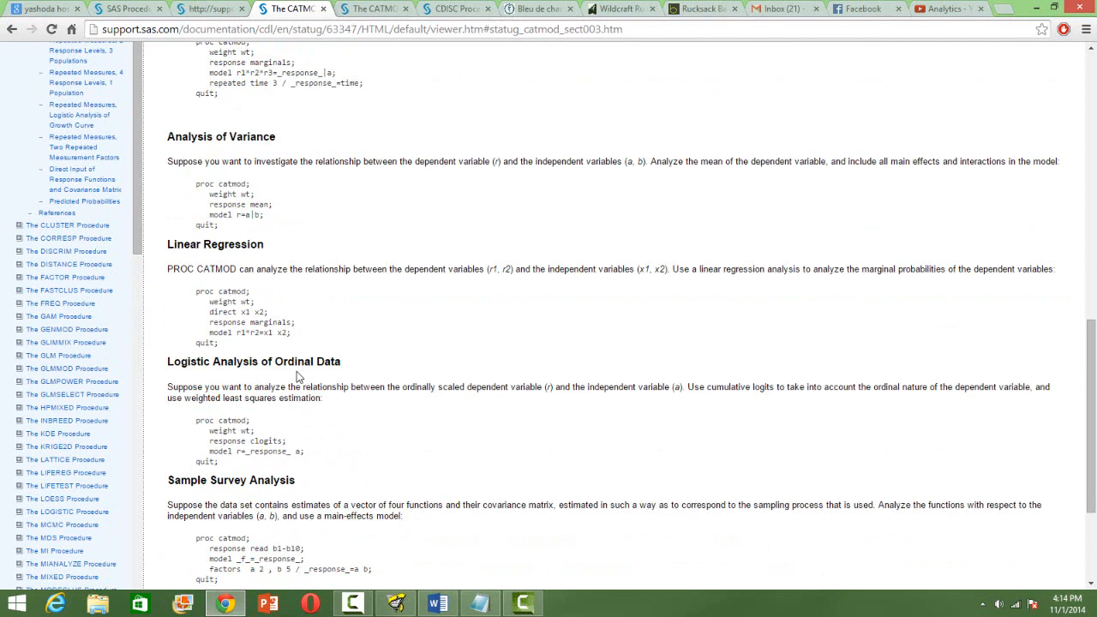
mouse_move(338, 414)
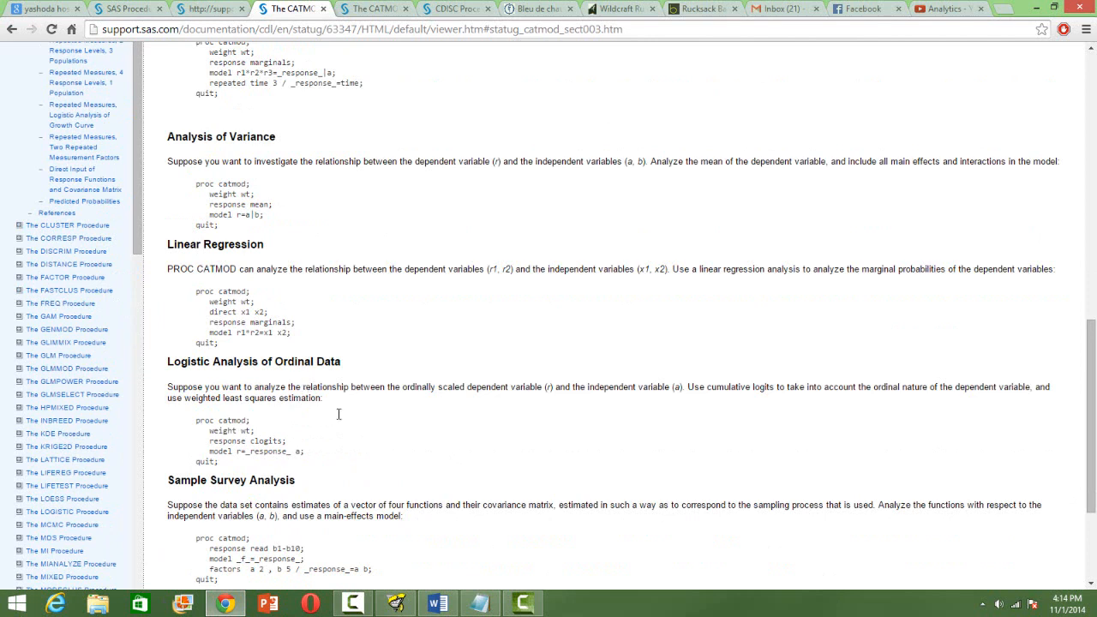
scroll(down, 3)
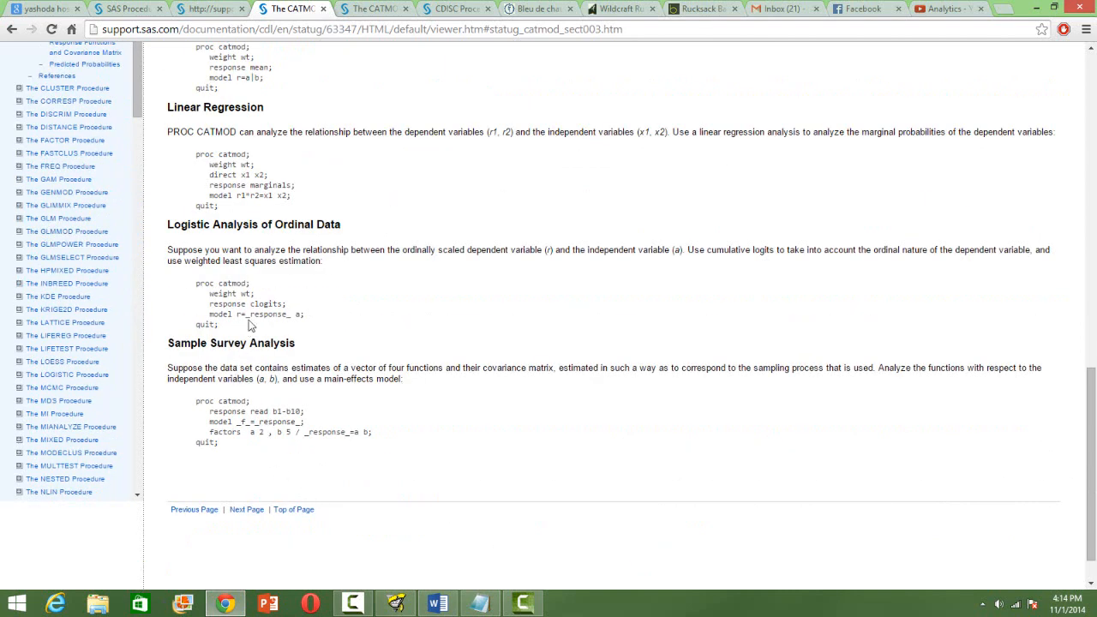
mouse_move(300, 298)
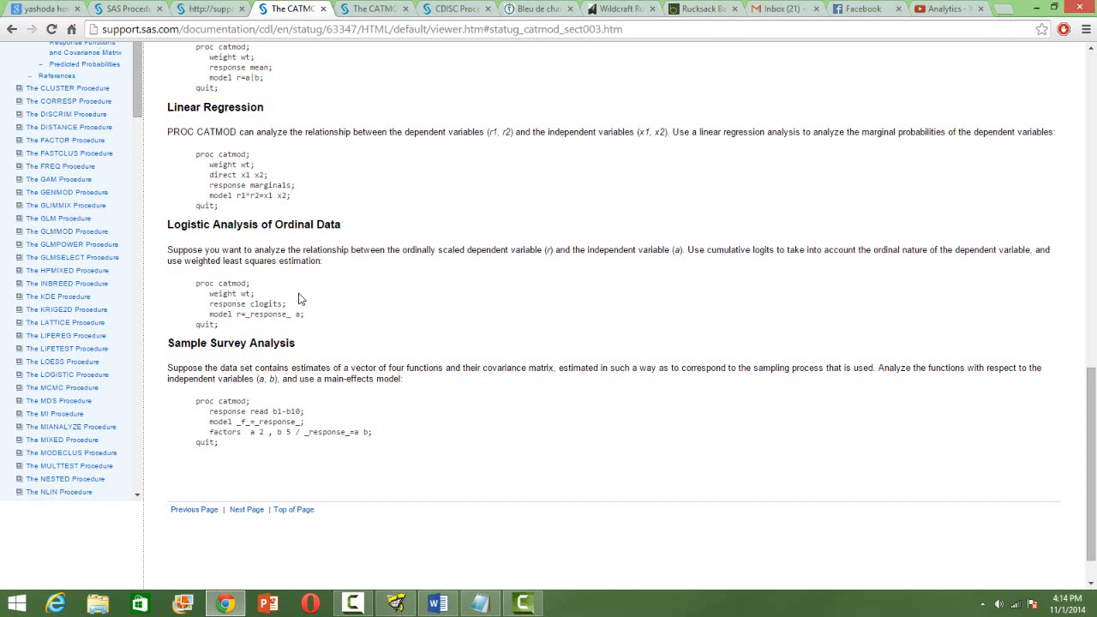
mouse_move(367, 457)
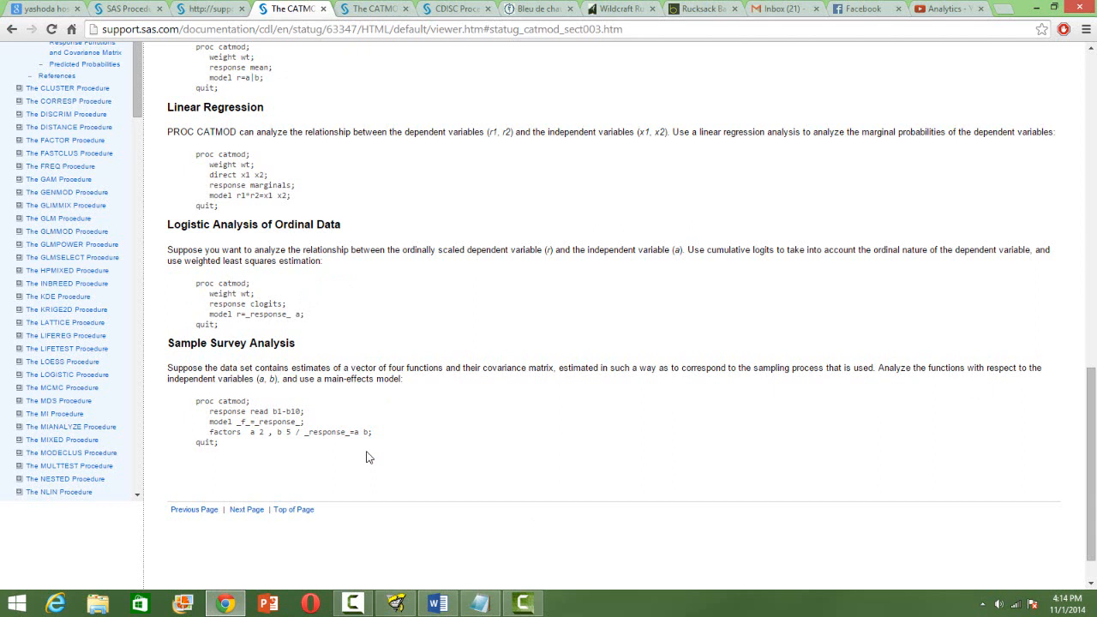
mouse_move(215, 167)
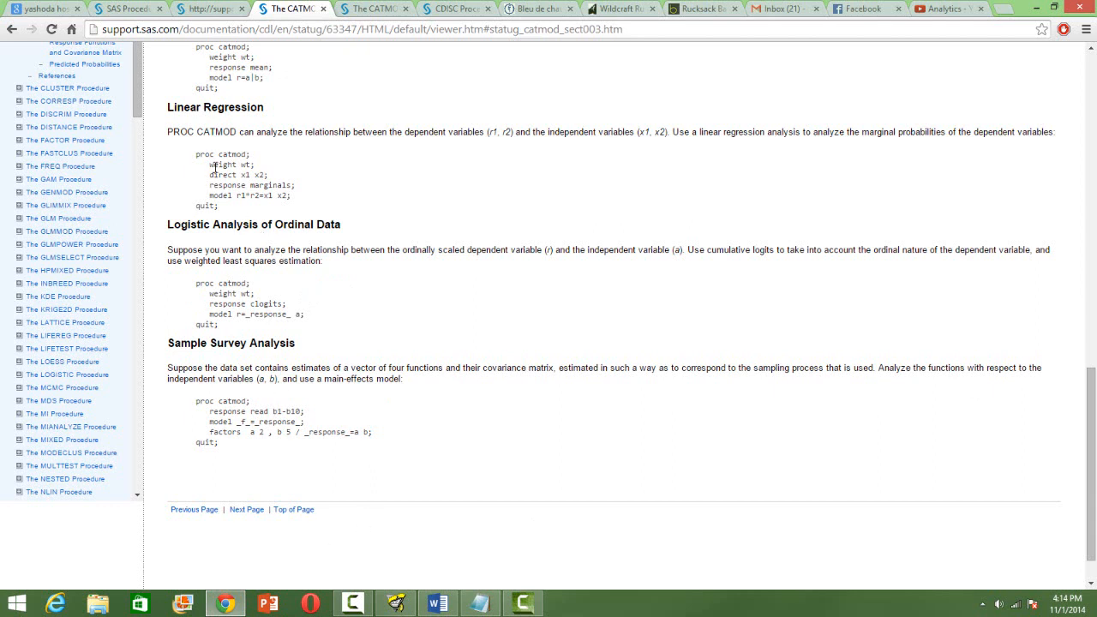
mouse_move(439, 347)
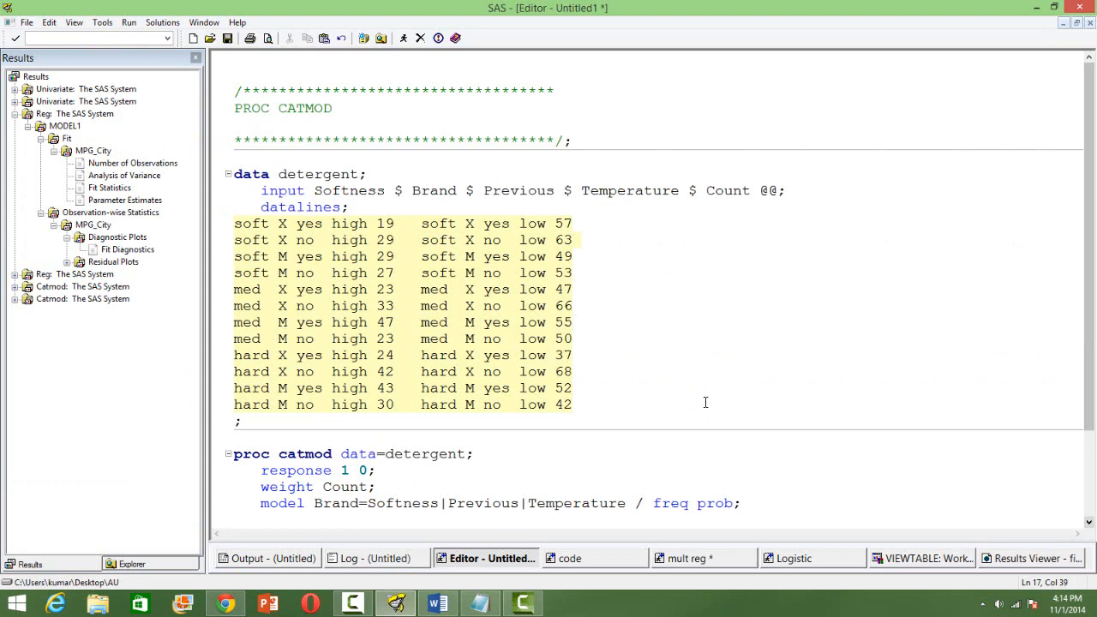
Bring the SAS Editor with the detergent PROC CATMOD program back to the front
click(573, 404)
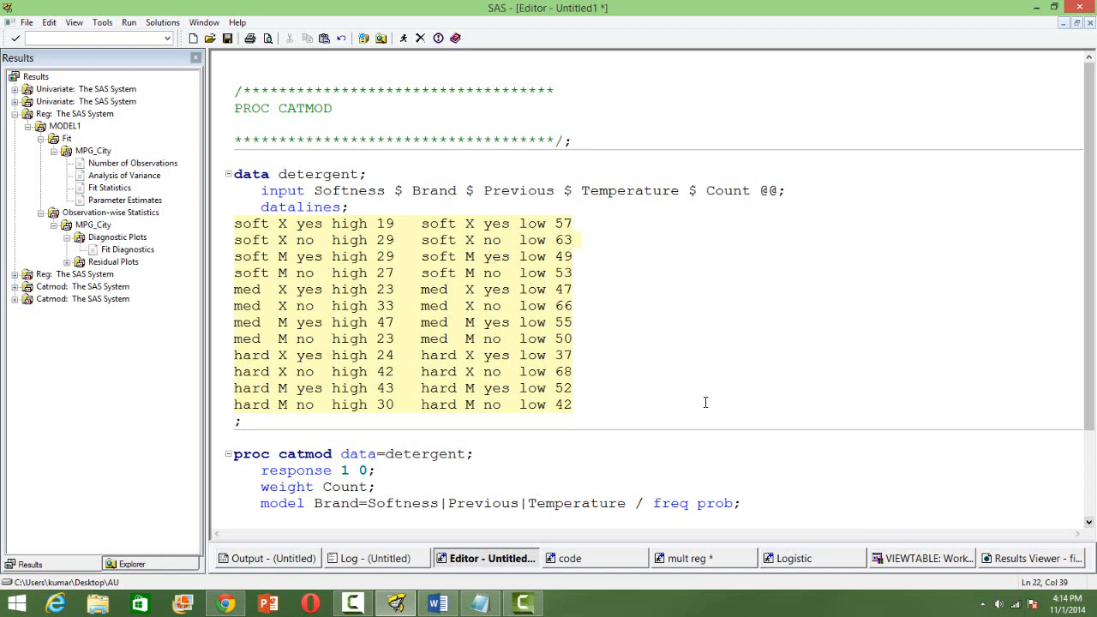
click(572, 404)
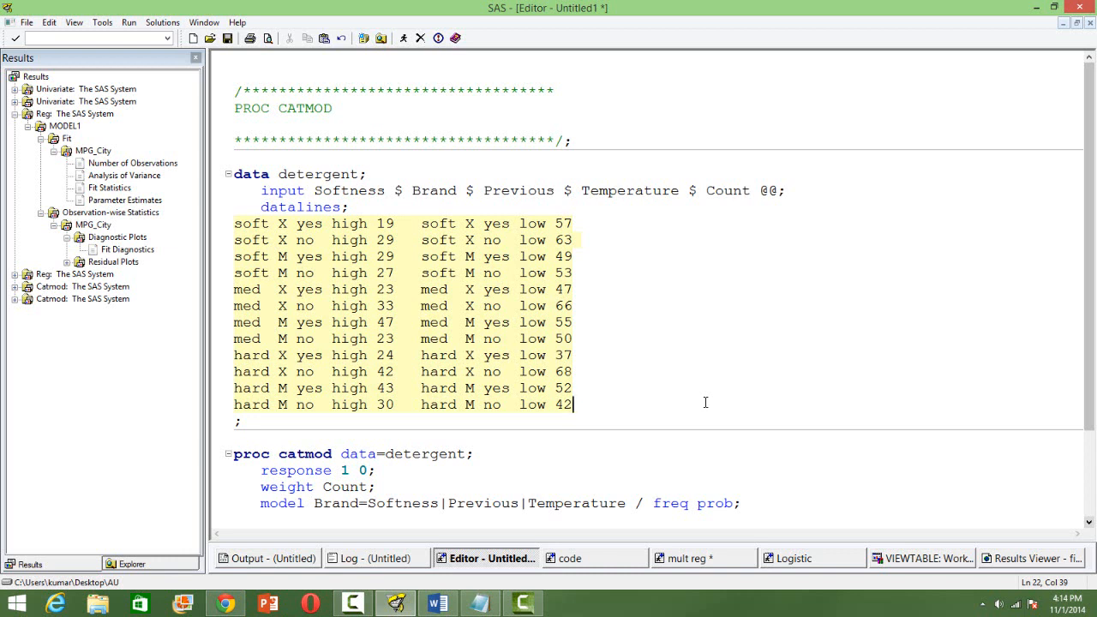
mouse_move(123, 57)
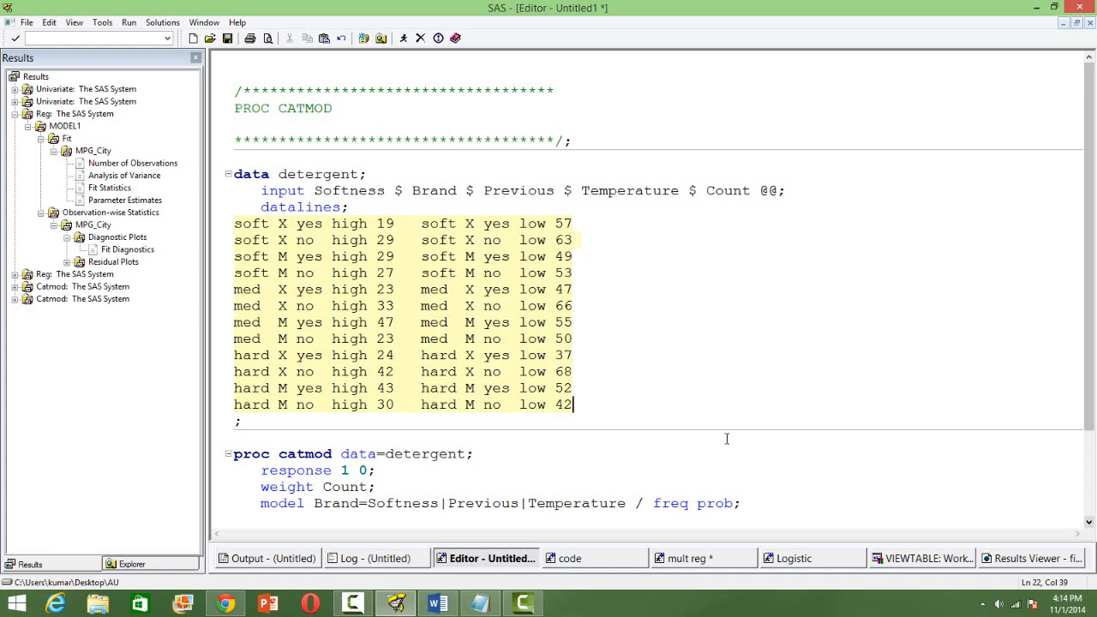
mouse_move(688, 380)
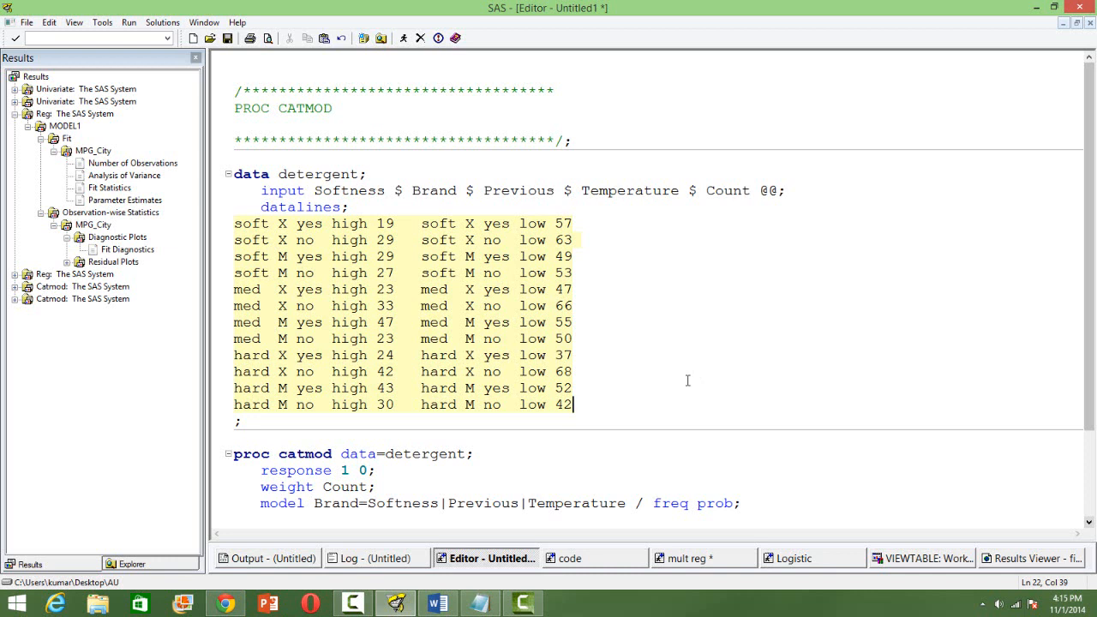
mouse_move(459, 207)
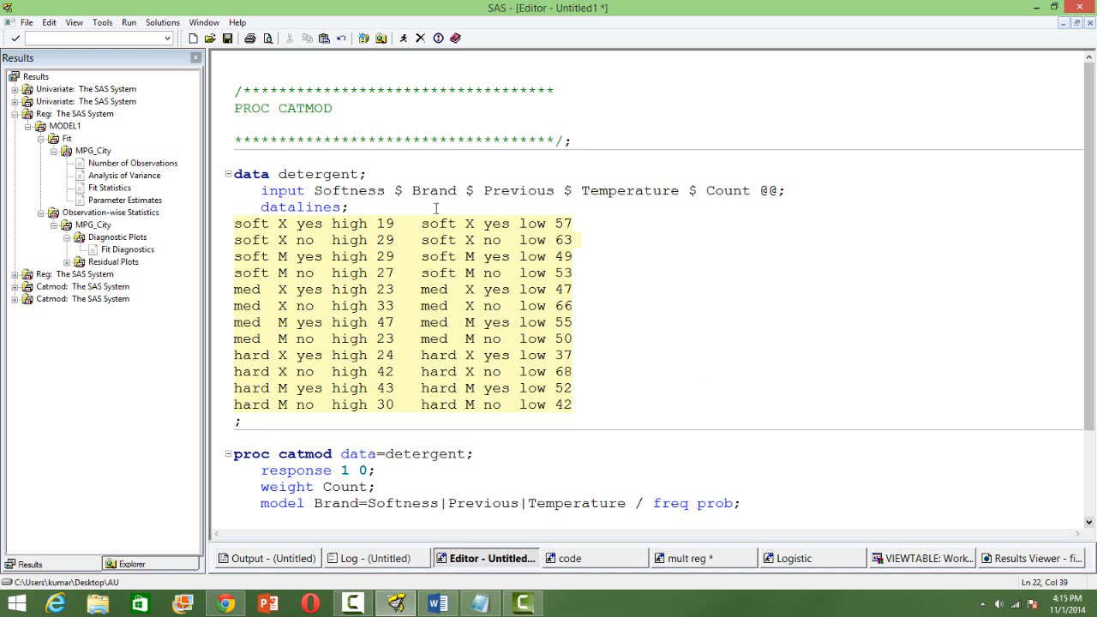
Highlight Softness, Previous and Temperature in the INPUT statement, then view the Work.Detergent table
double_click(348, 190)
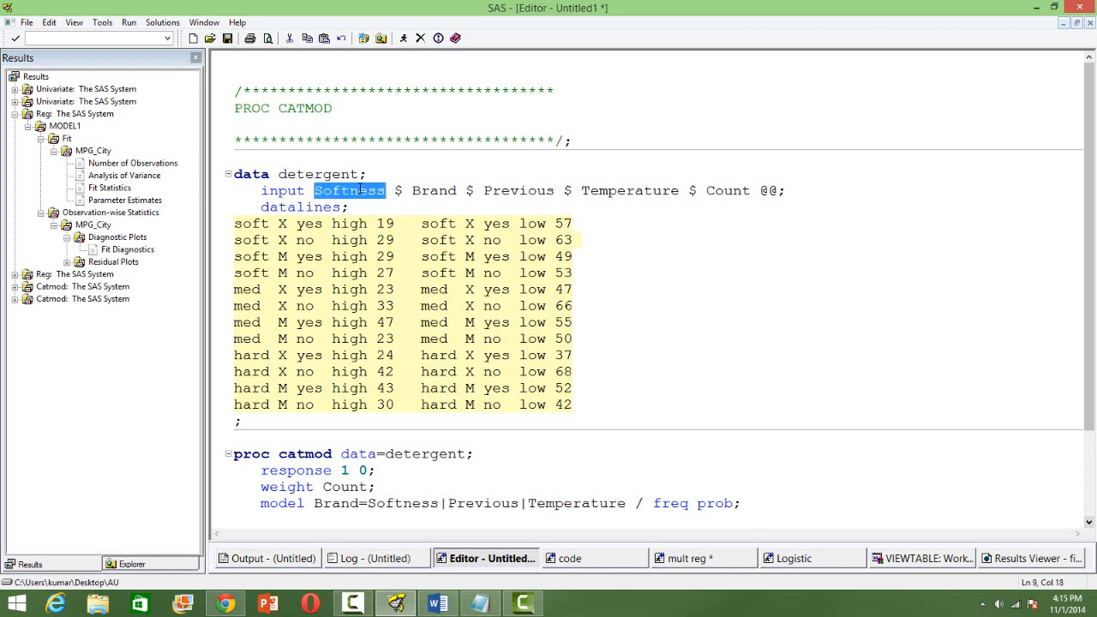
double_click(518, 190)
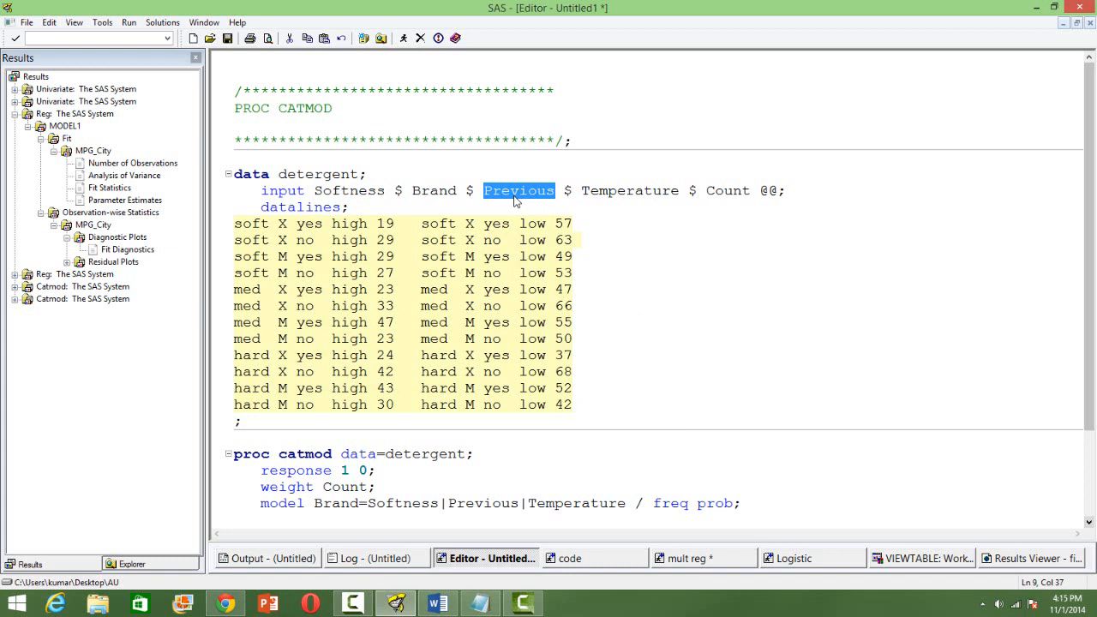
double_click(629, 190)
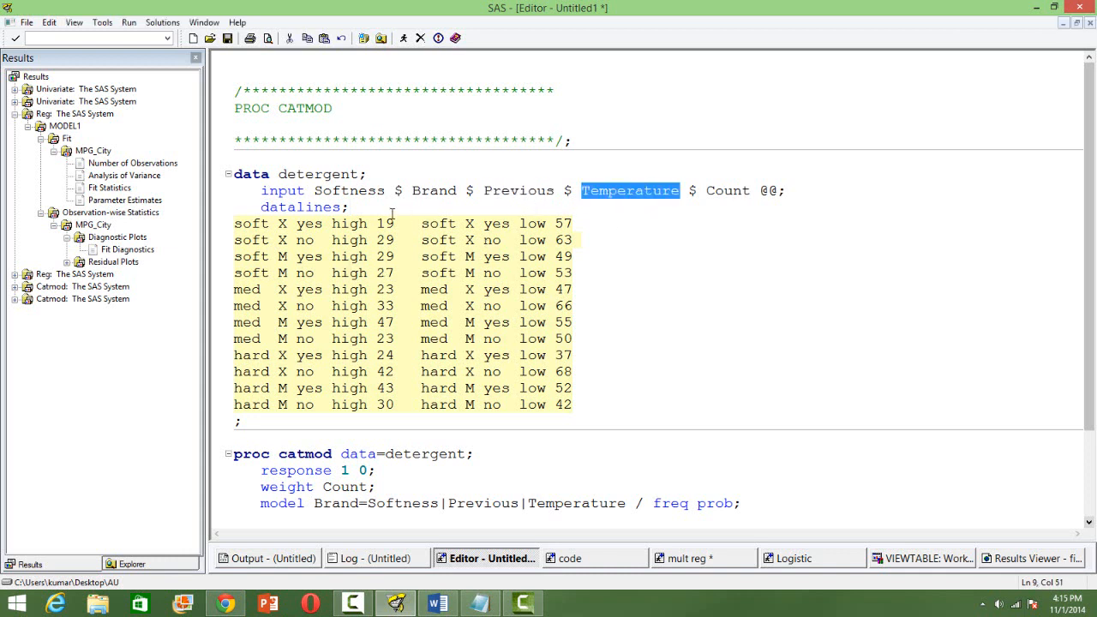
double_click(348, 190)
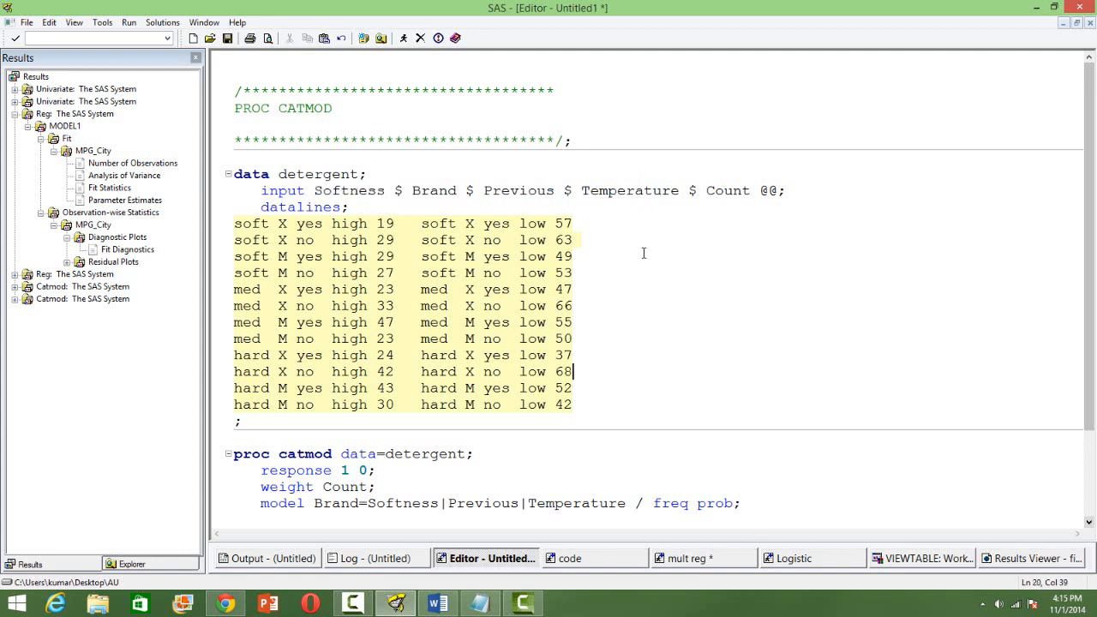
mouse_move(445, 190)
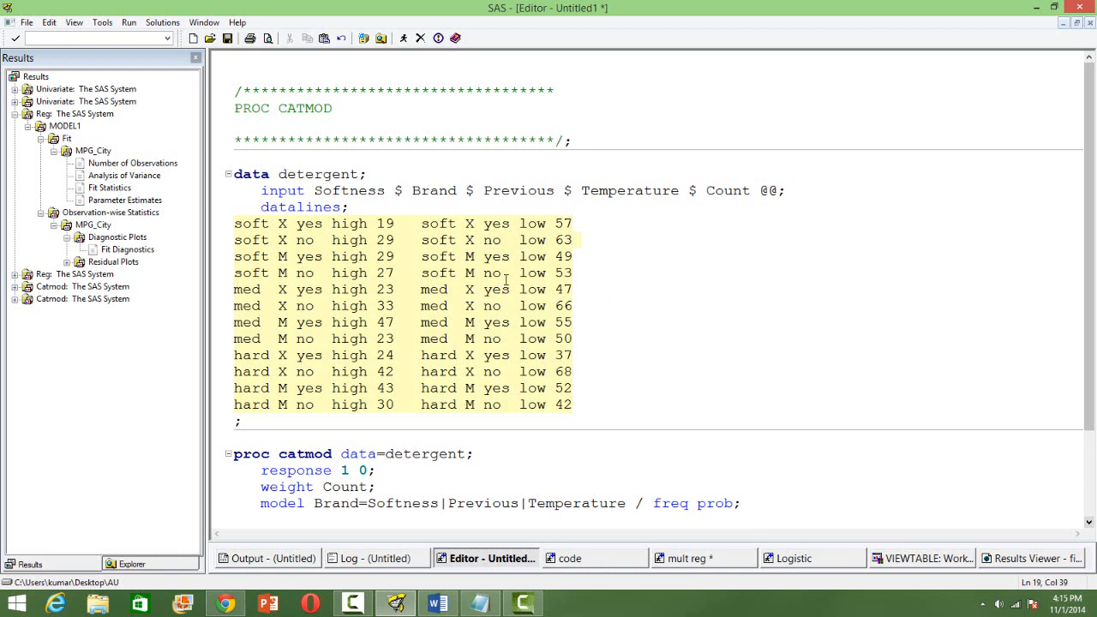
mouse_move(401, 233)
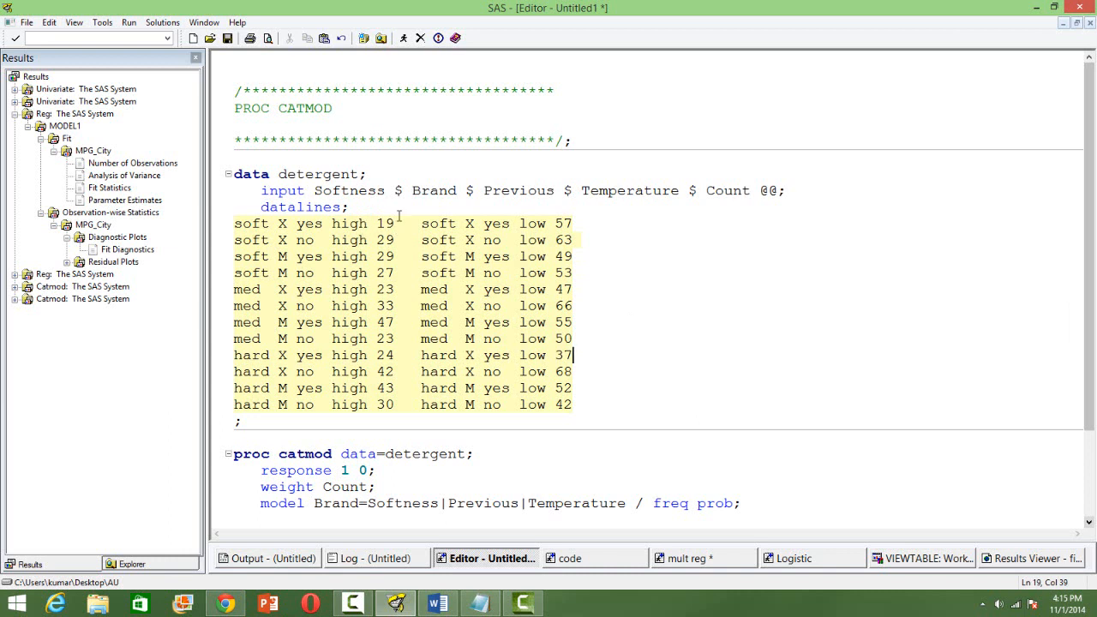
mouse_move(694, 436)
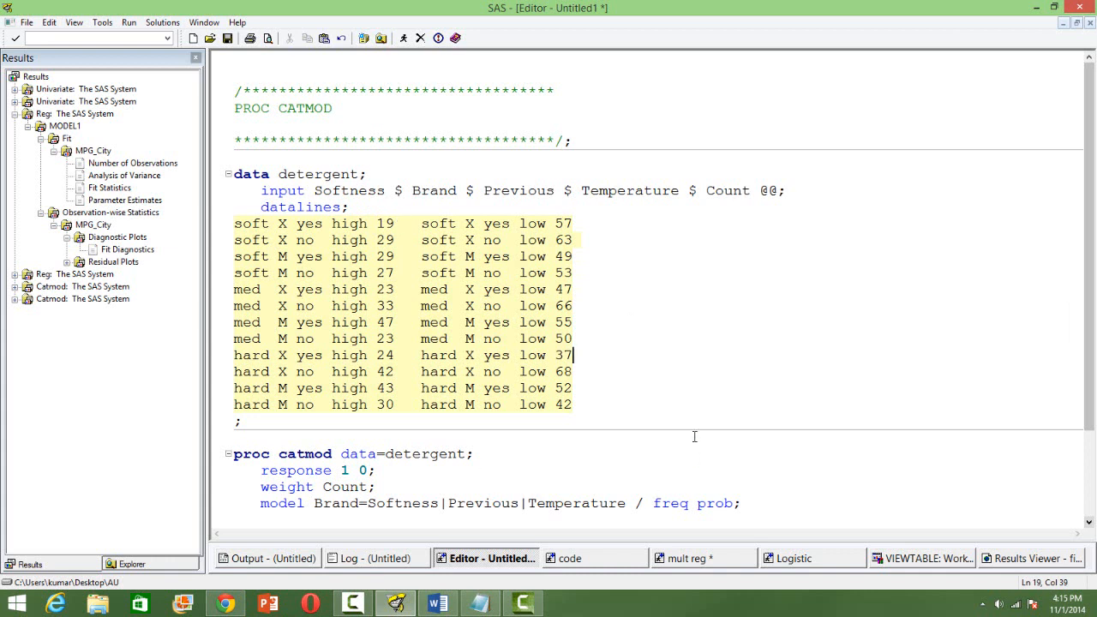
click(697, 419)
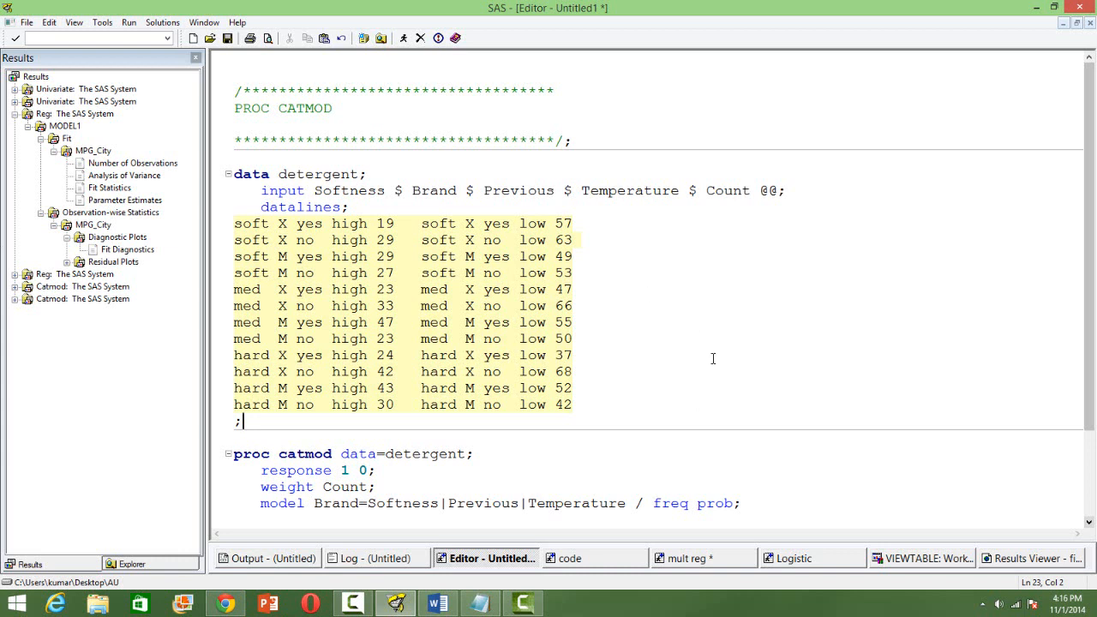
click(921, 558)
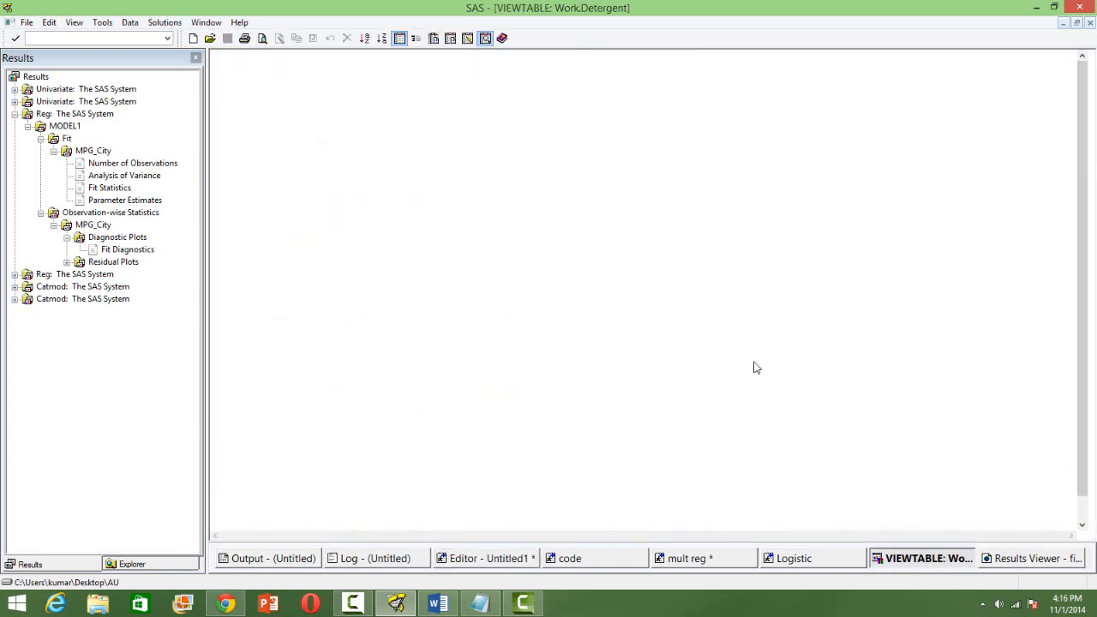
Review the 24 detergent rows, then restore the VIEWTABLE window from full size
click(920, 558)
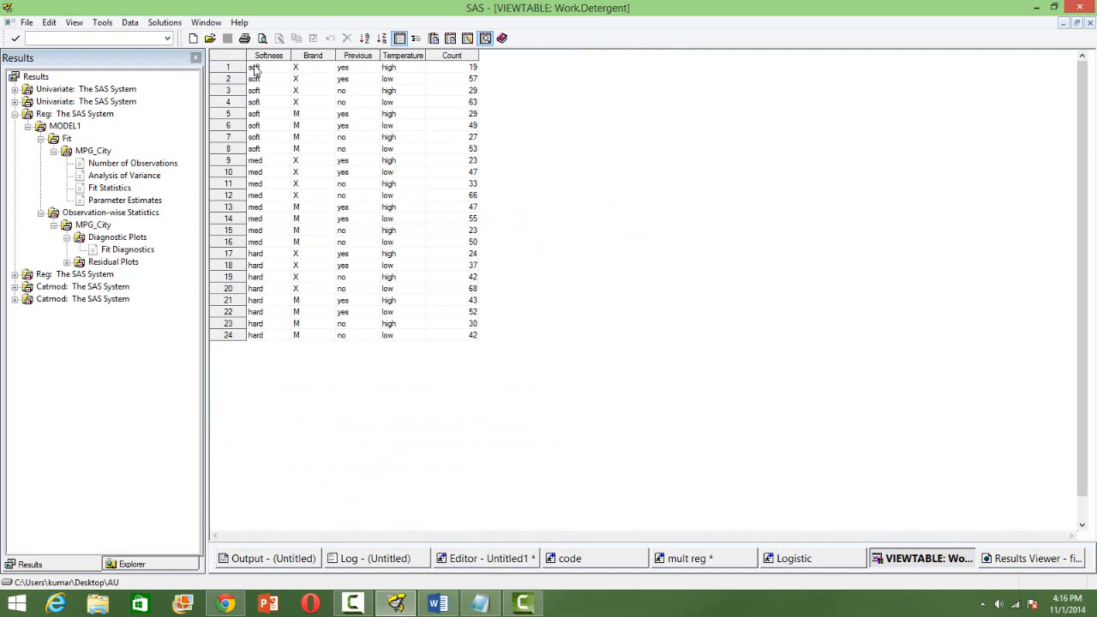
click(296, 67)
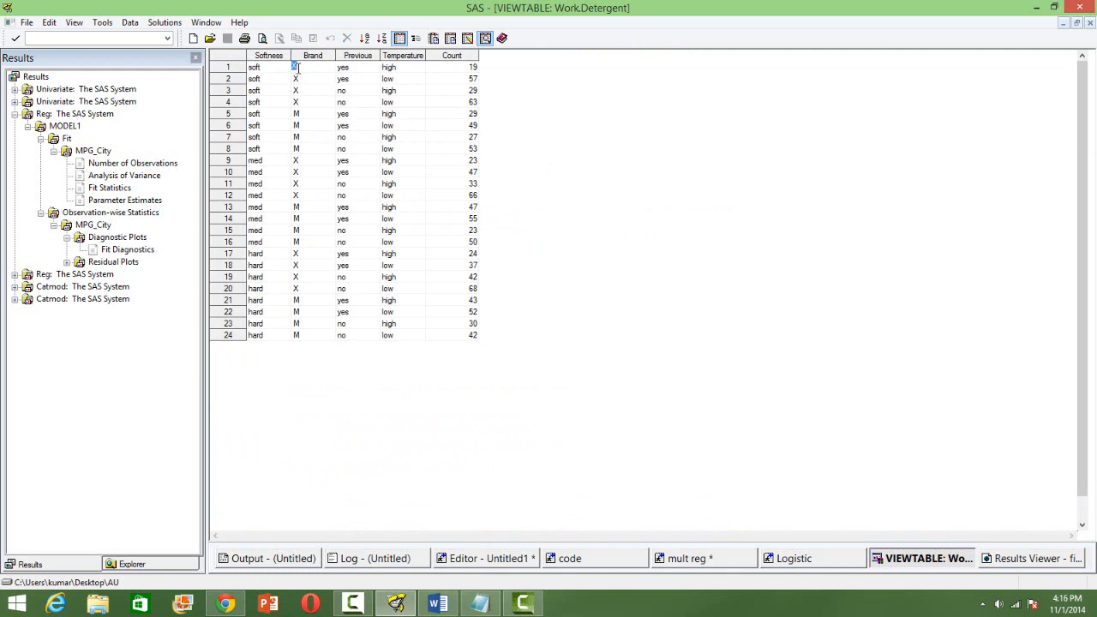
mouse_move(351, 78)
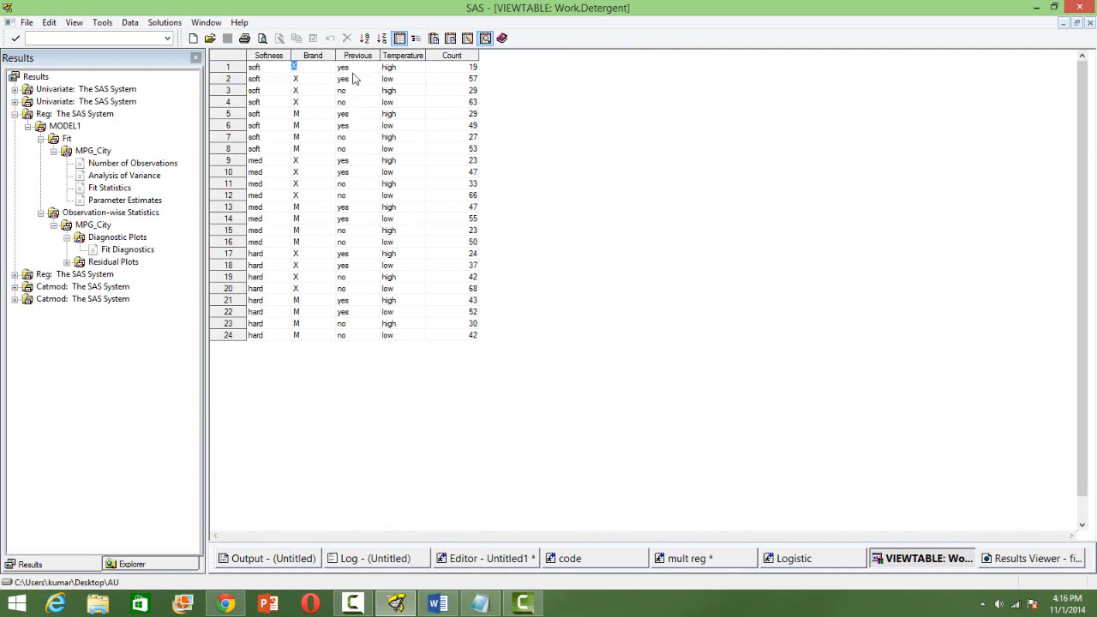
mouse_move(403, 78)
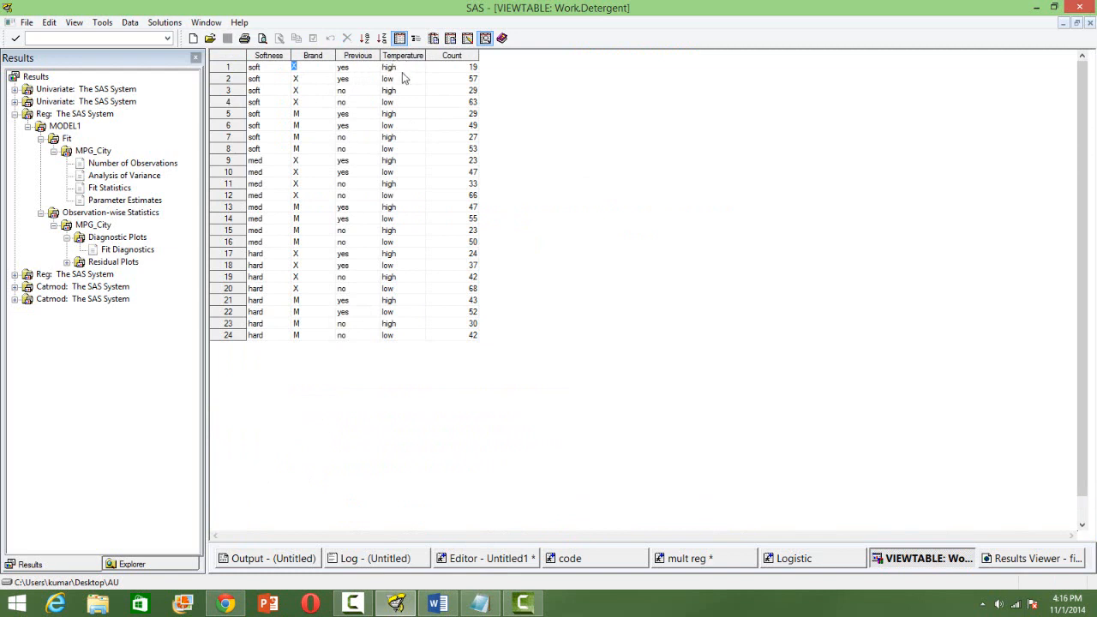
mouse_move(458, 89)
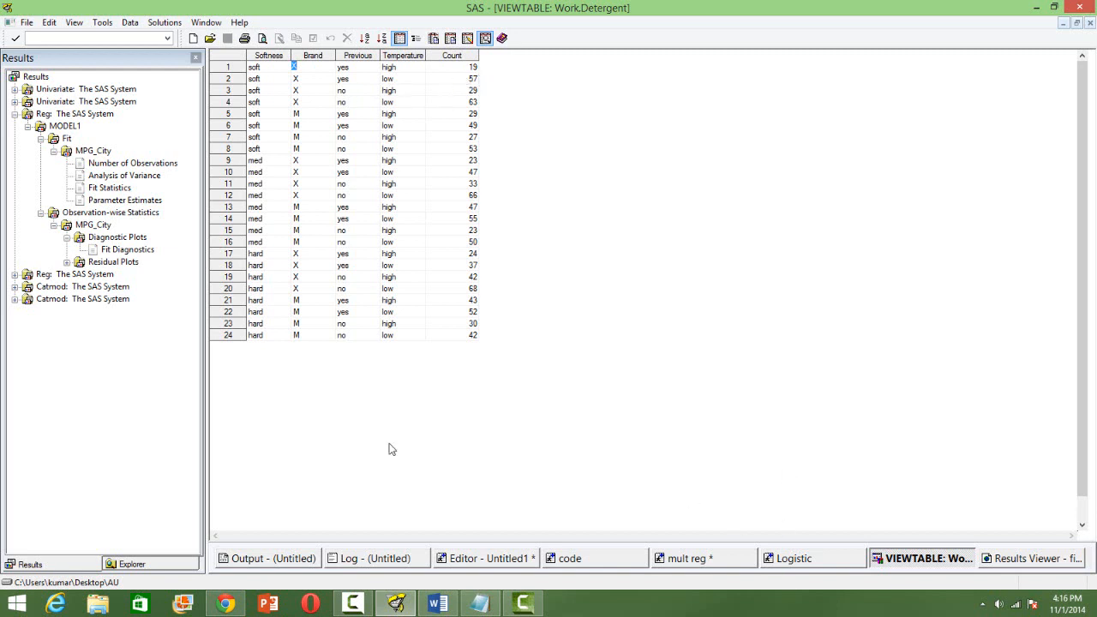
mouse_move(968, 586)
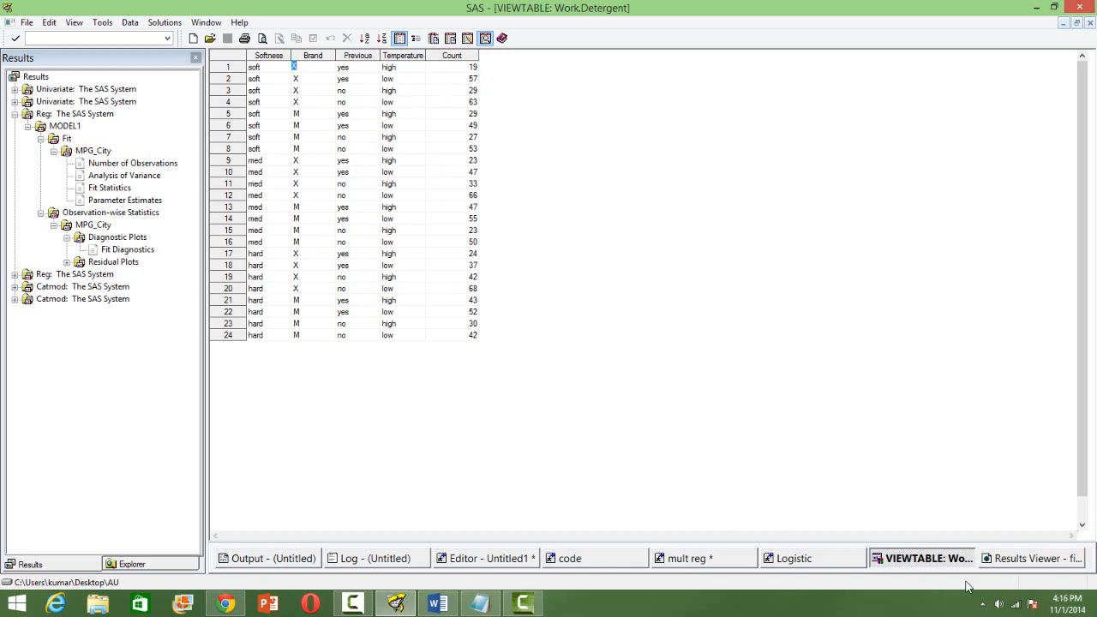
right_click(920, 558)
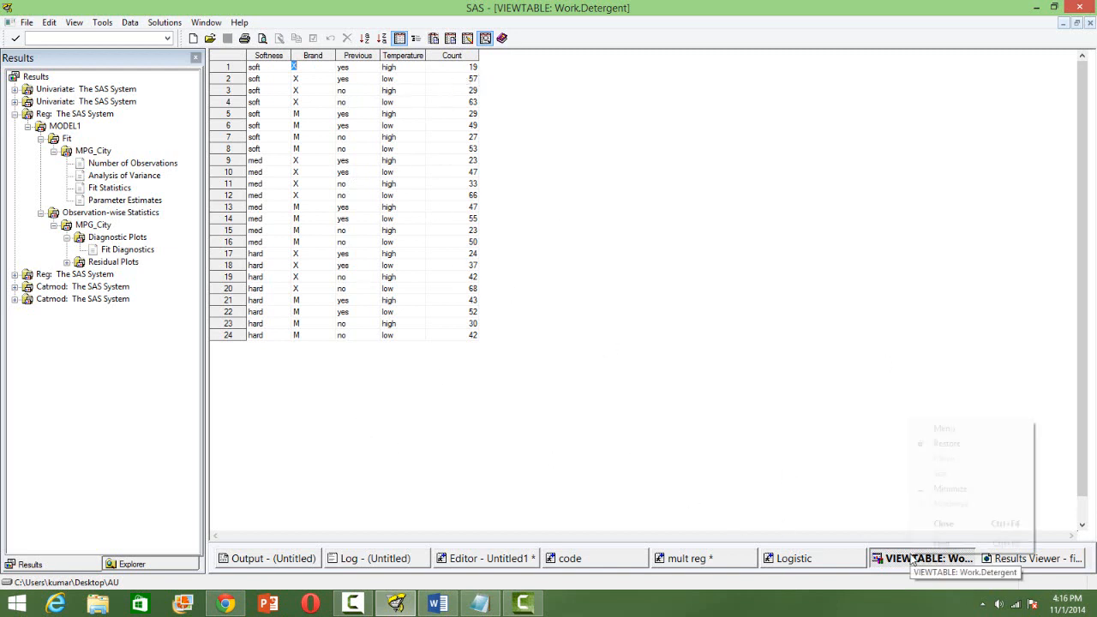
click(593, 558)
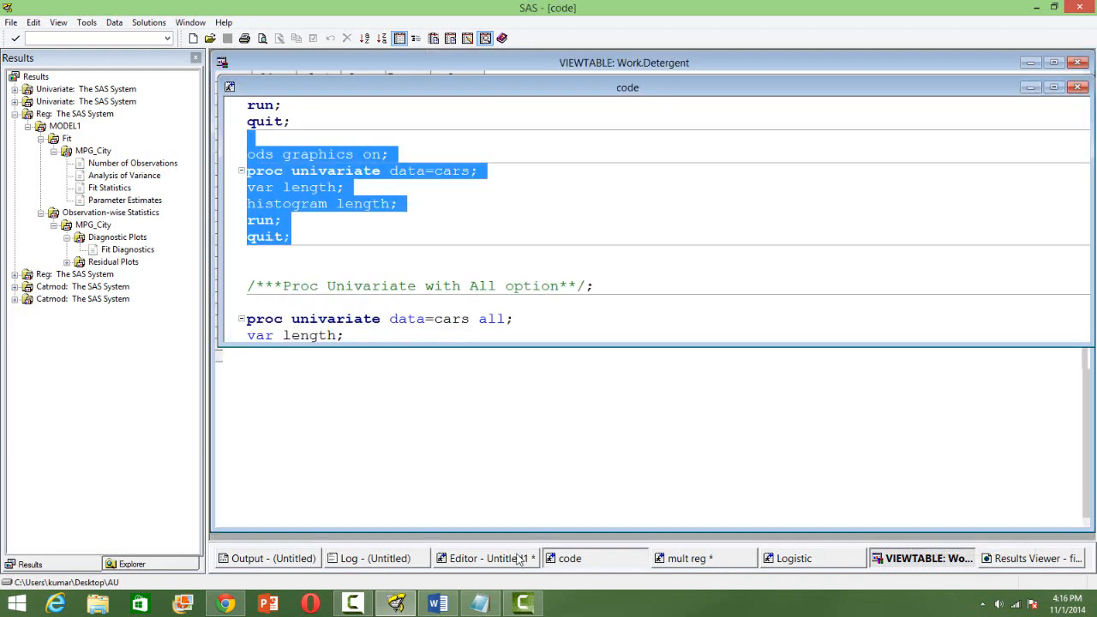
click(485, 558)
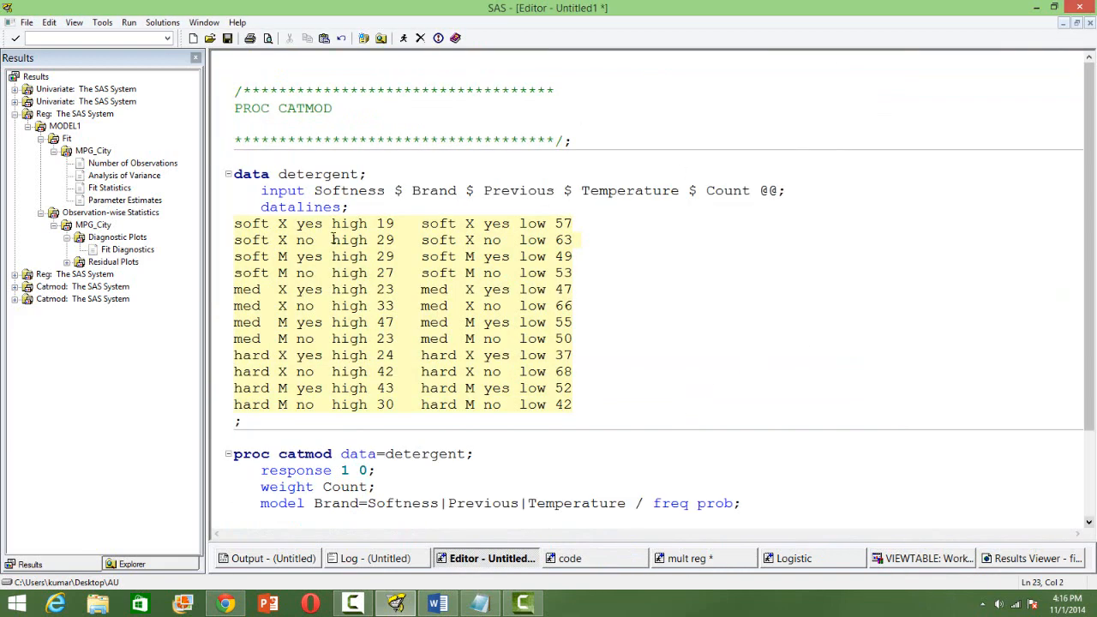
scroll(down, 3)
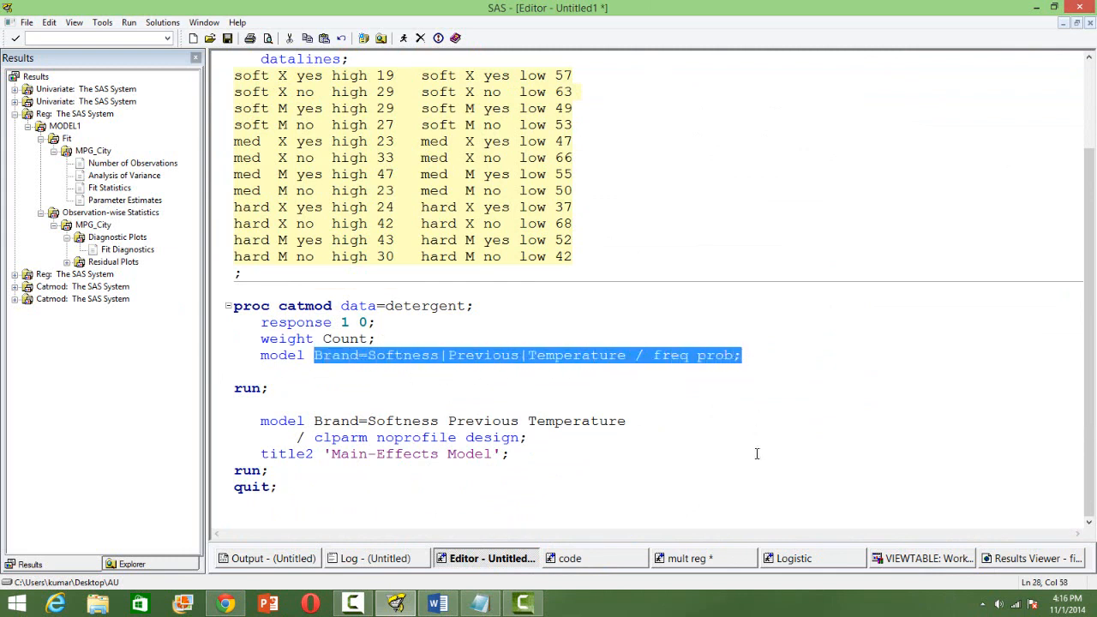
click(627, 421)
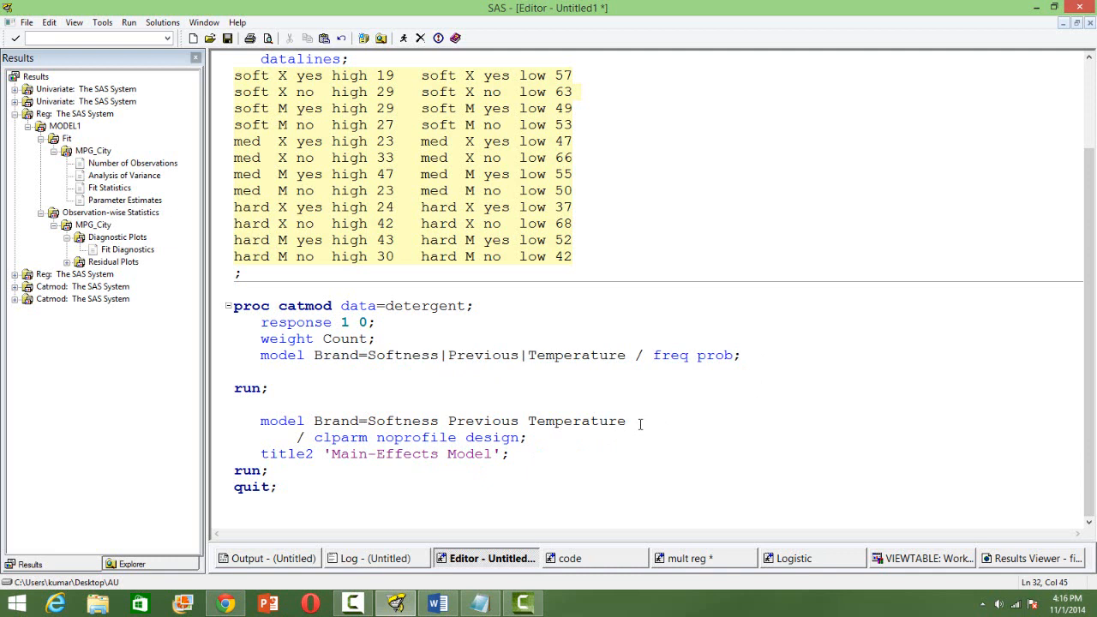
drag(259, 420, 581, 419)
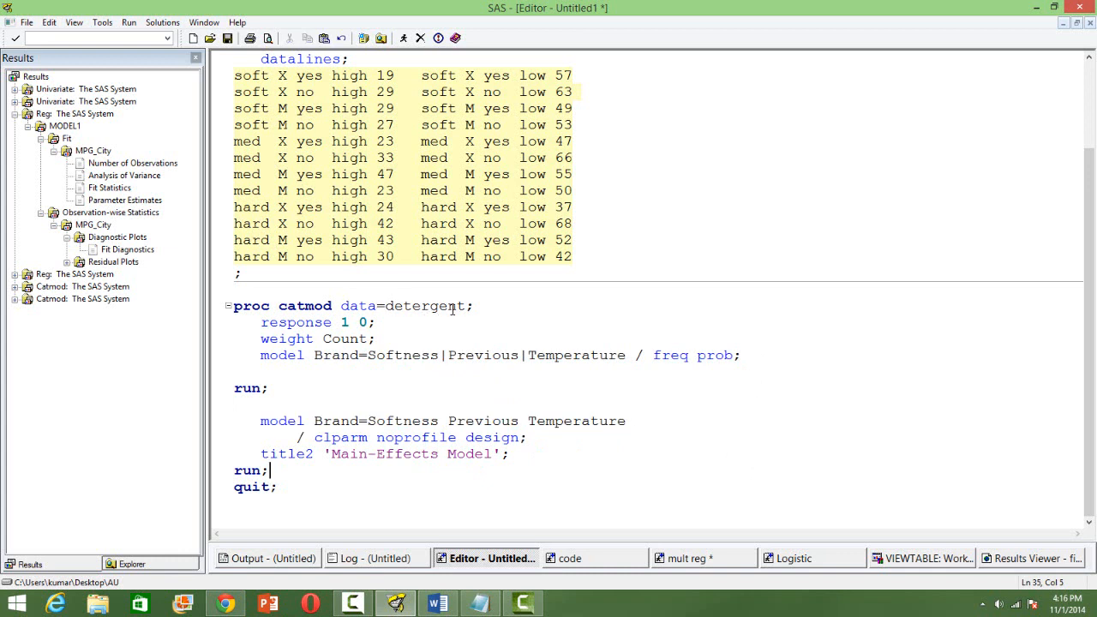
click(298, 321)
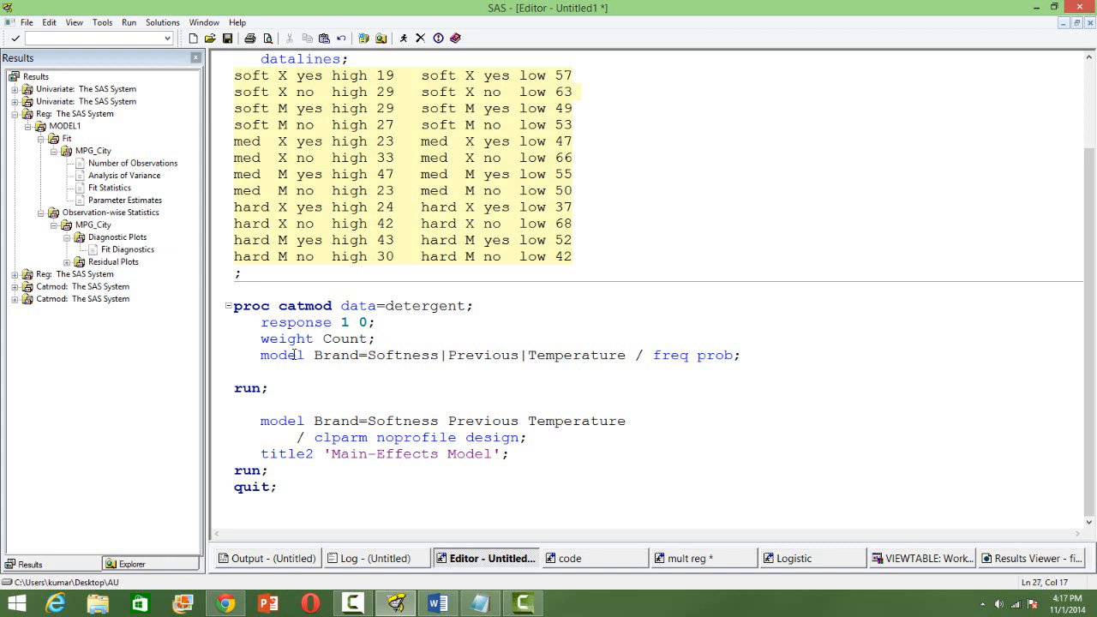
scroll(up, 3)
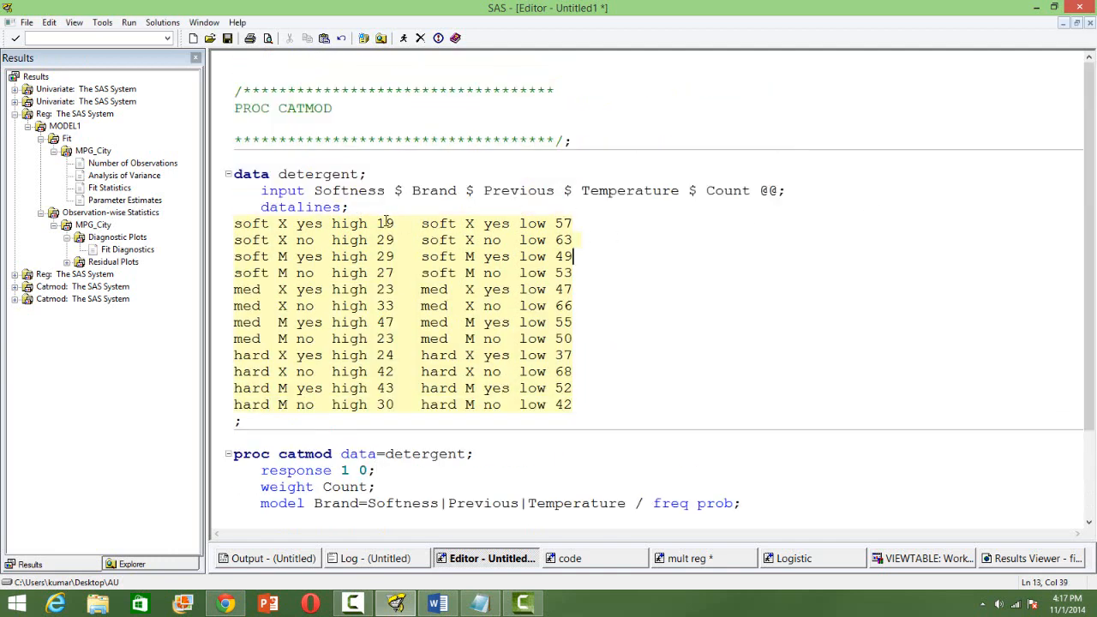
double_click(384, 223)
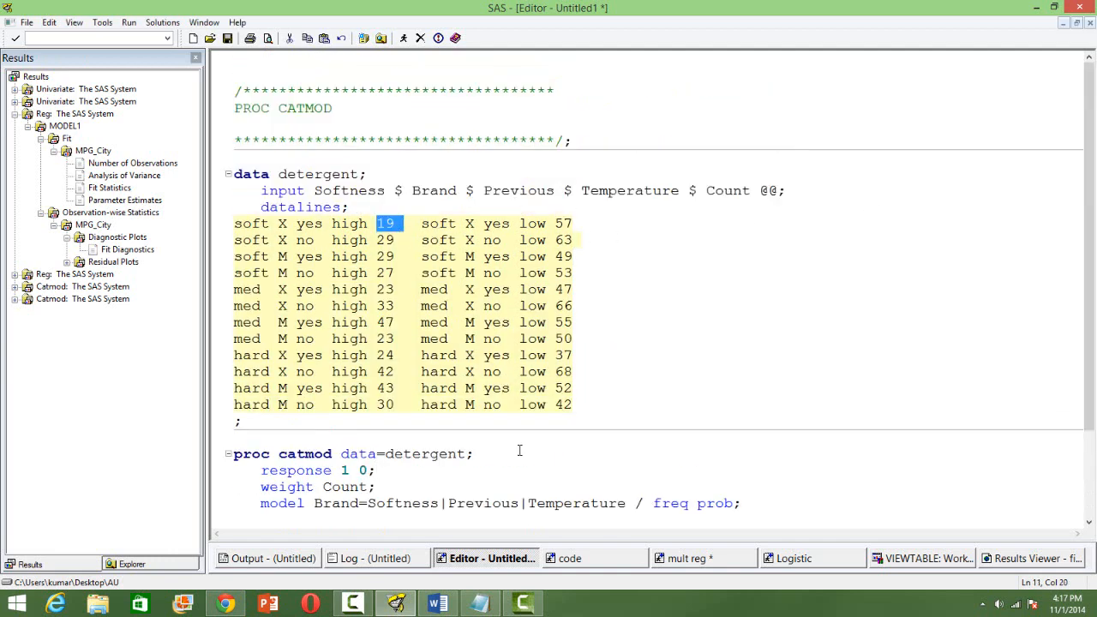
scroll(down, 3)
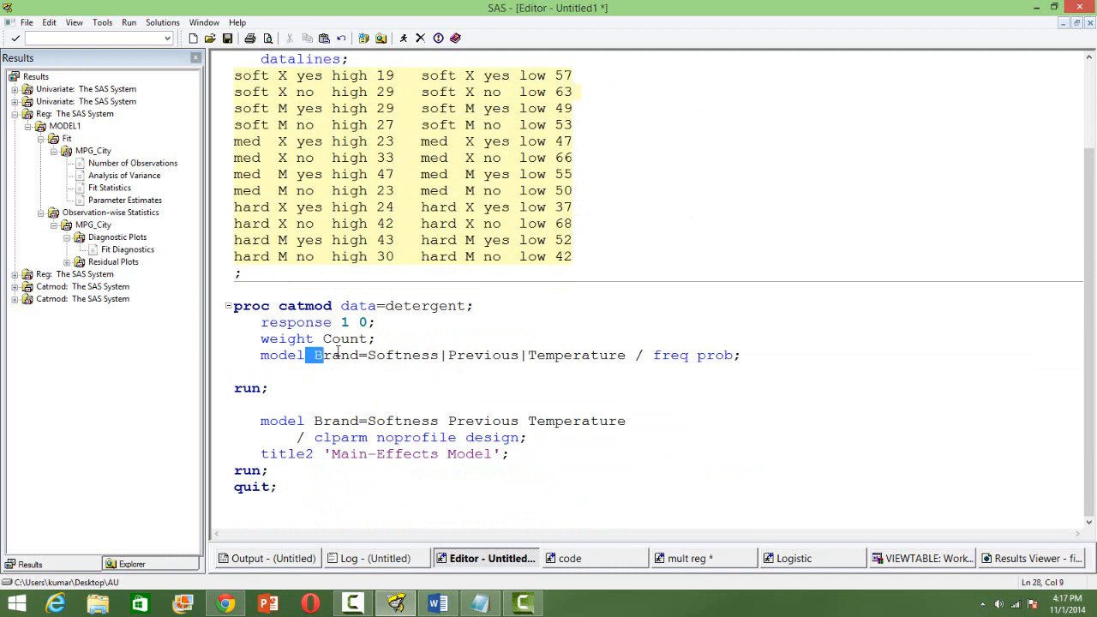
double_click(335, 355)
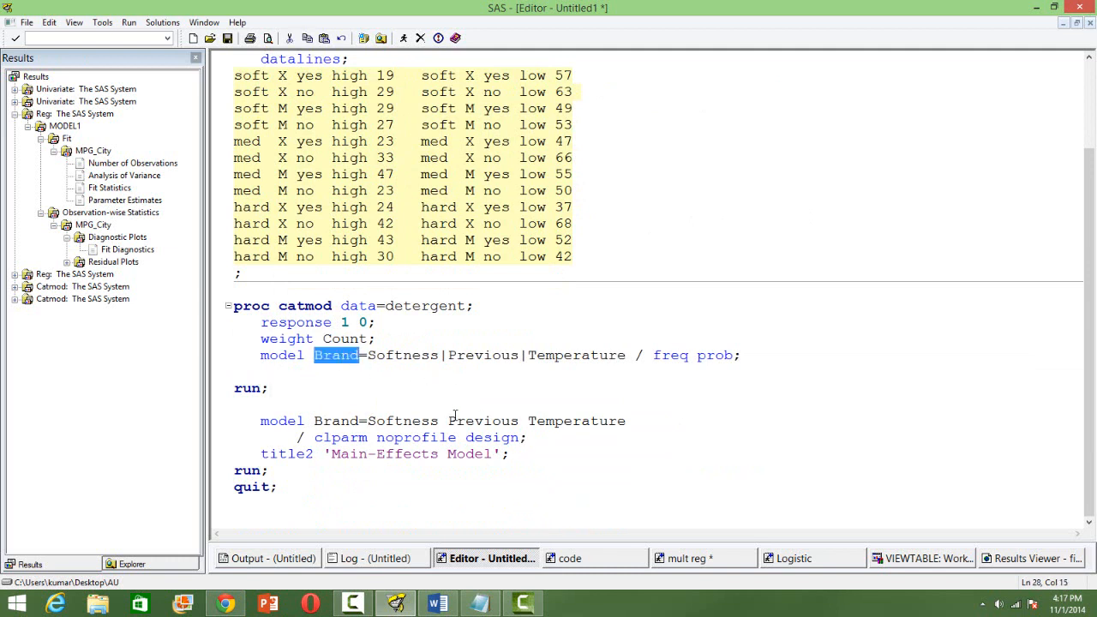
click(431, 421)
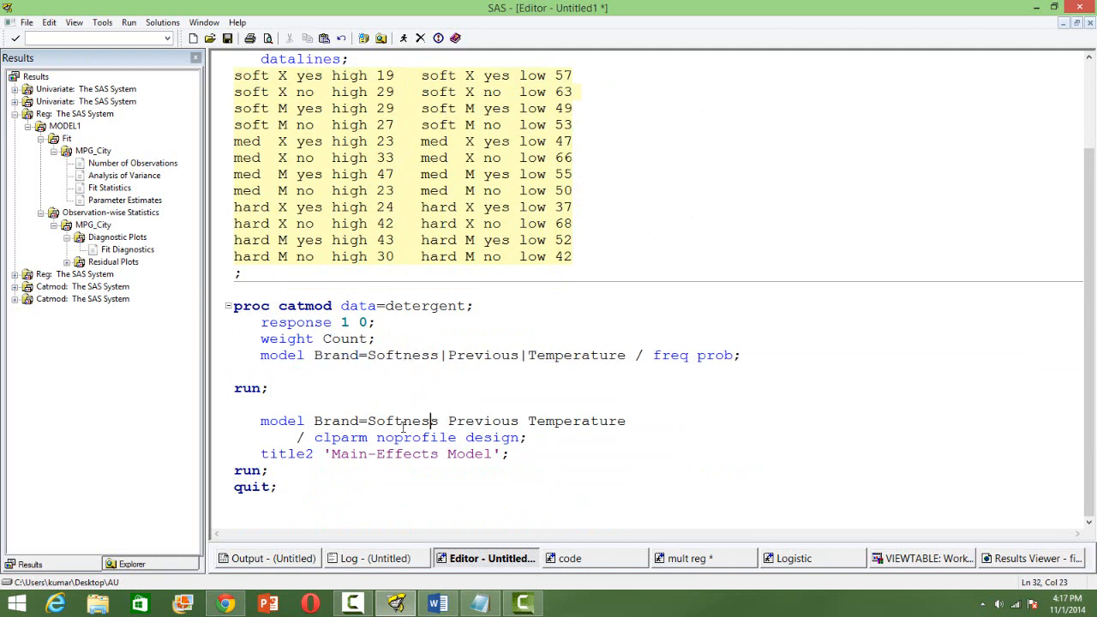
drag(363, 355, 662, 355)
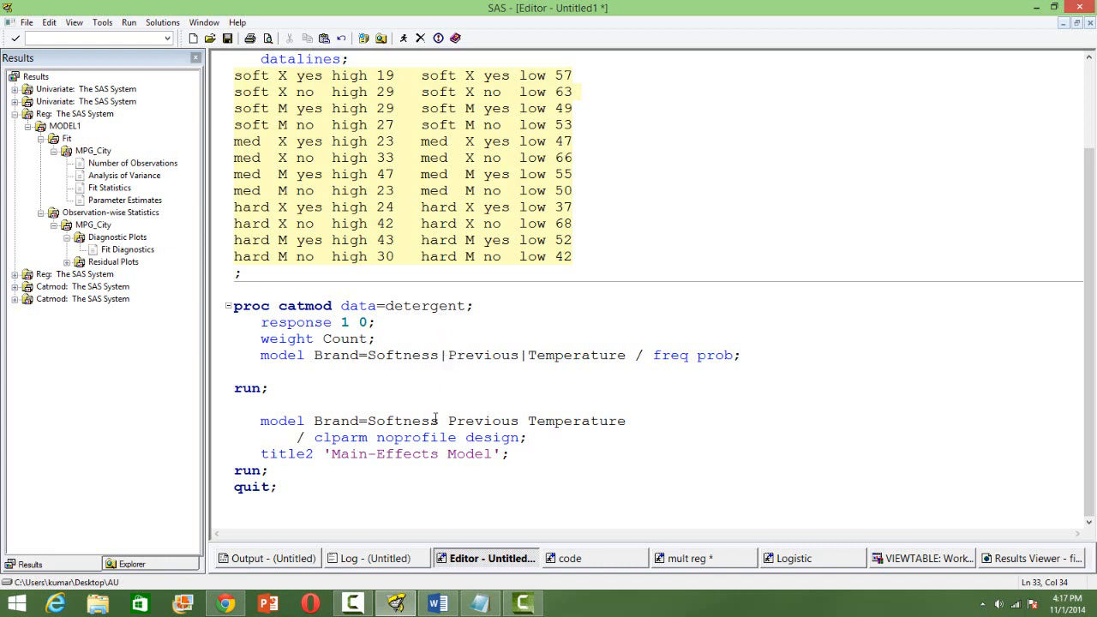
drag(369, 420, 527, 437)
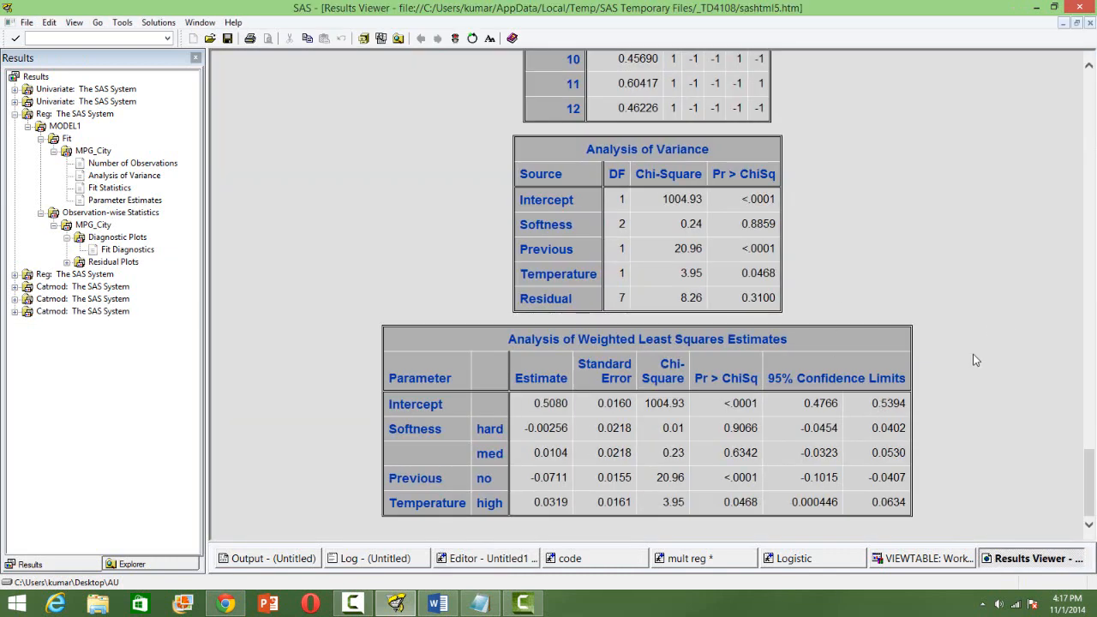
Scroll the Results Viewer through Response Frequencies and Probabilities to the Analysis of Variance table
scroll(up, 3)
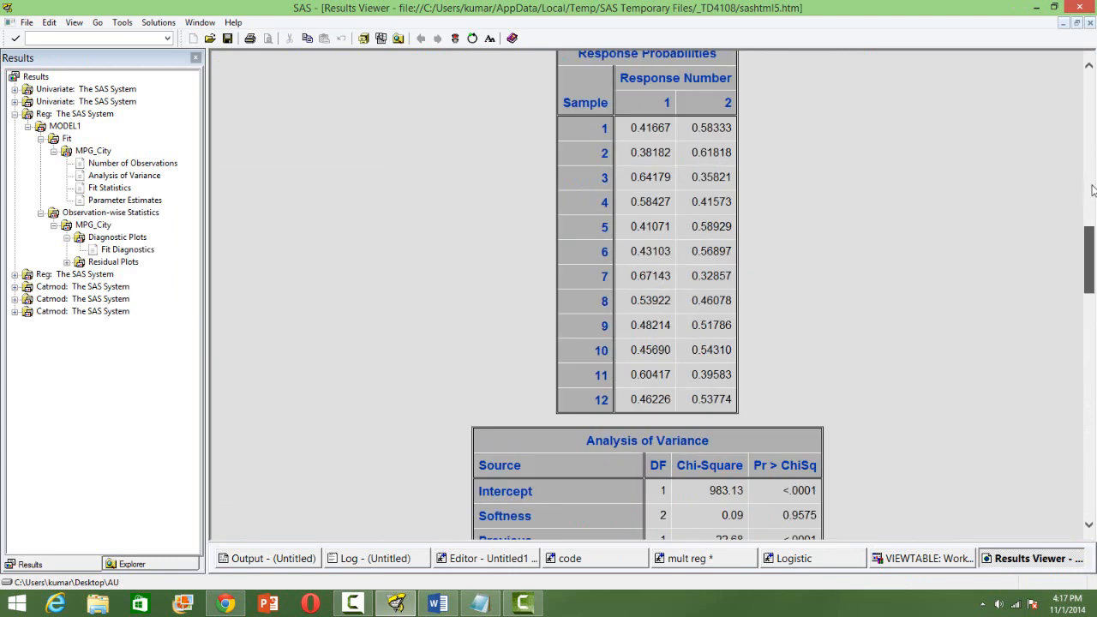
scroll(up, 3)
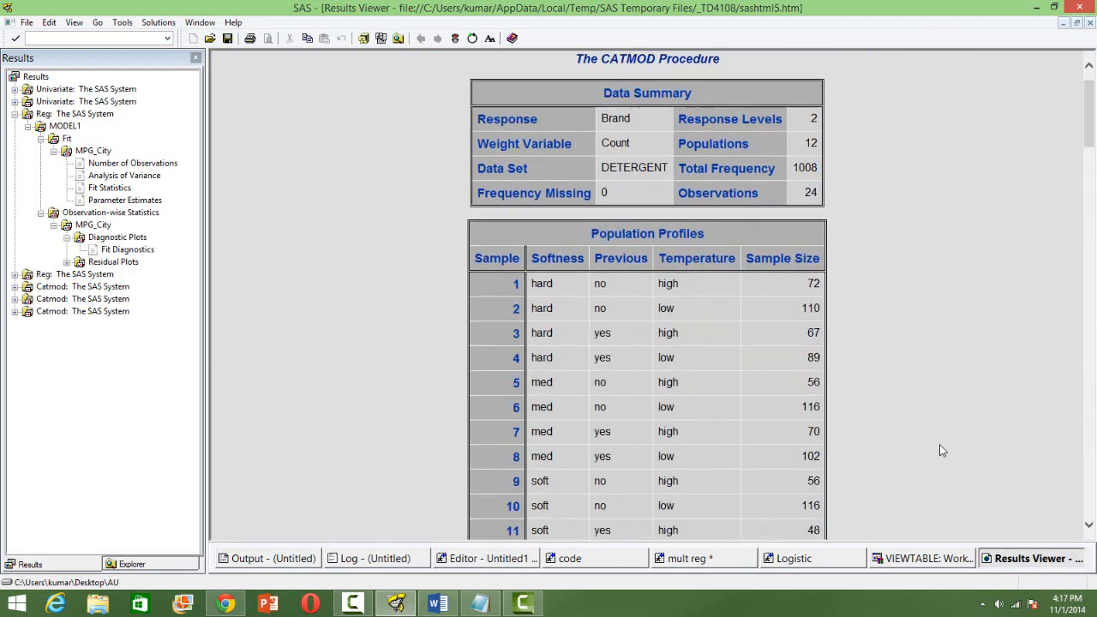
scroll(up, 3)
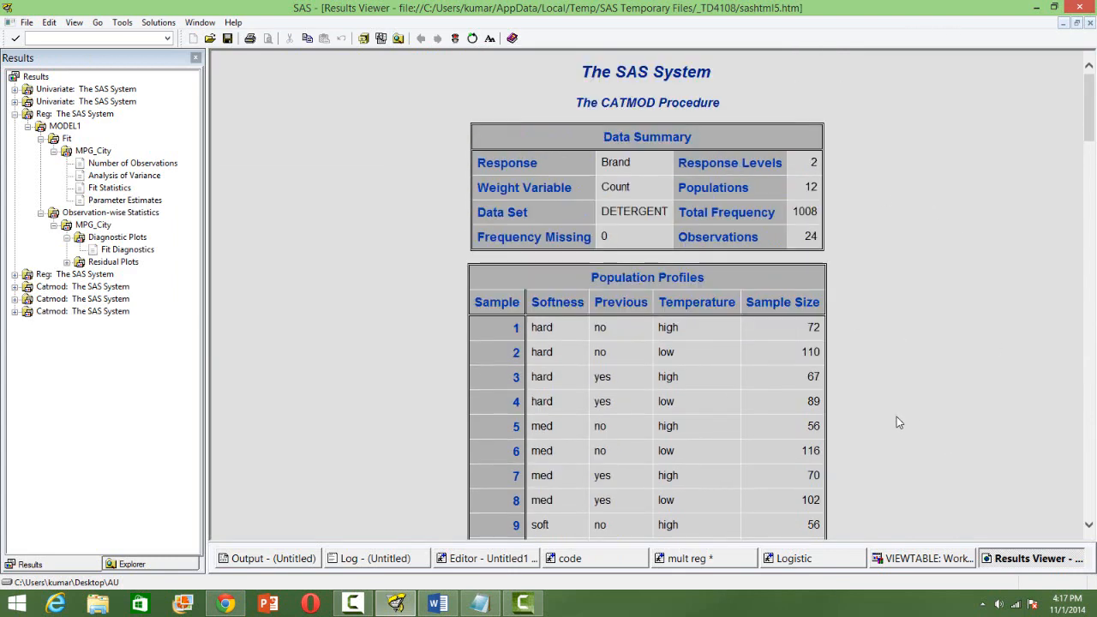
mouse_move(660, 178)
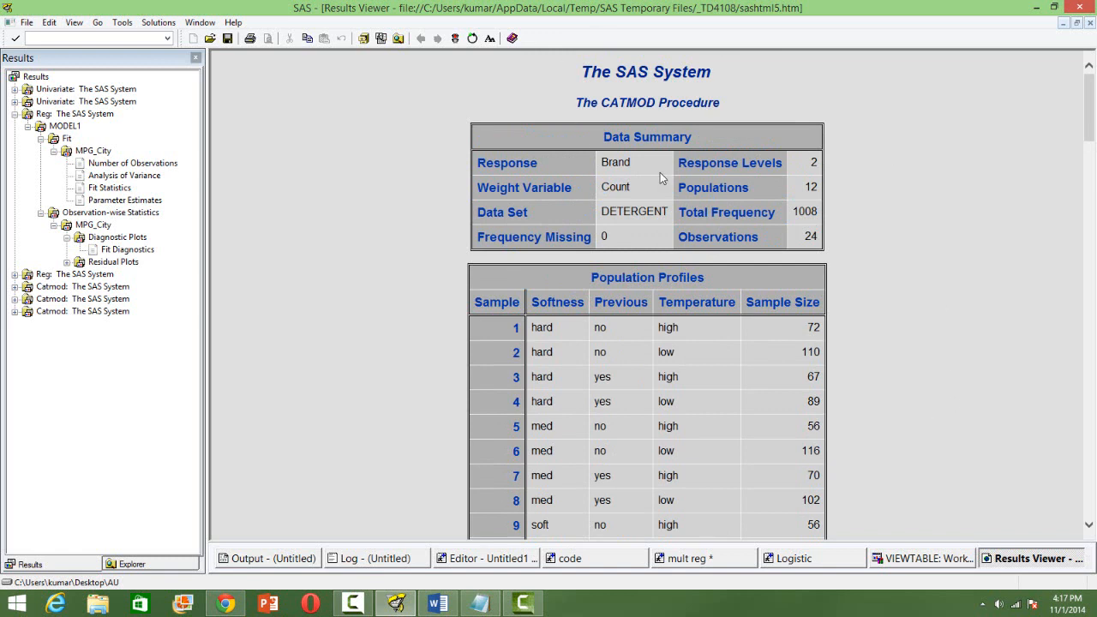
mouse_move(717, 326)
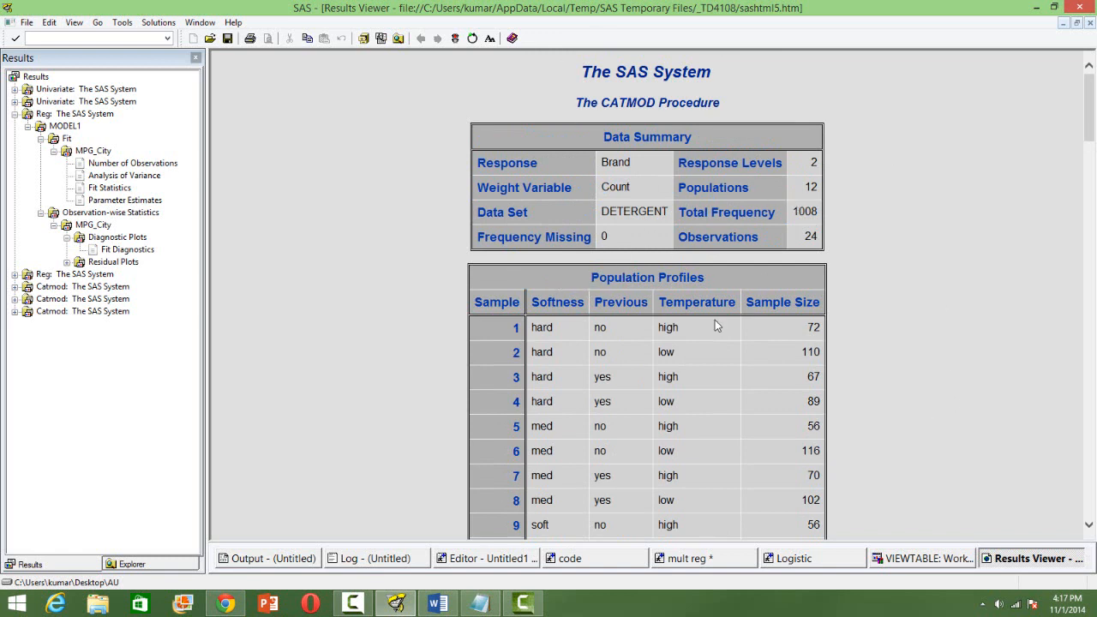
scroll(down, 3)
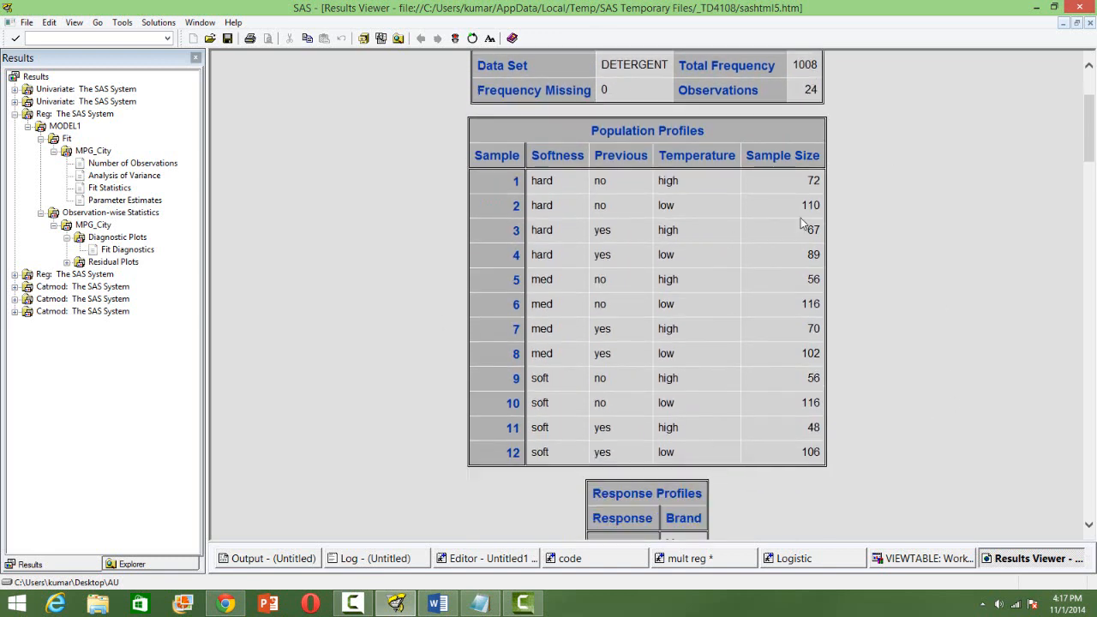
scroll(down, 3)
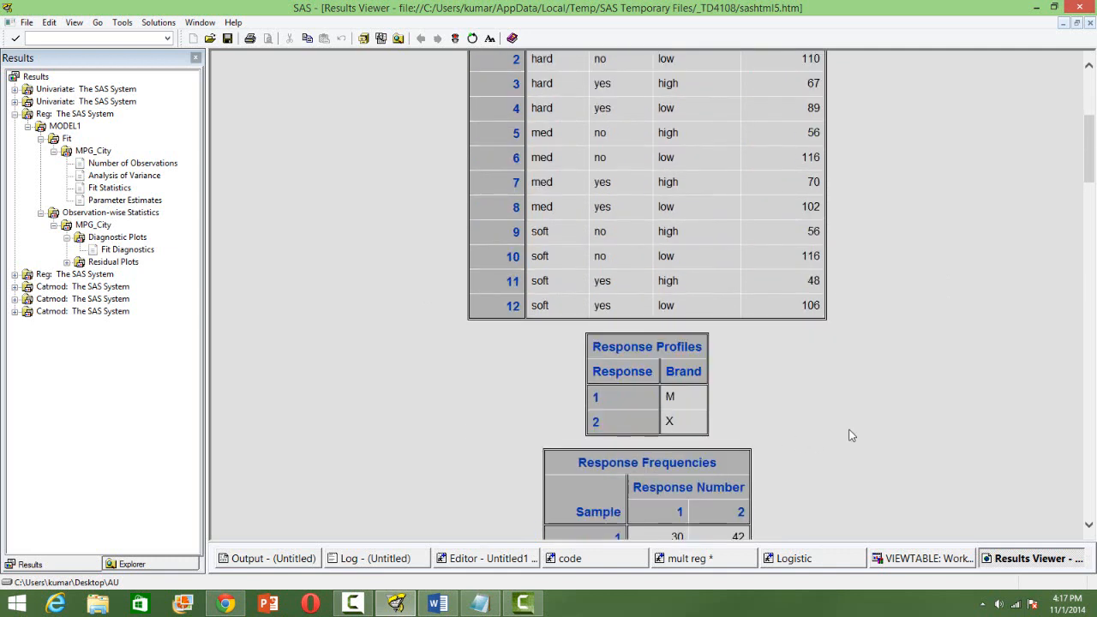
scroll(down, 3)
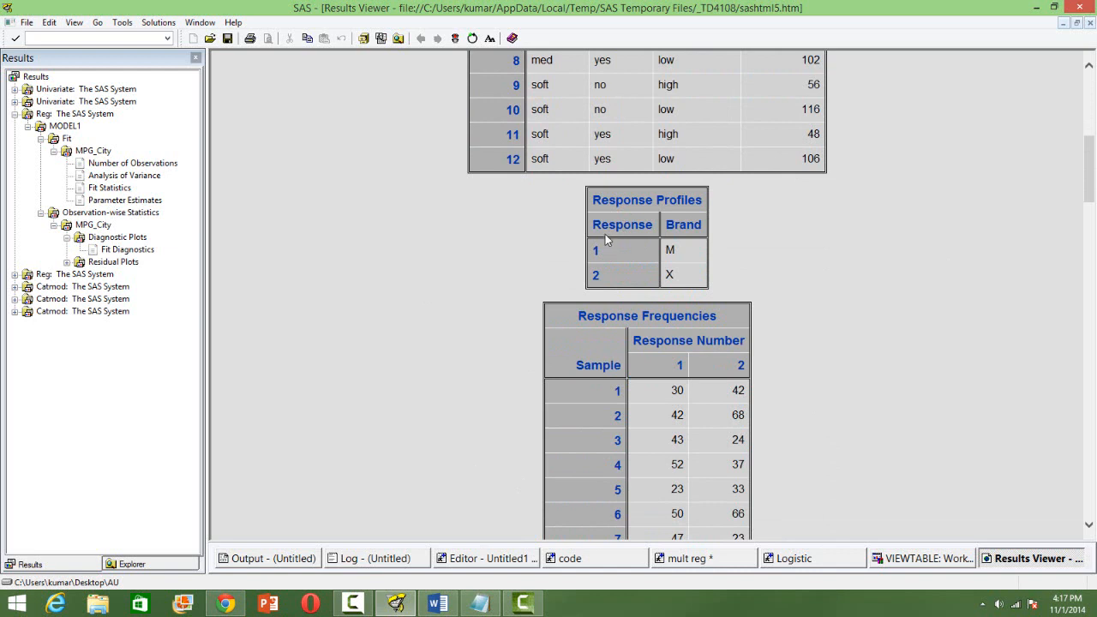
mouse_move(692, 259)
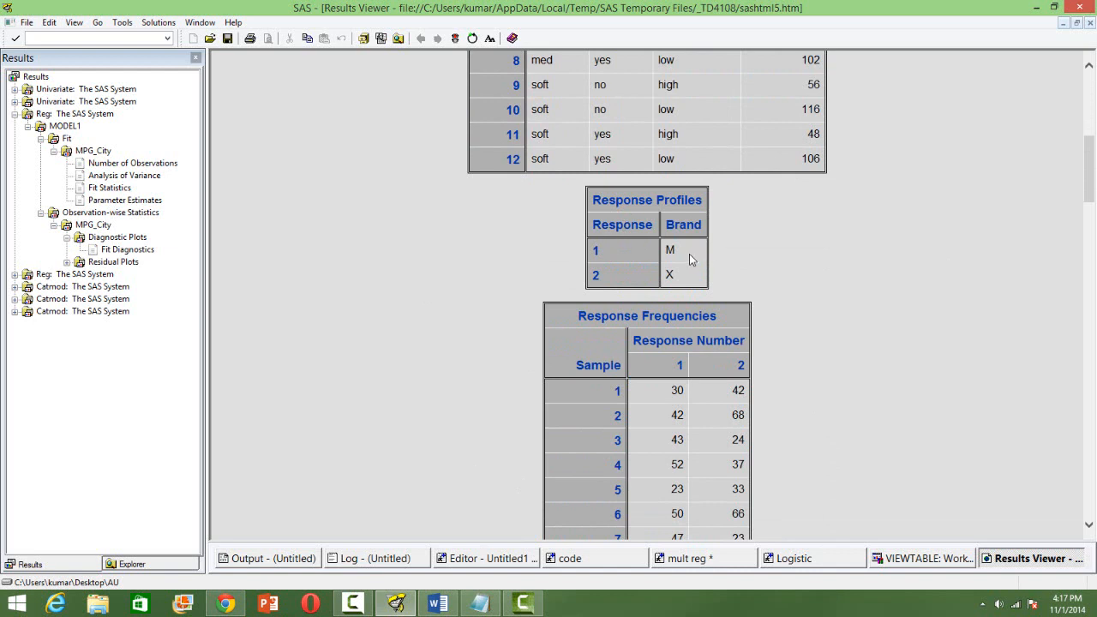
mouse_move(743, 338)
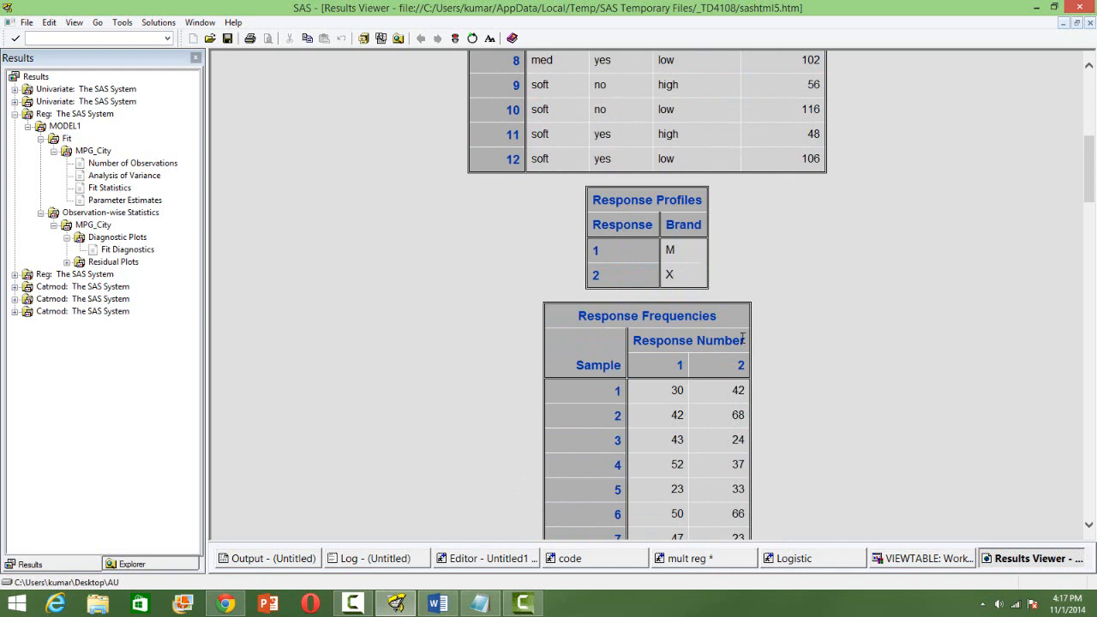
mouse_move(724, 319)
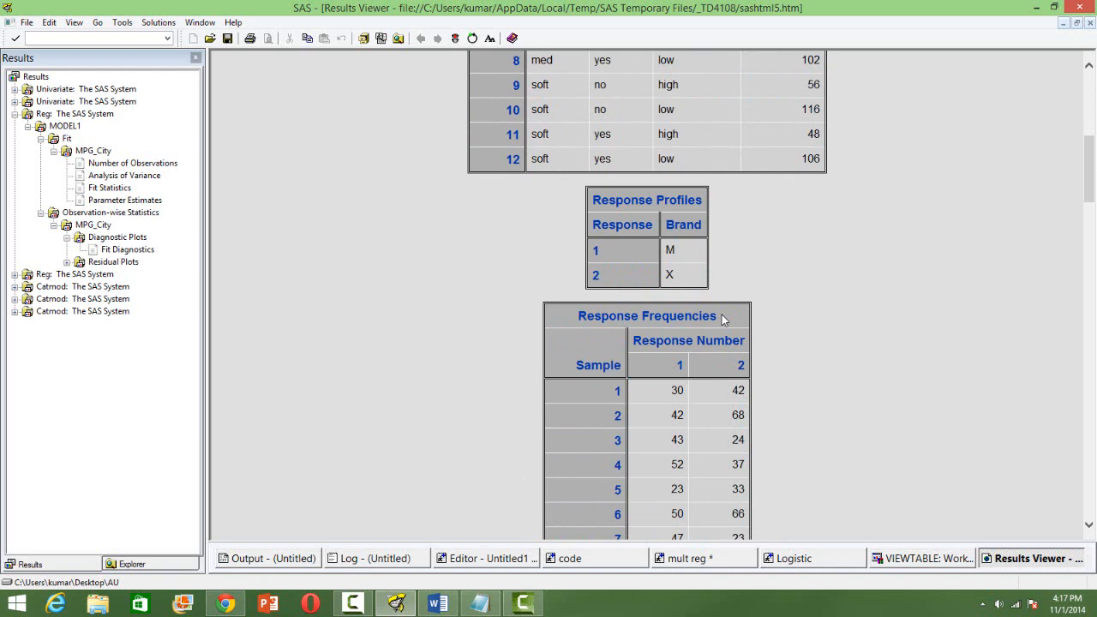
mouse_move(672, 266)
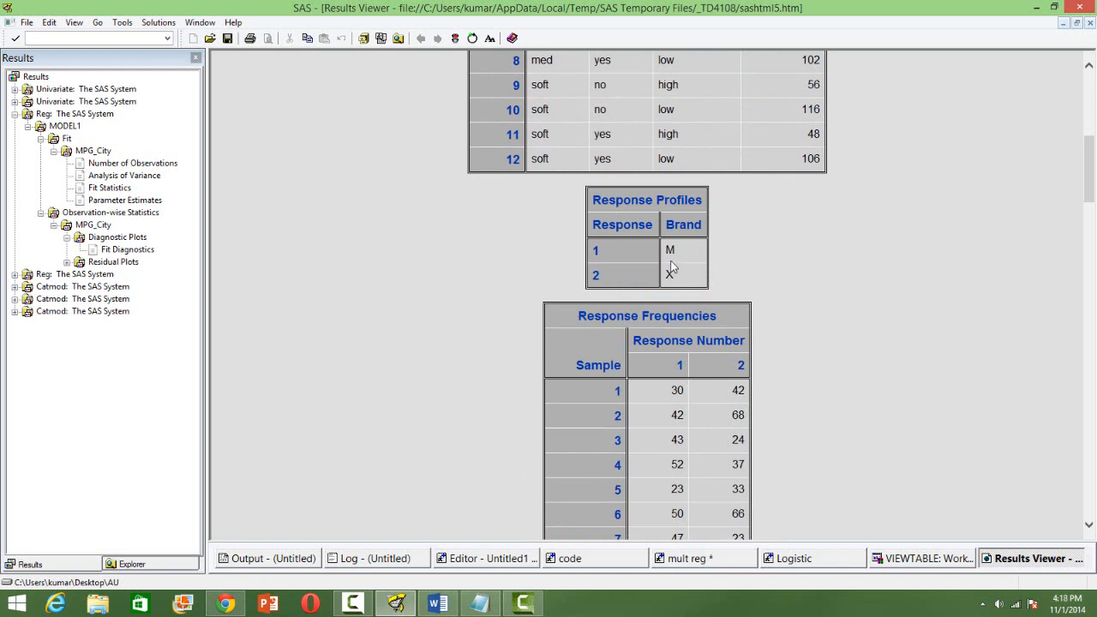
mouse_move(684, 264)
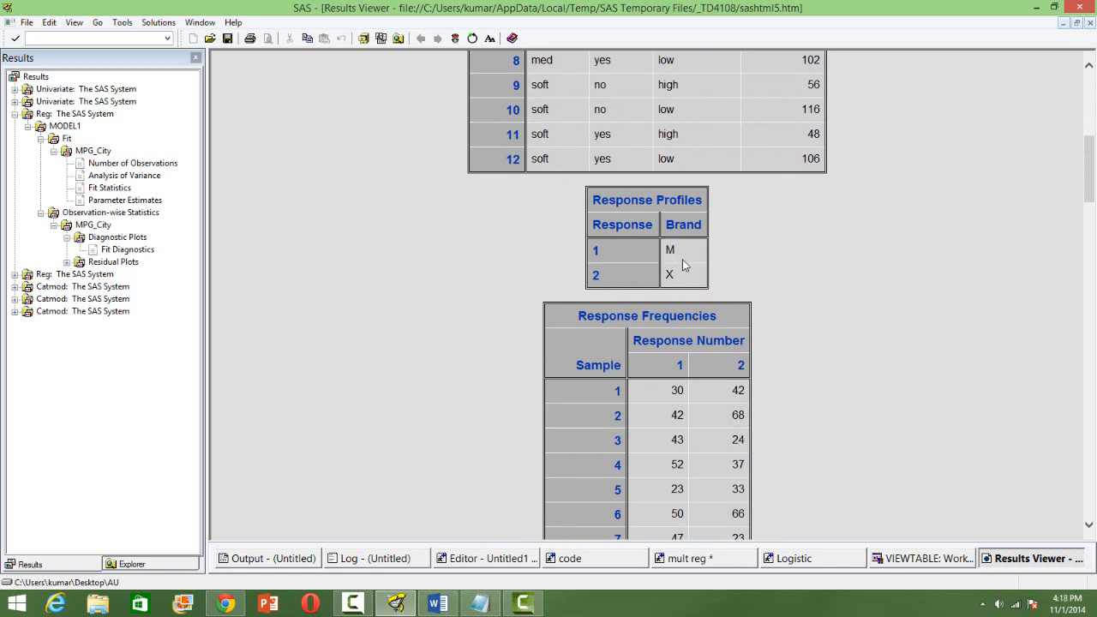
mouse_move(679, 254)
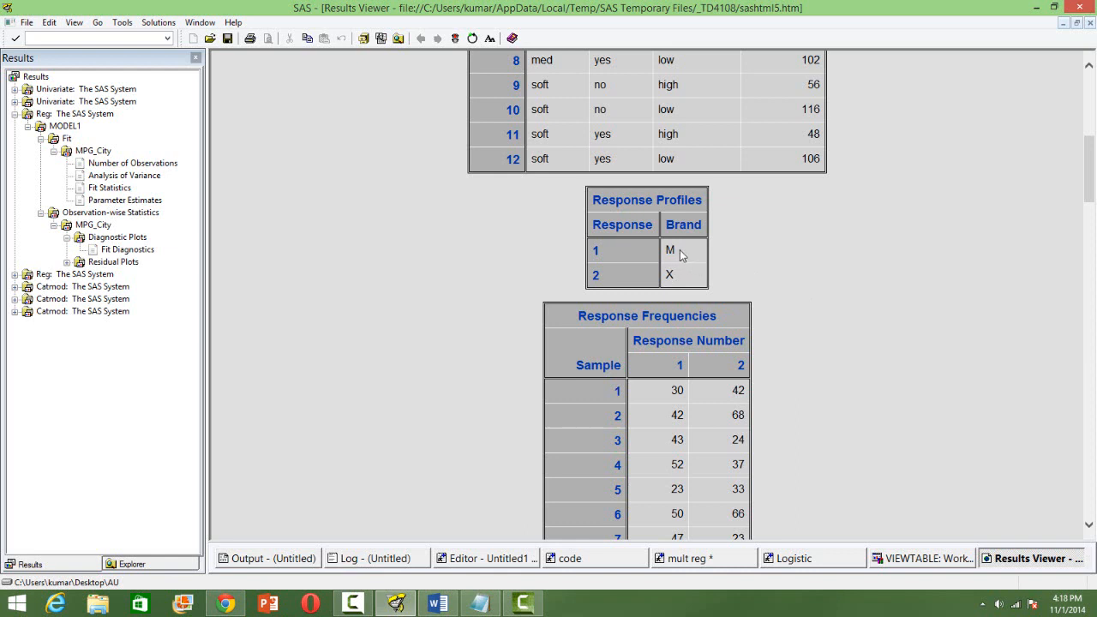
mouse_move(807, 410)
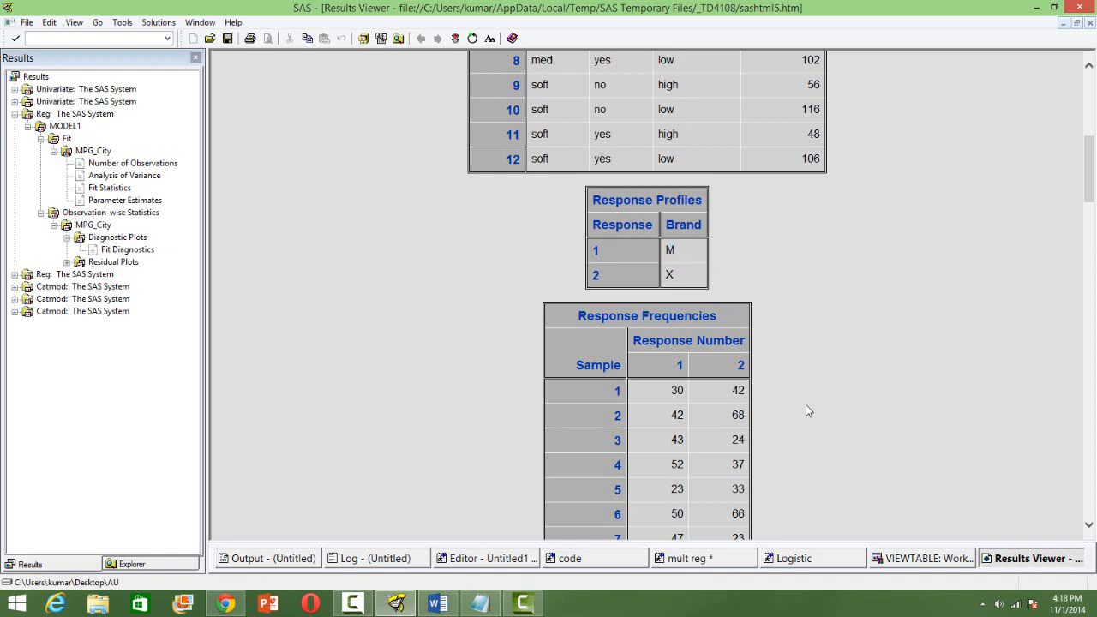
scroll(down, 3)
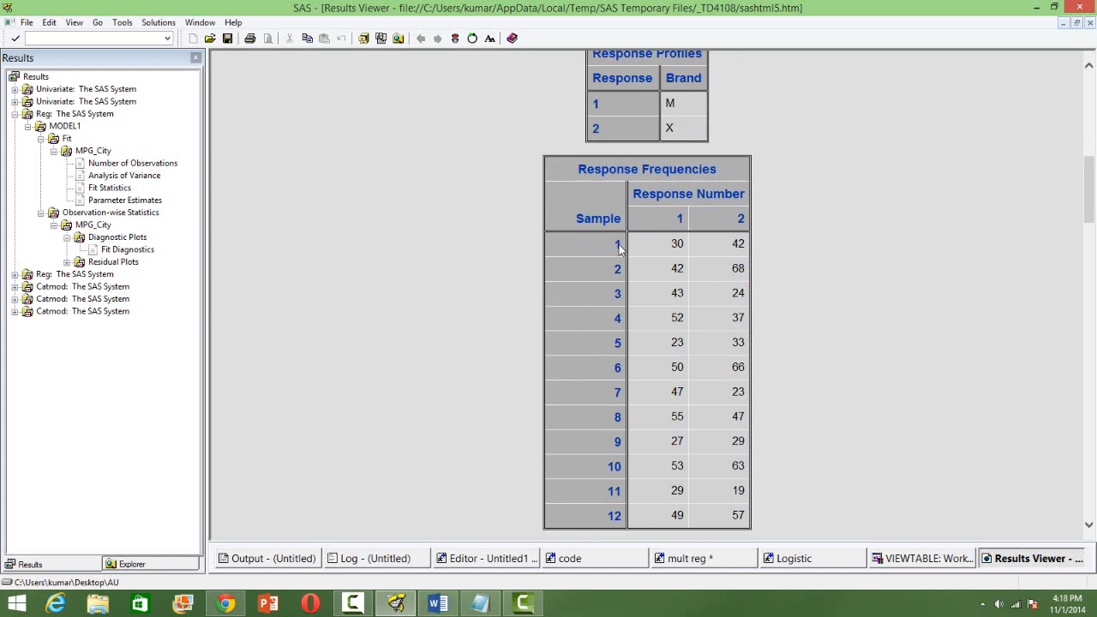
mouse_move(606, 275)
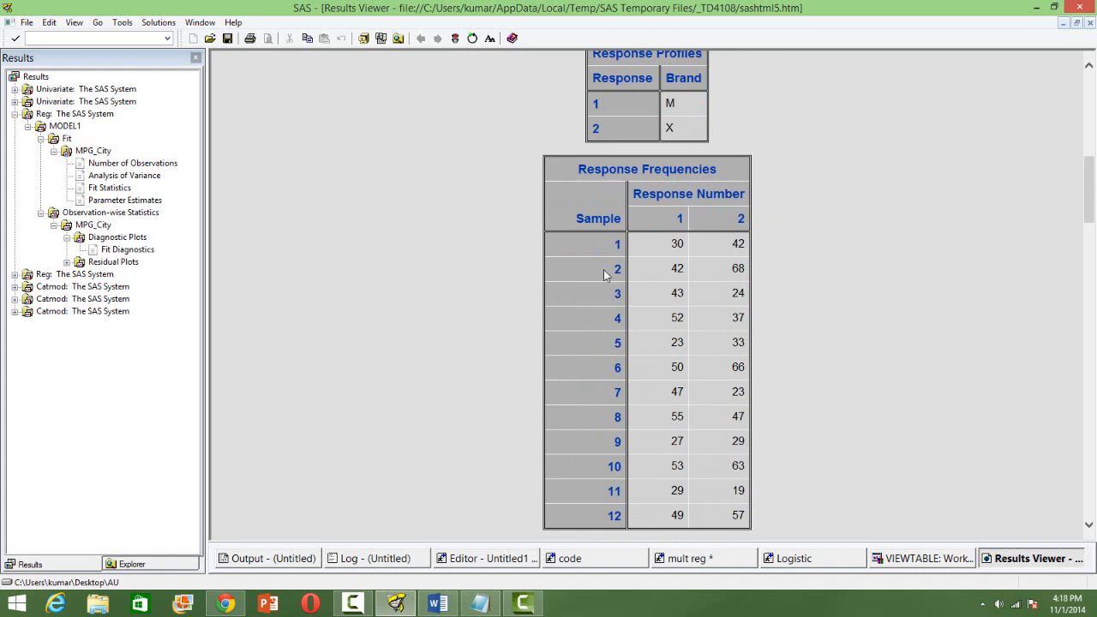
scroll(up, 3)
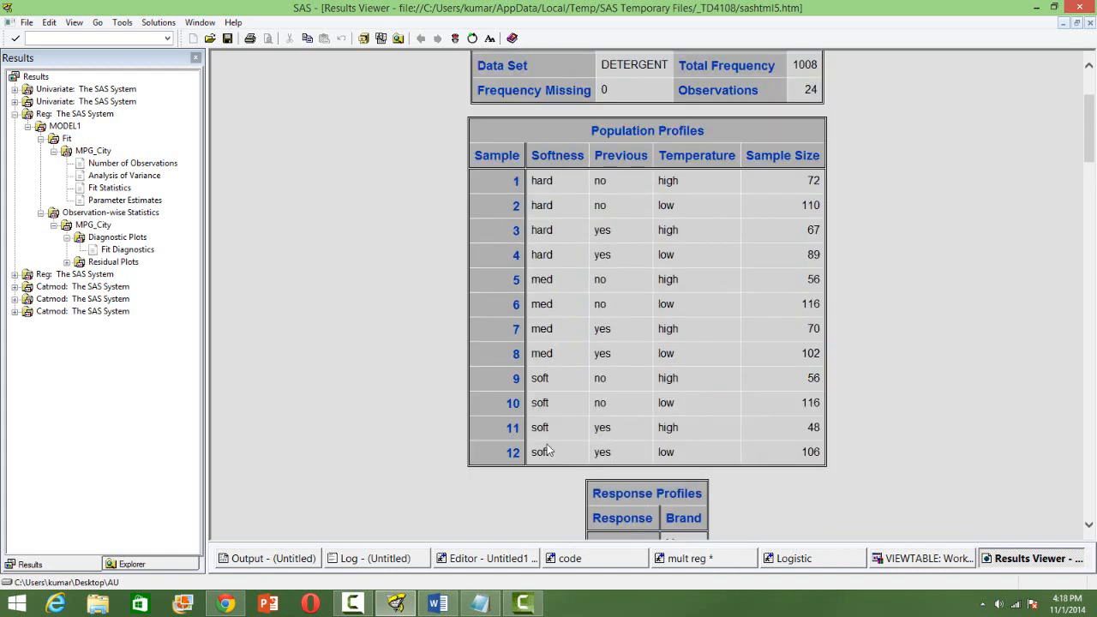
scroll(down, 3)
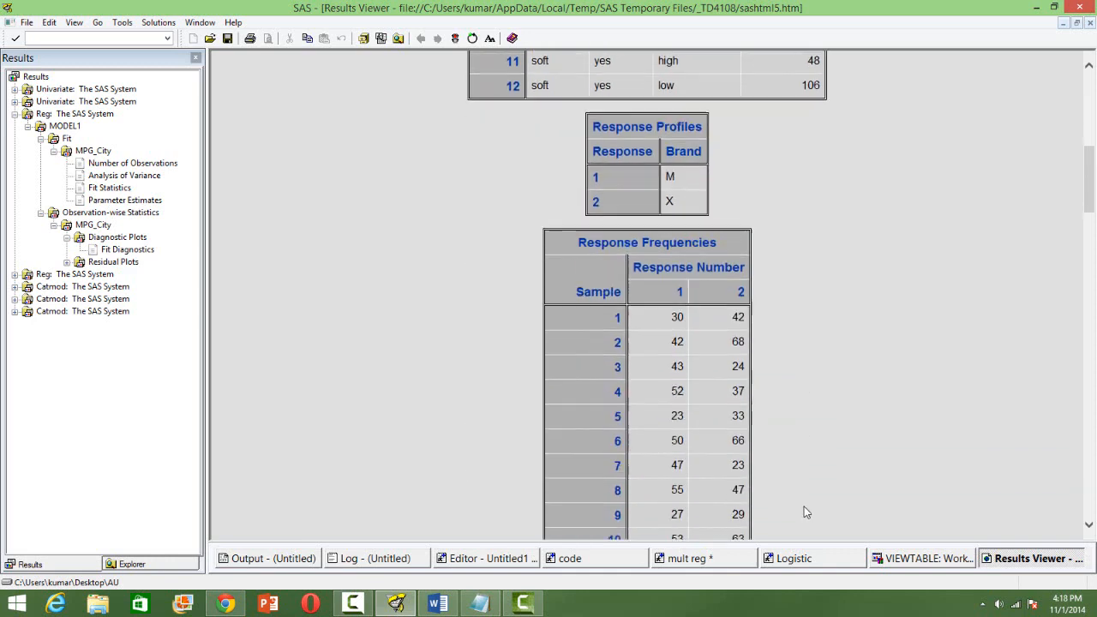
scroll(down, 3)
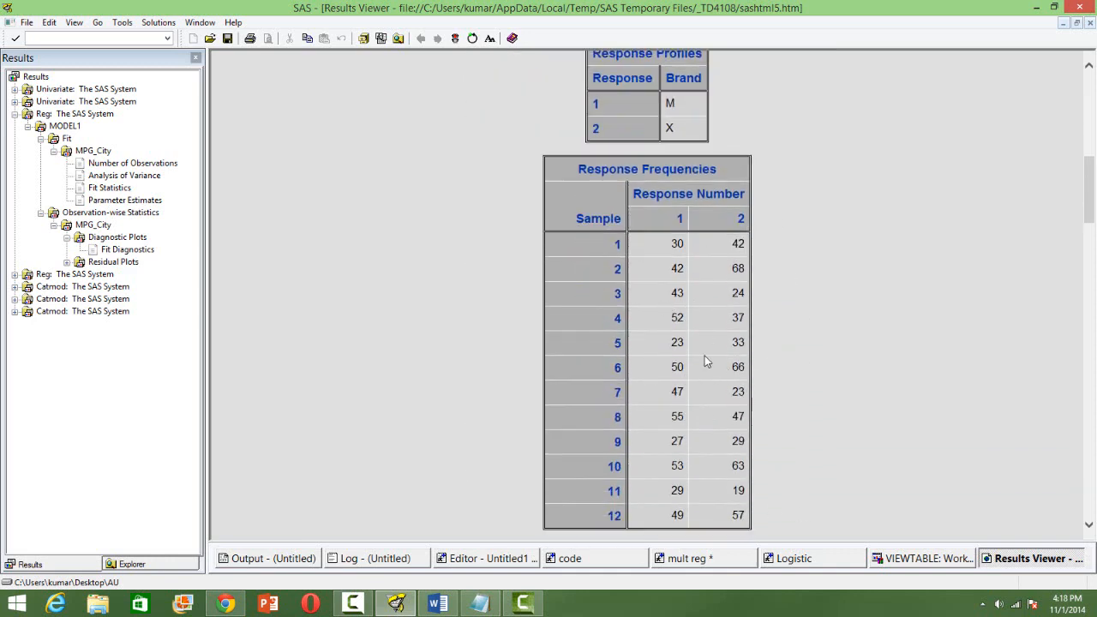
scroll(down, 3)
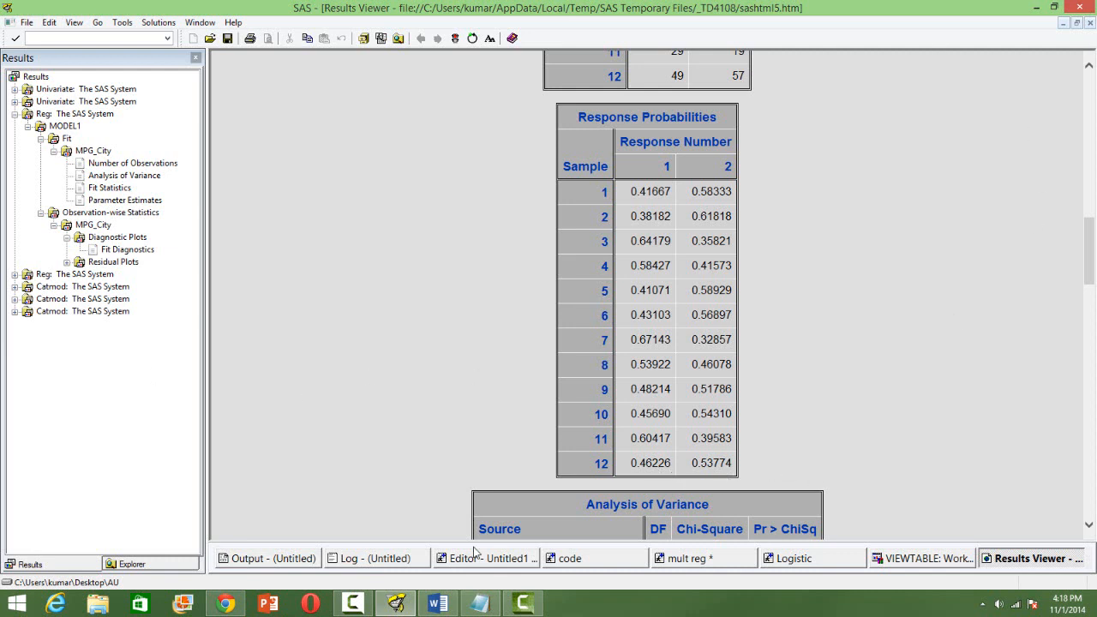
scroll(up, 3)
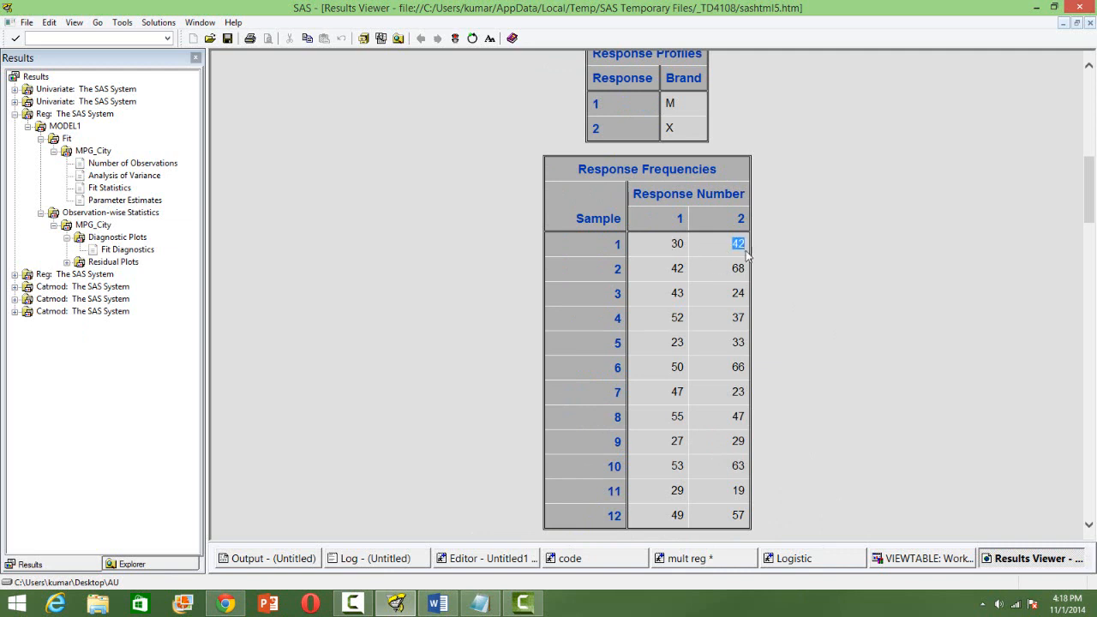
scroll(up, 3)
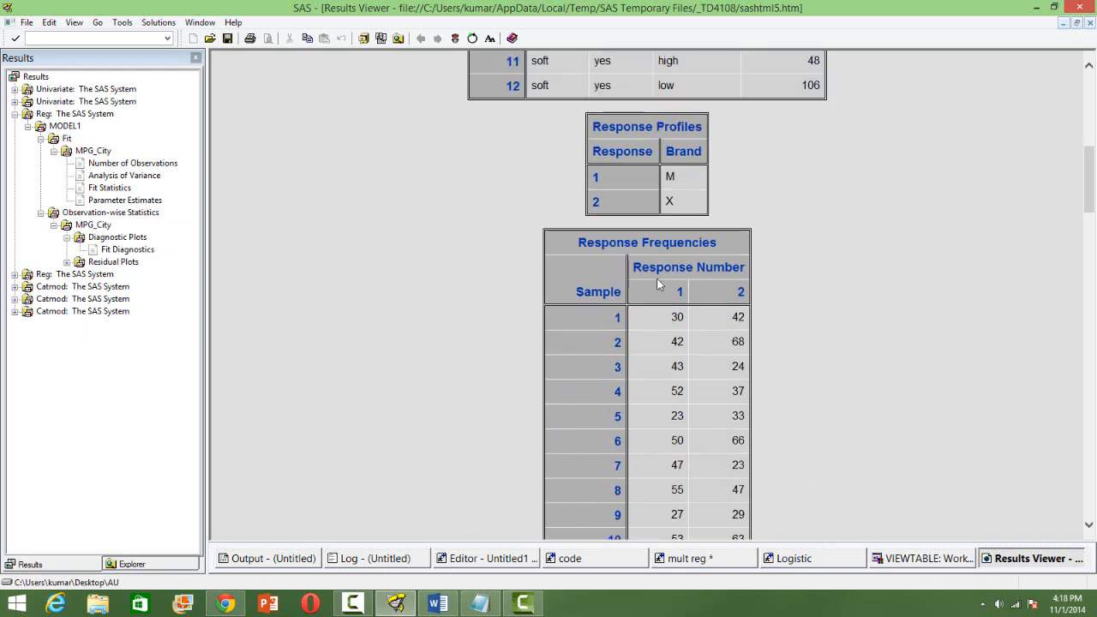
mouse_move(650, 210)
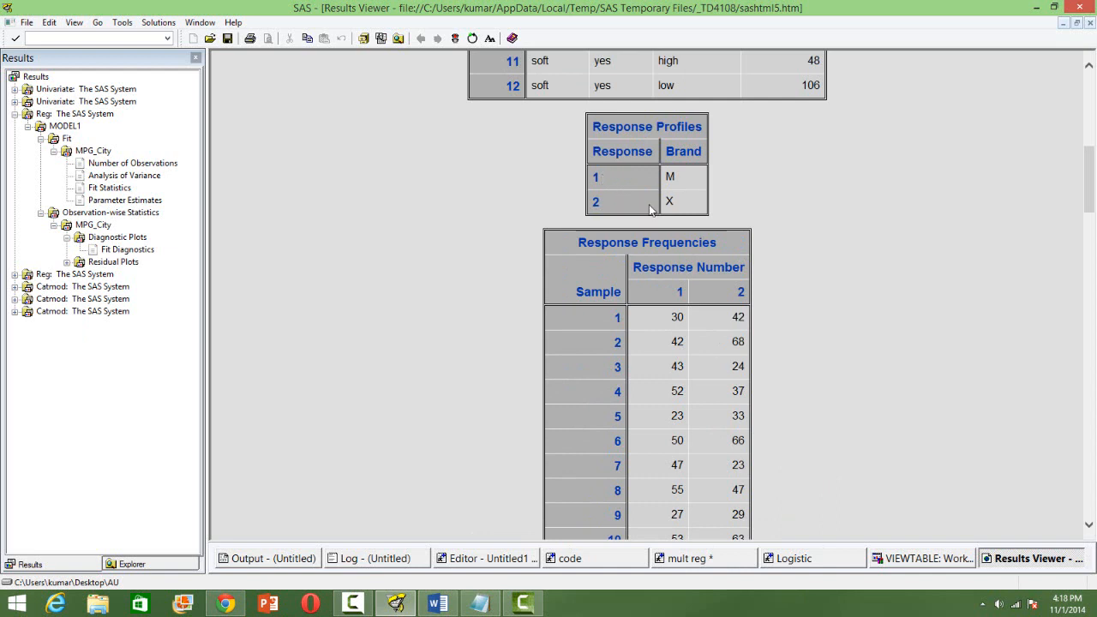
mouse_move(667, 306)
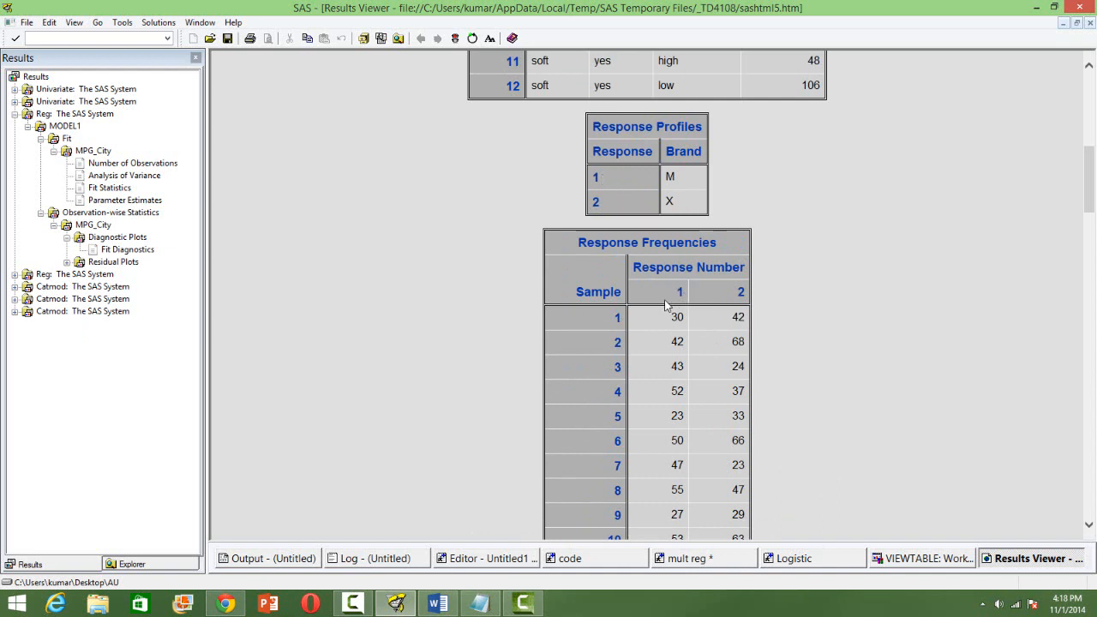
mouse_move(586, 313)
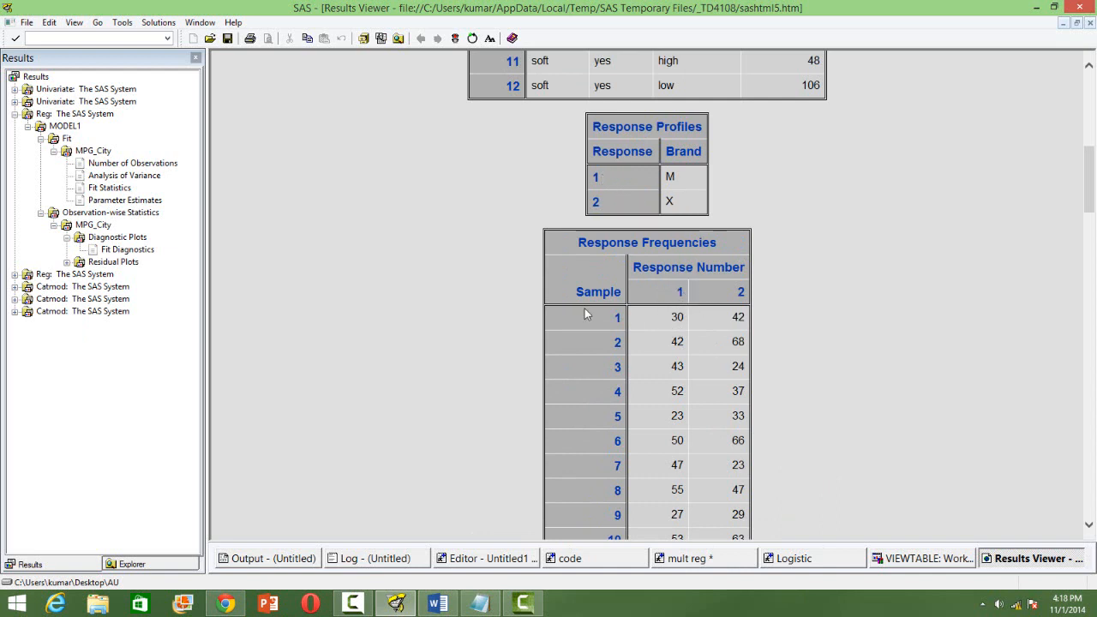
mouse_move(745, 313)
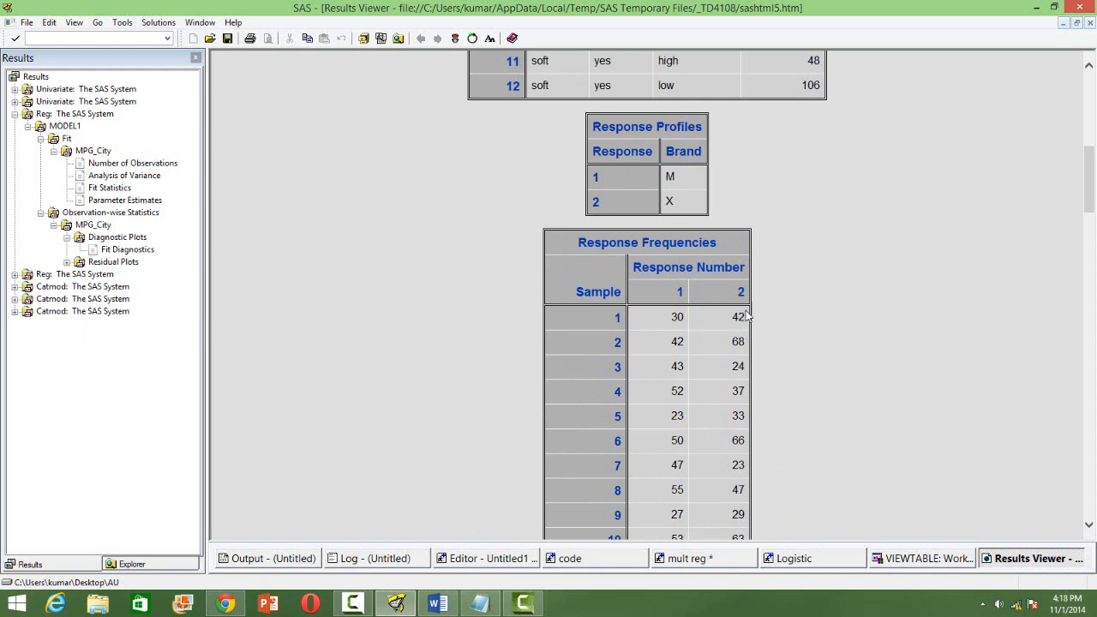
mouse_move(681, 315)
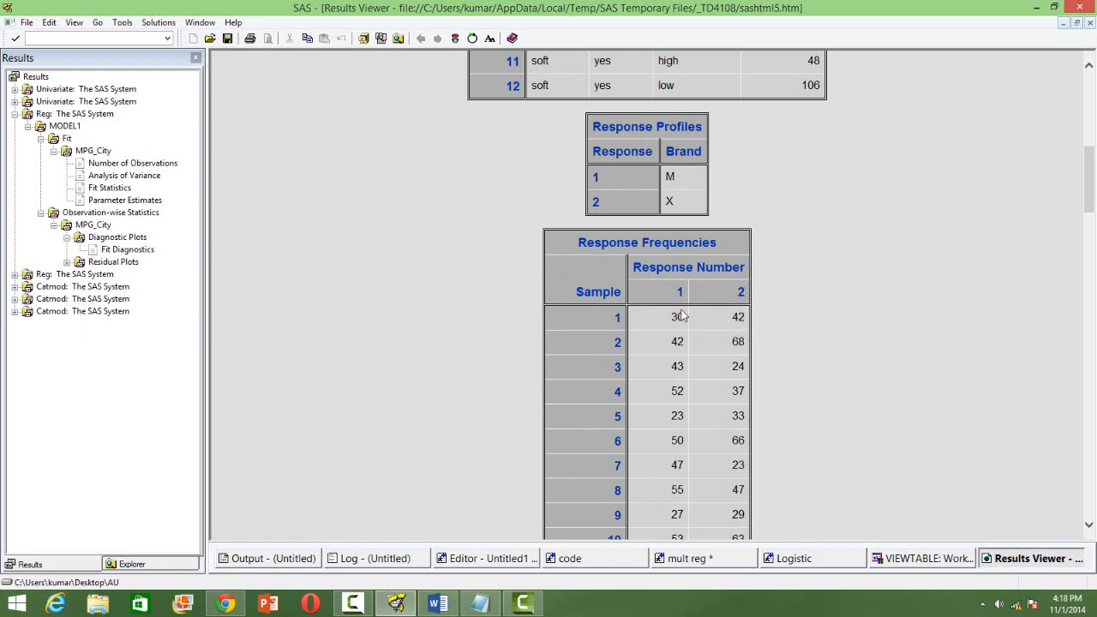
scroll(down, 3)
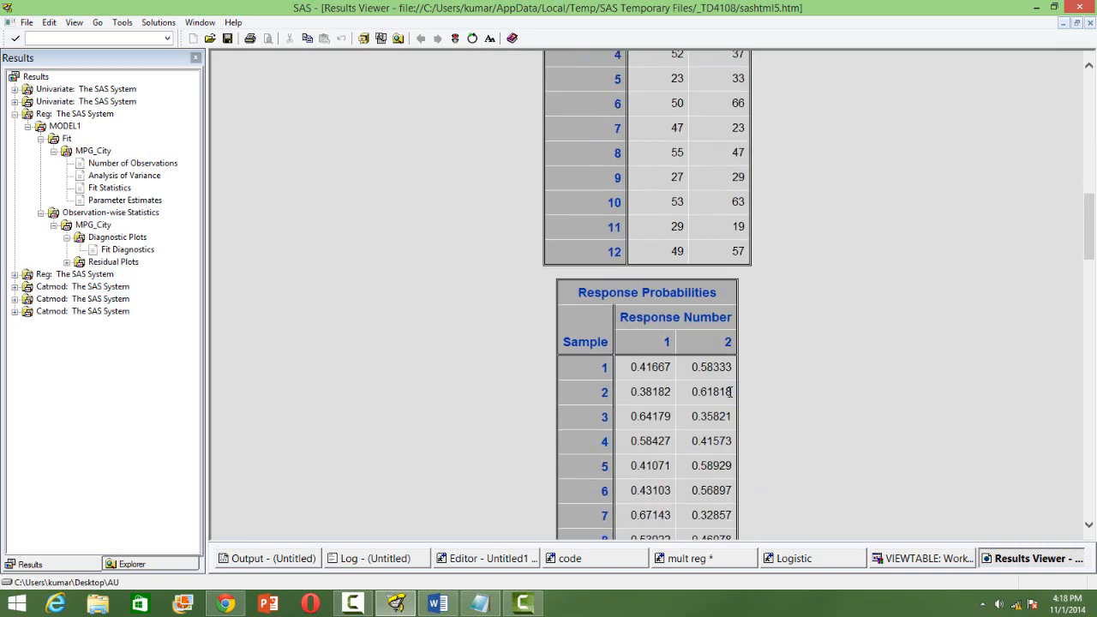
scroll(down, 3)
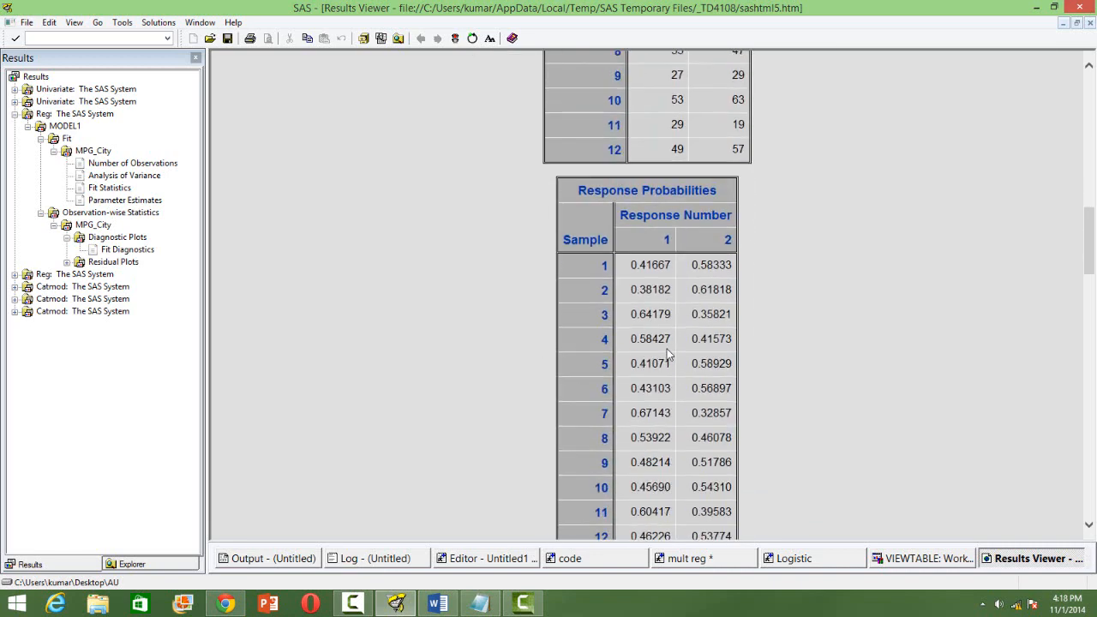
scroll(down, 3)
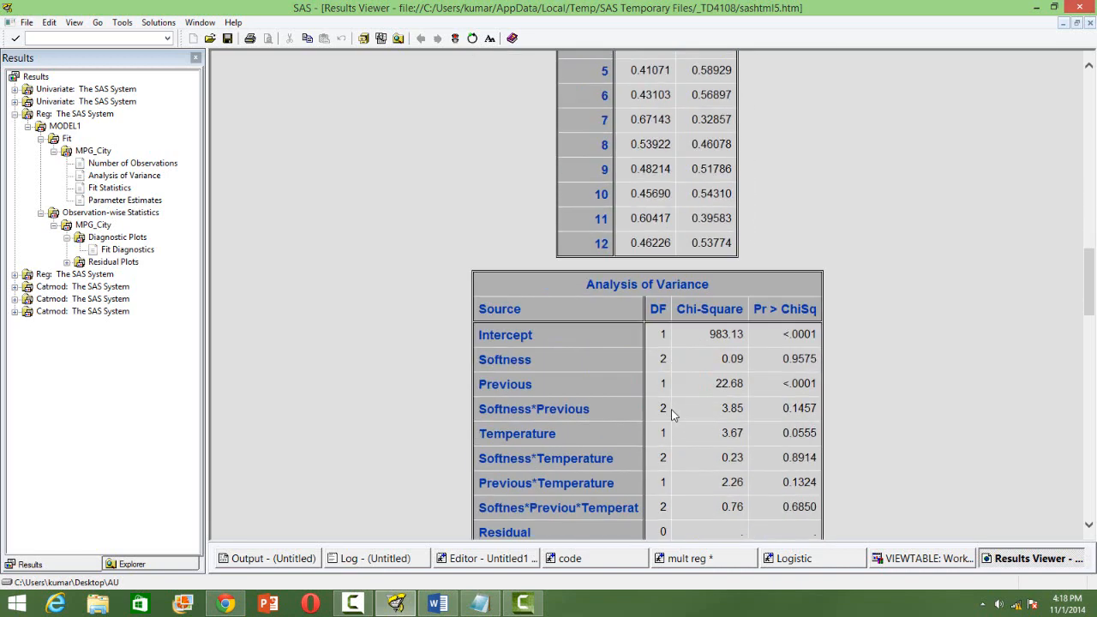
scroll(down, 3)
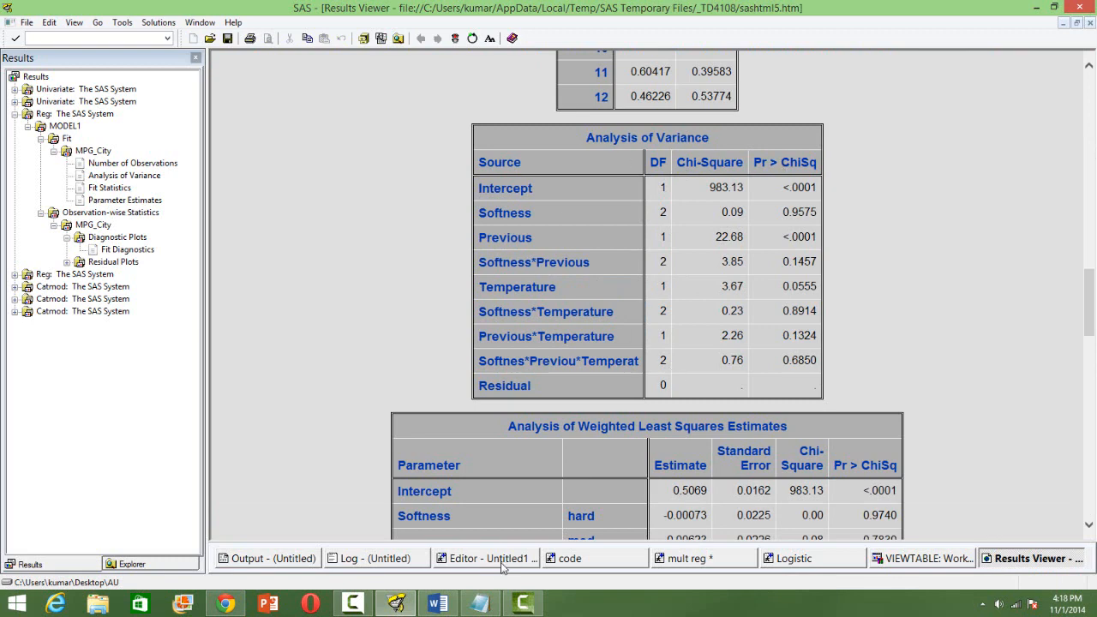
Return to the CATMOD code in Editor - Untitled1, then switch to the Logistic program
click(485, 557)
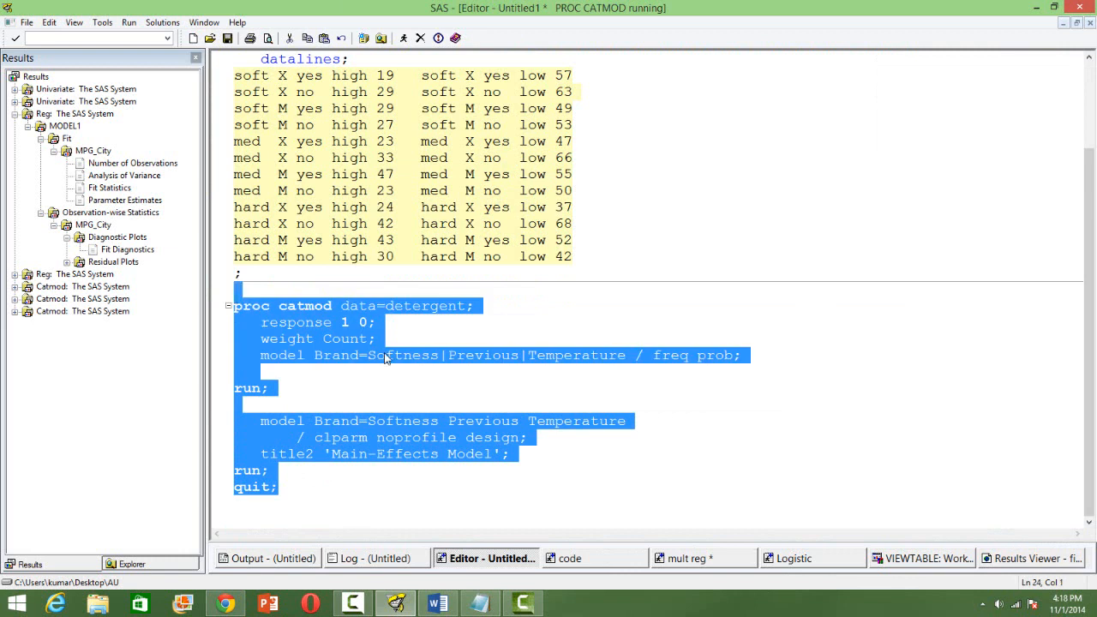
click(280, 396)
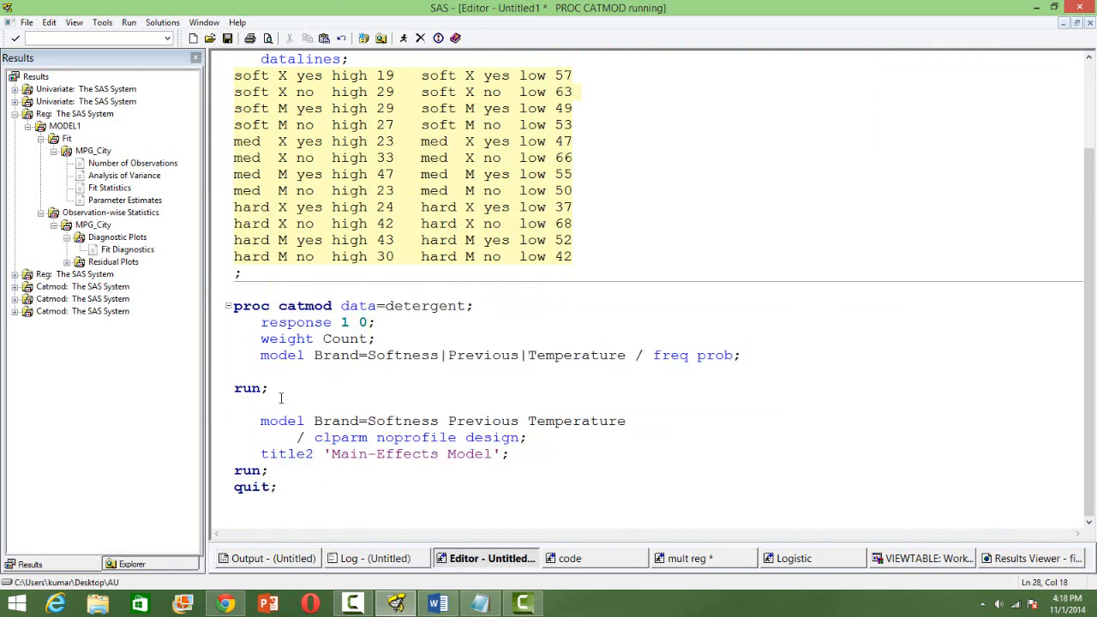
mouse_move(303, 393)
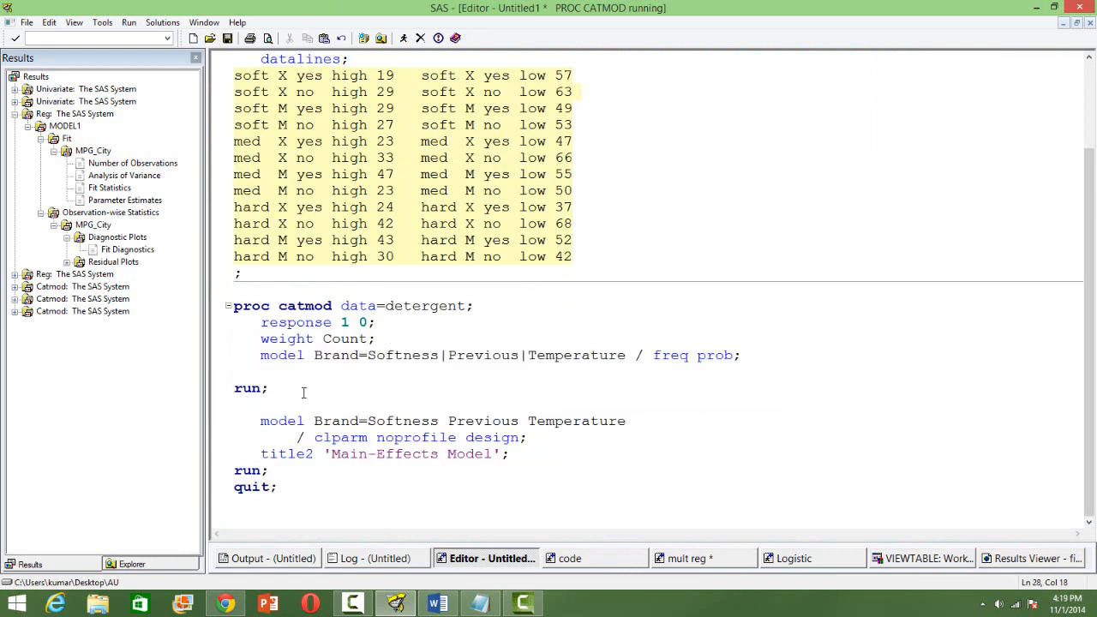
click(275, 487)
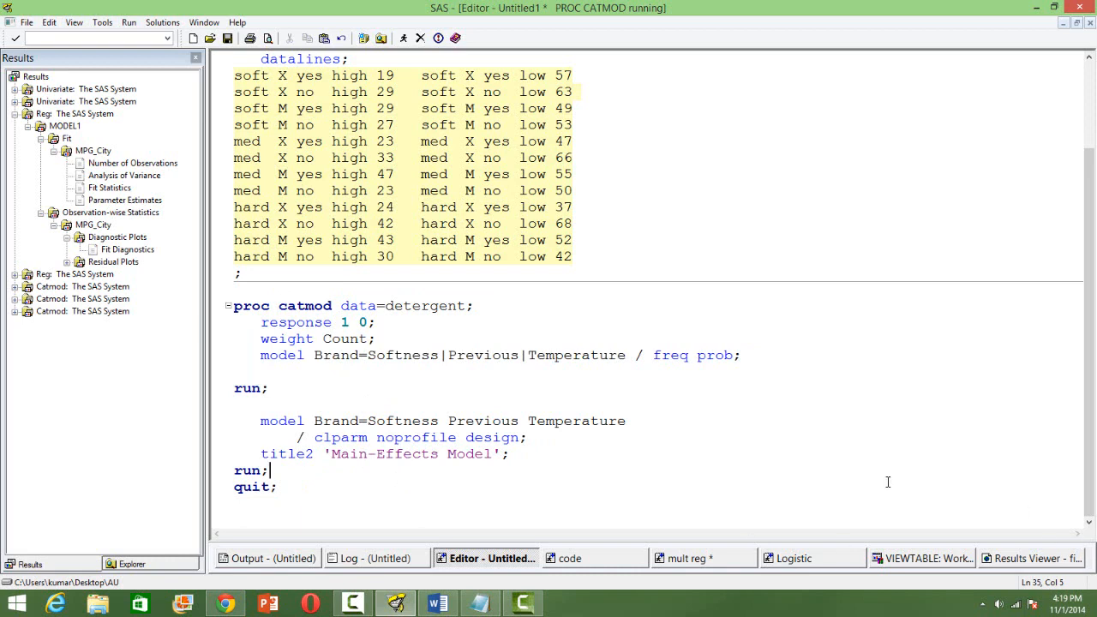
click(791, 558)
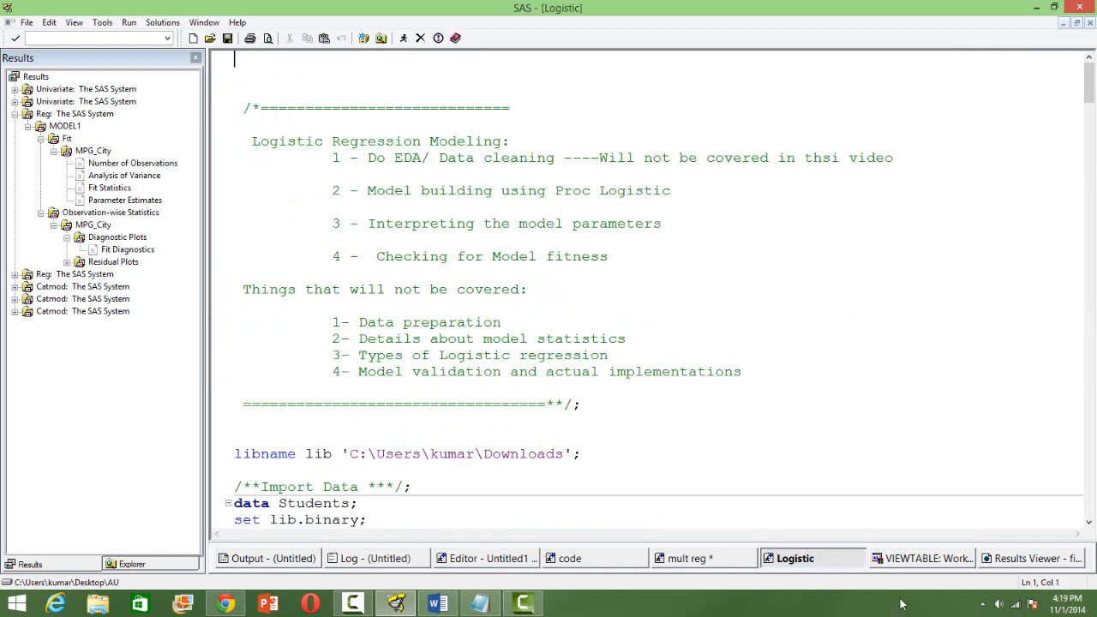
Scroll the Results Viewer to the Main-Effects Model's ANOVA and weighted least squares estimates
click(1032, 558)
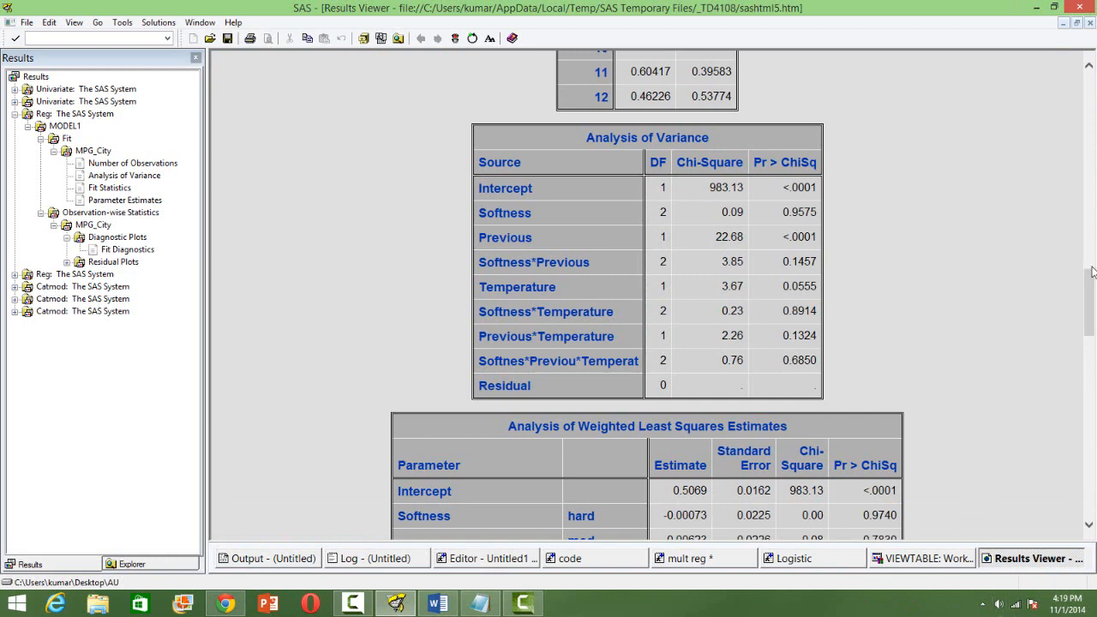
scroll(down, 3)
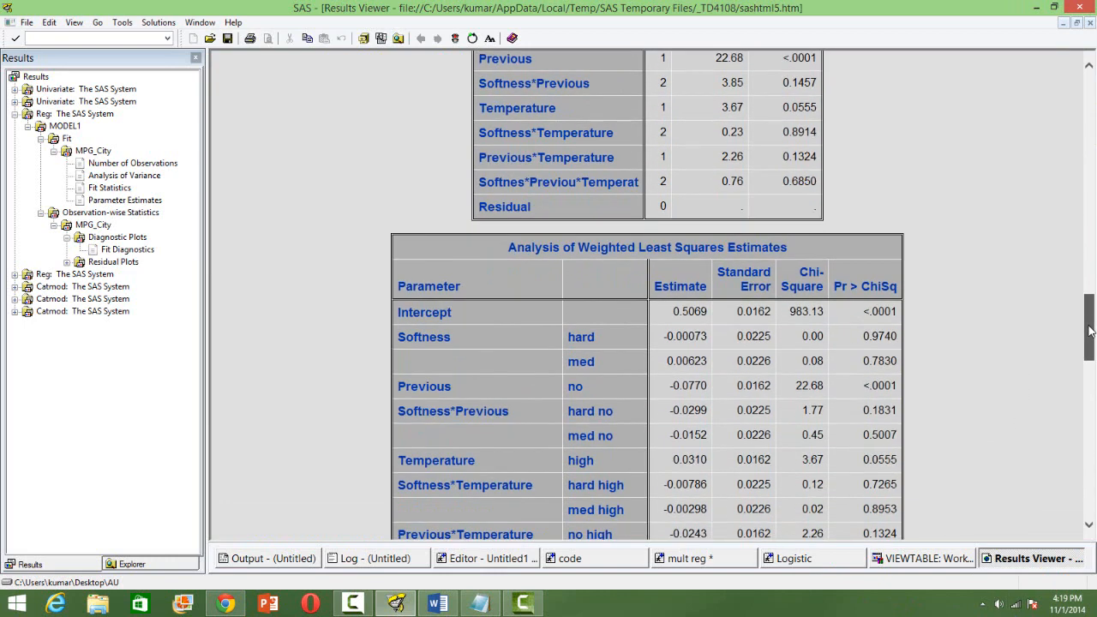
scroll(down, 3)
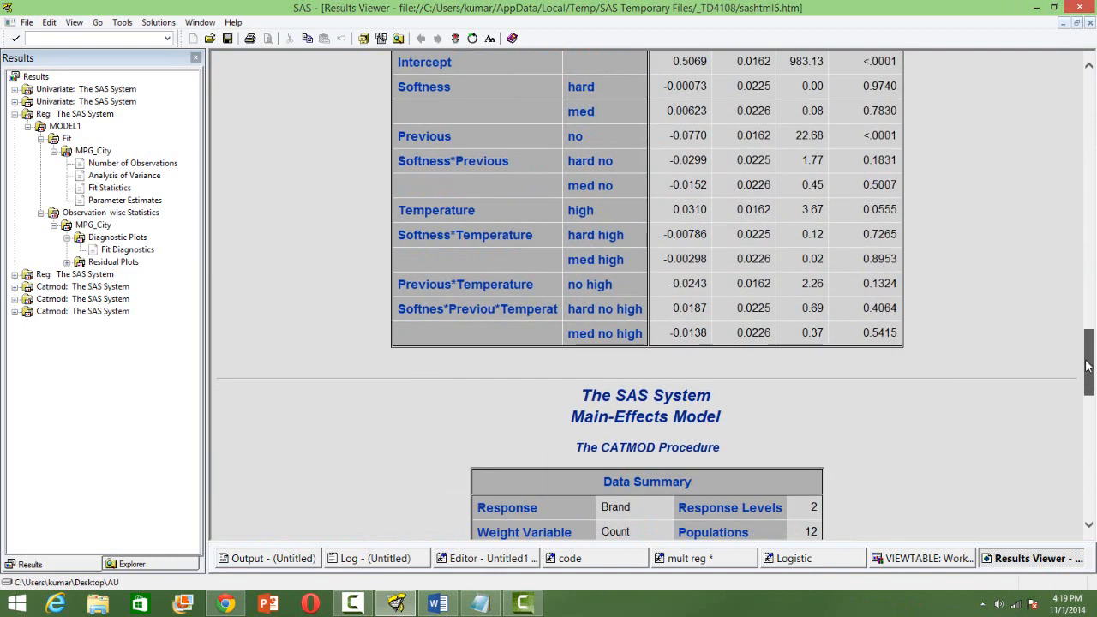
scroll(down, 3)
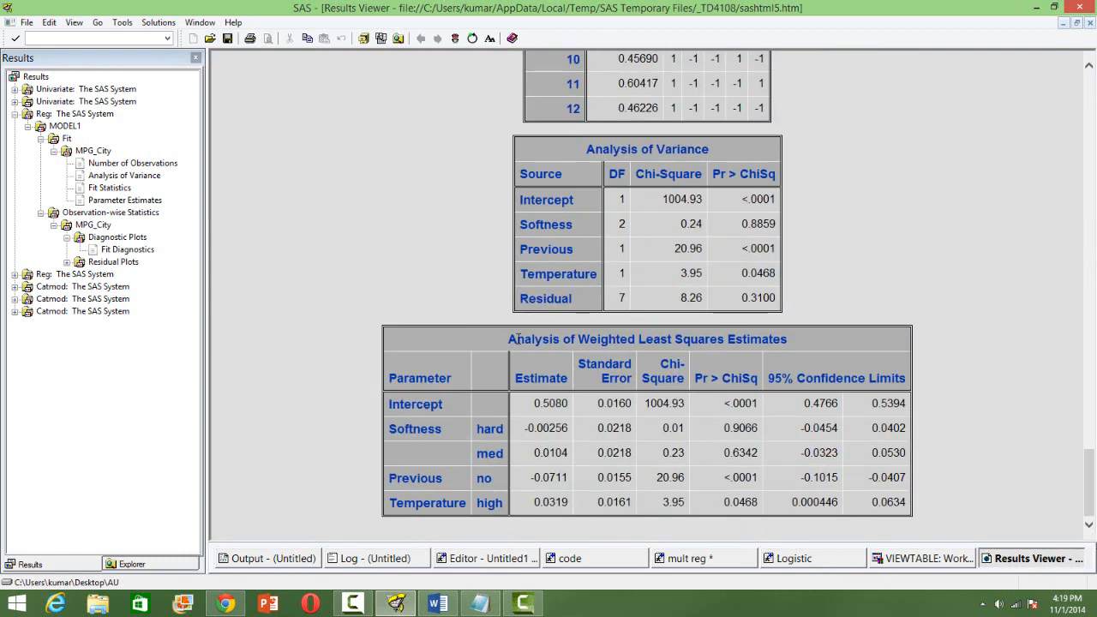
mouse_move(671, 140)
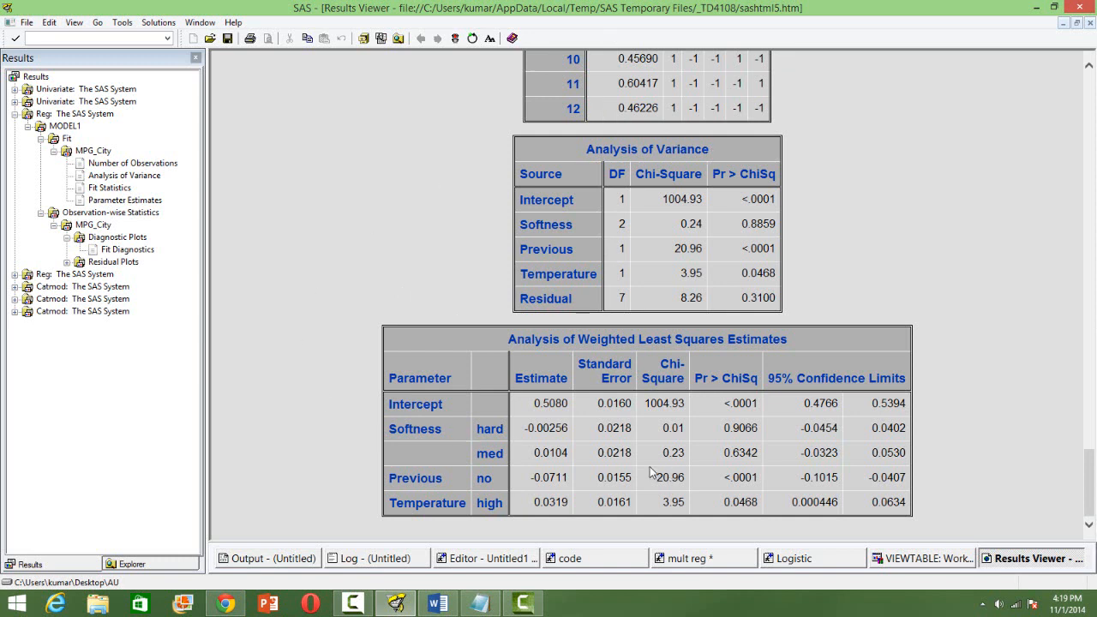
mouse_move(572, 438)
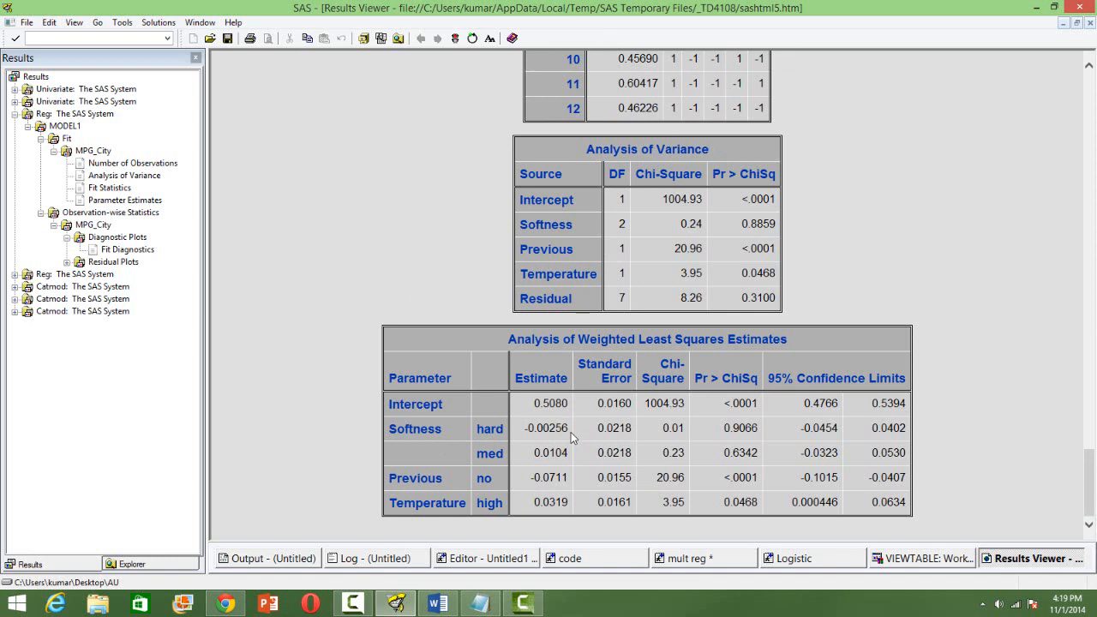
mouse_move(763, 431)
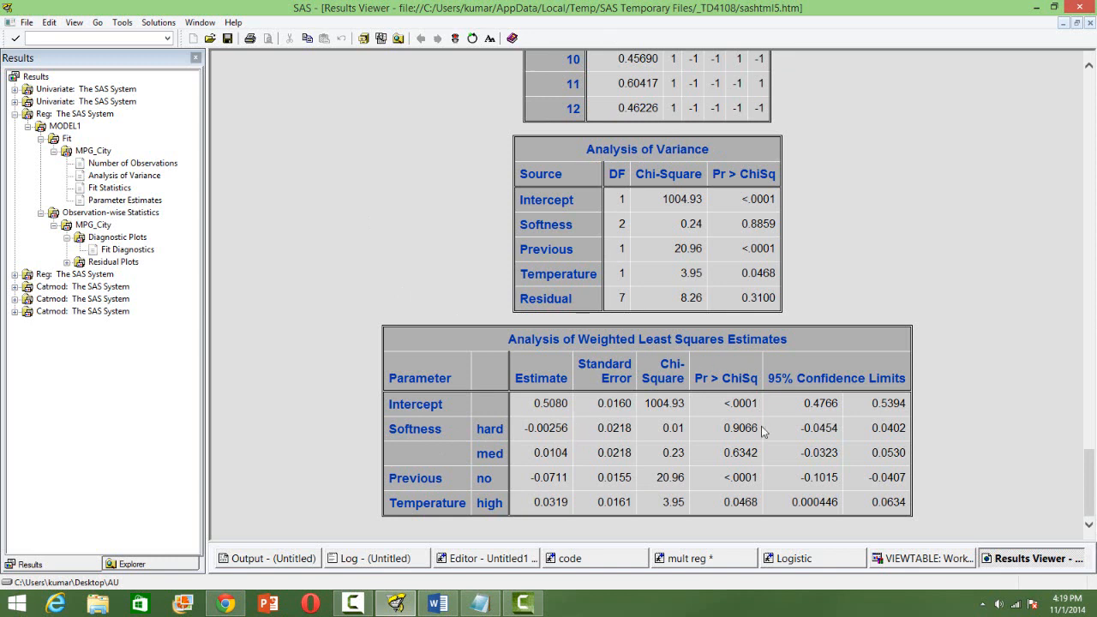
mouse_move(722, 401)
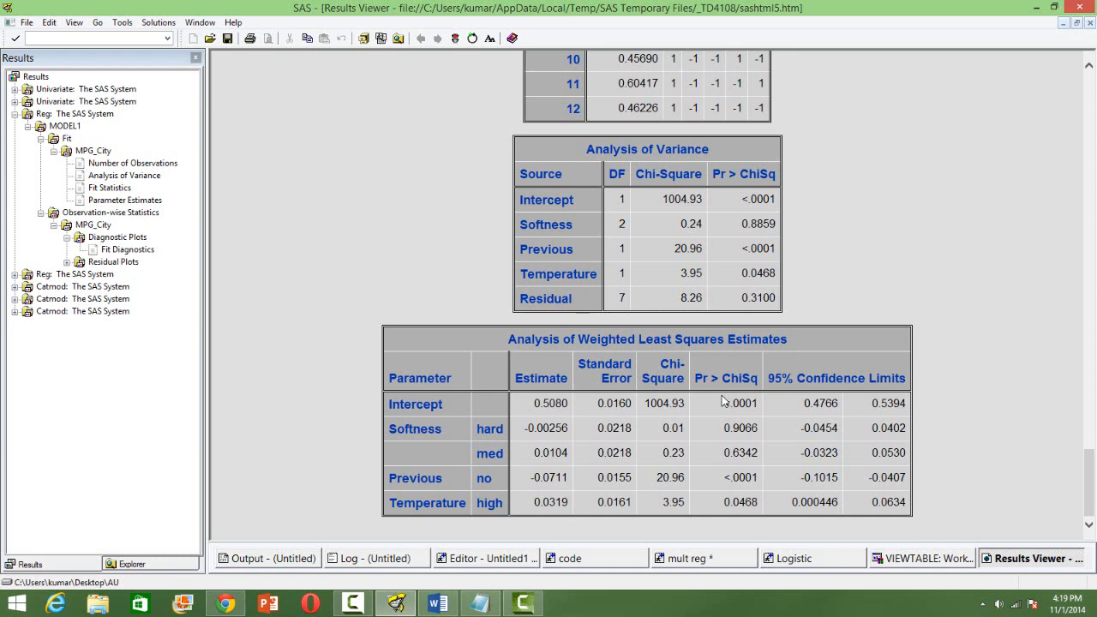
mouse_move(846, 440)
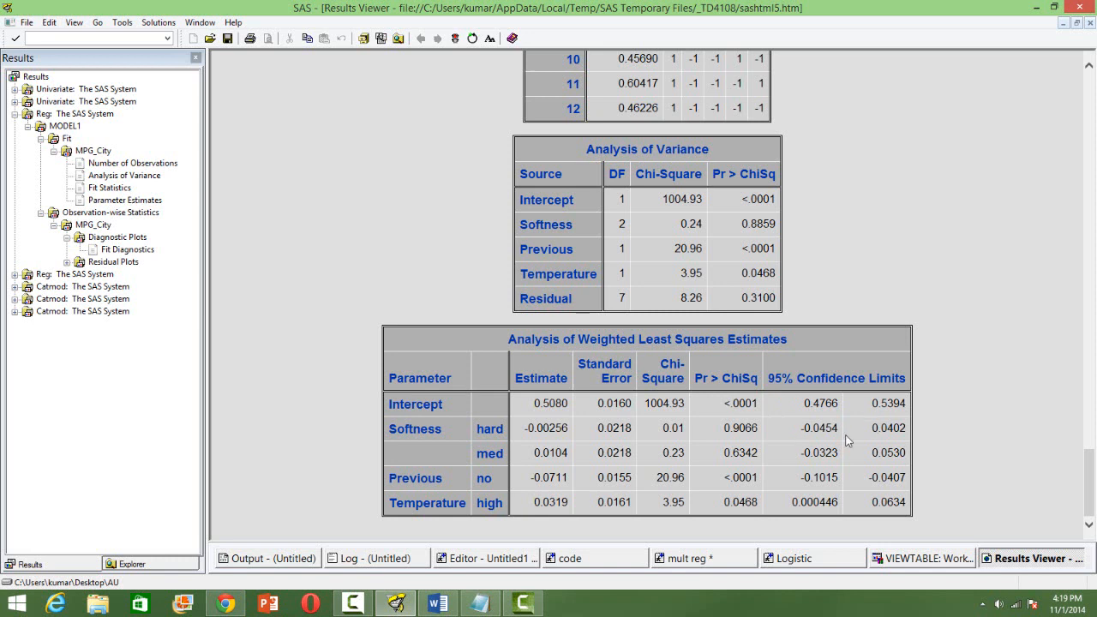
mouse_move(842, 436)
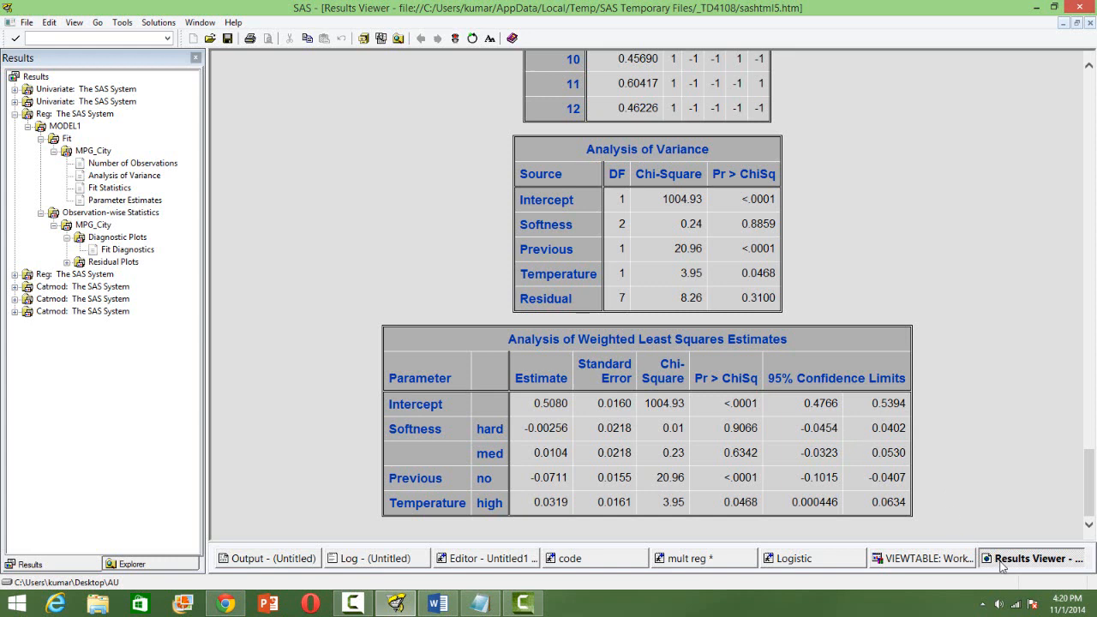
right_click(1032, 558)
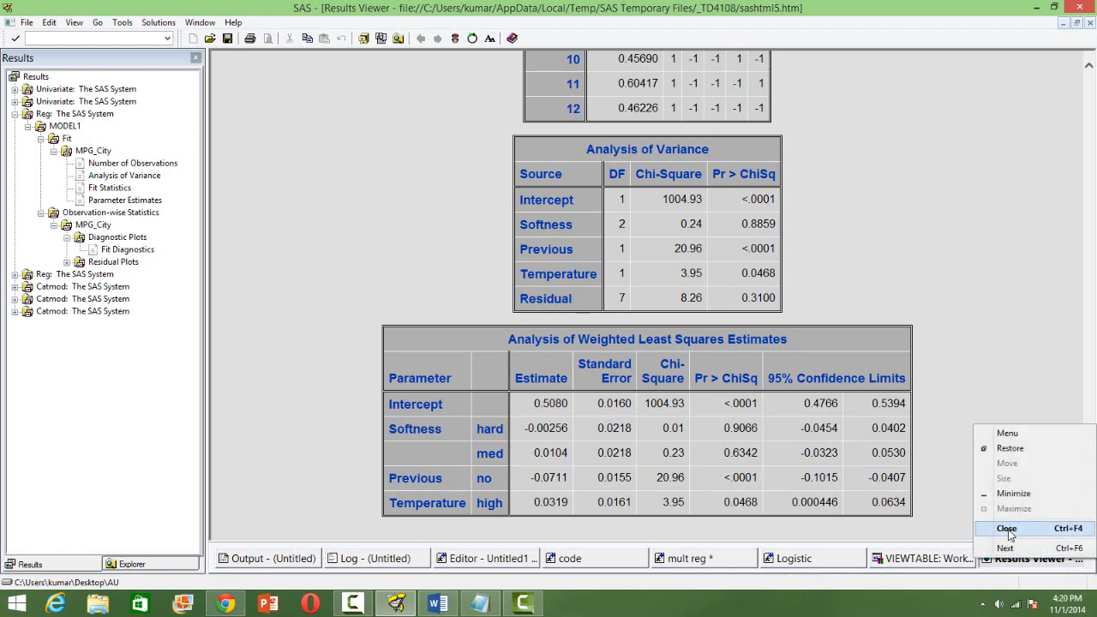